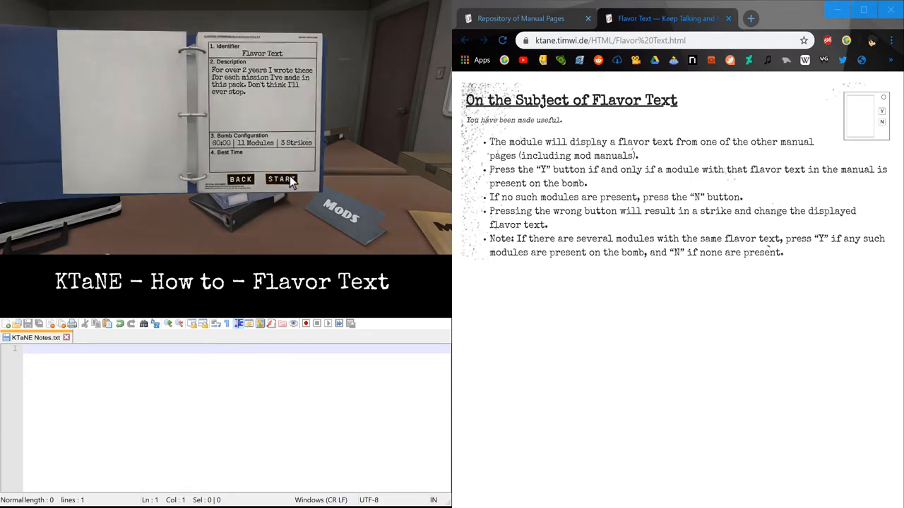
Start the Flavor Text mission from the binder so the six-module bomb begins counting down.
left_click(281, 178)
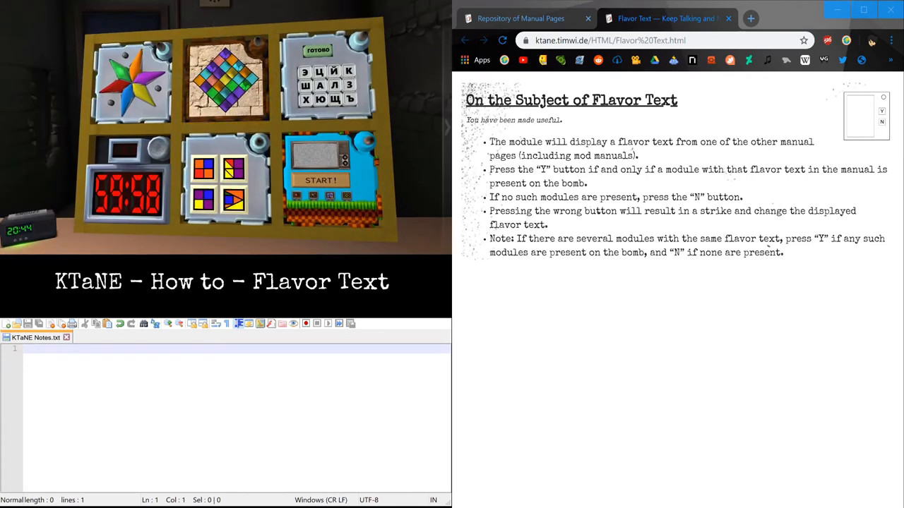
Pick up the Flavor Text module and read its quote about going blind.
double_click(513, 120)
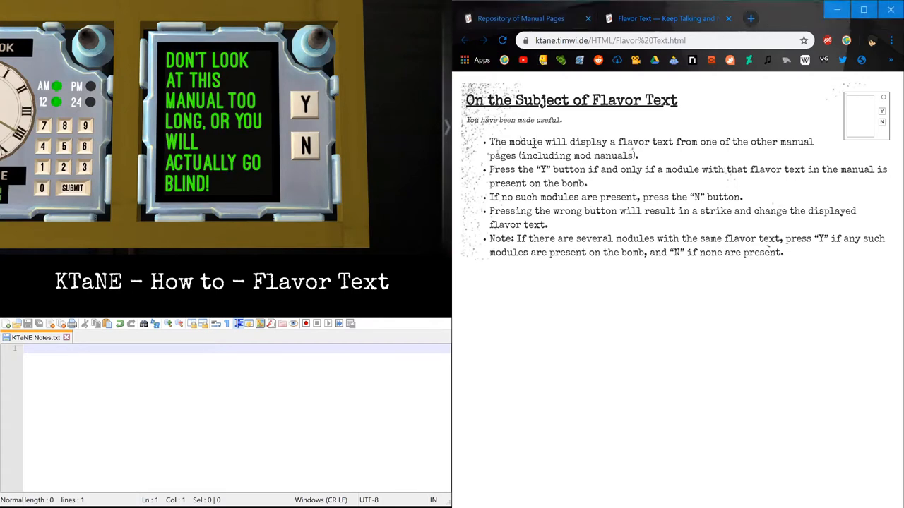
mouse_move(550, 122)
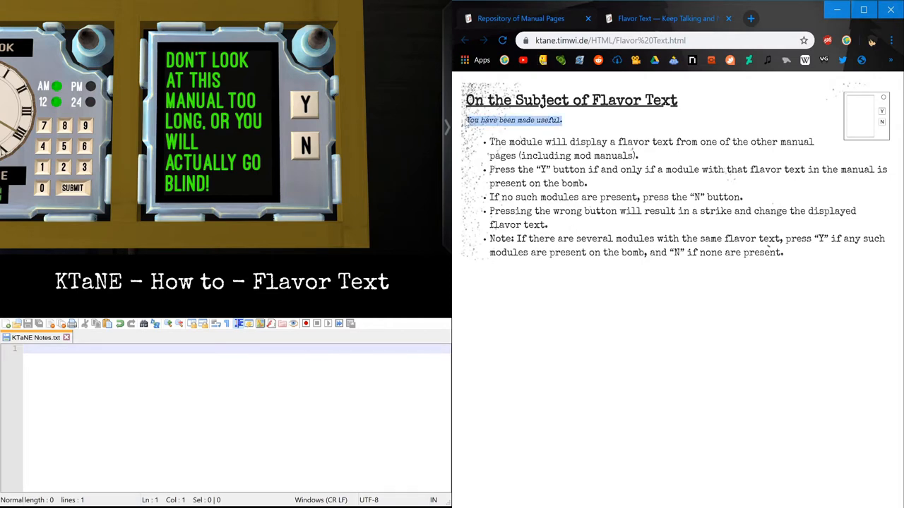
left_click(571, 120)
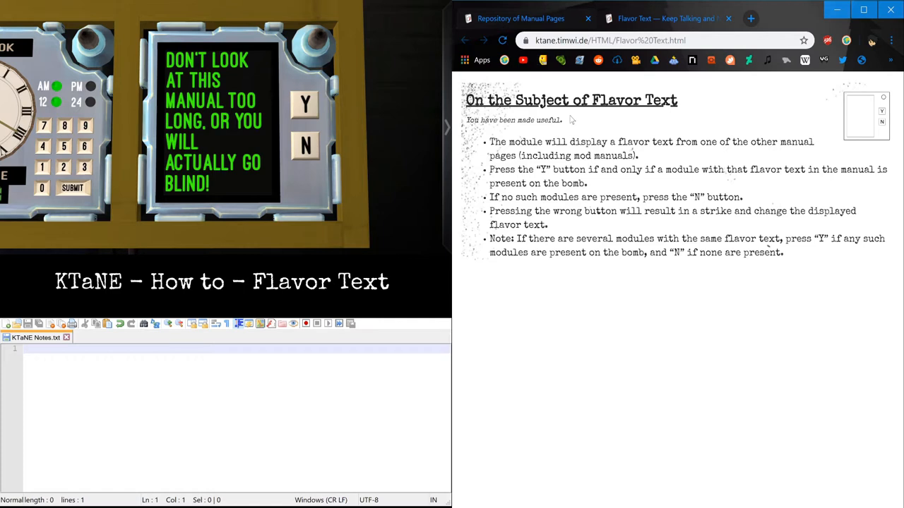
mouse_move(570, 121)
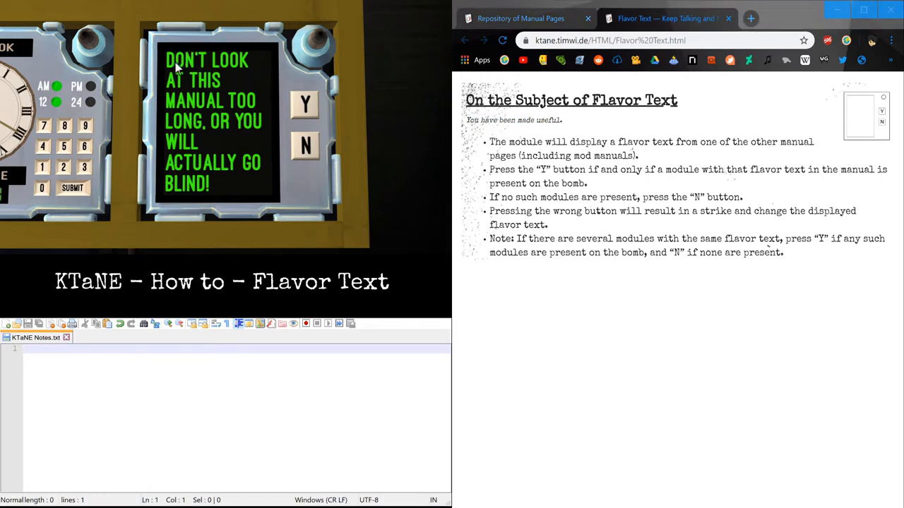
mouse_move(237, 127)
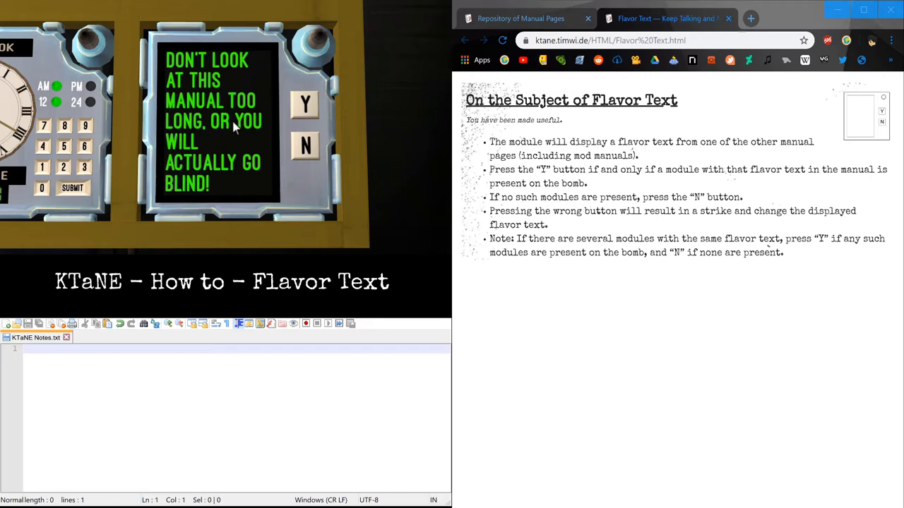
mouse_move(212, 137)
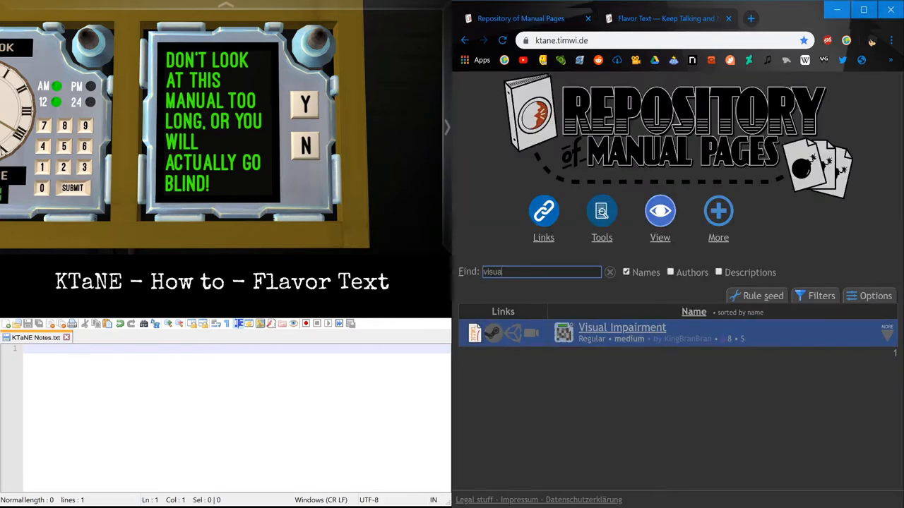
Open the Visual Impairment manual, confirm its subtitle matches the quote, and close it.
left_click(621, 327)
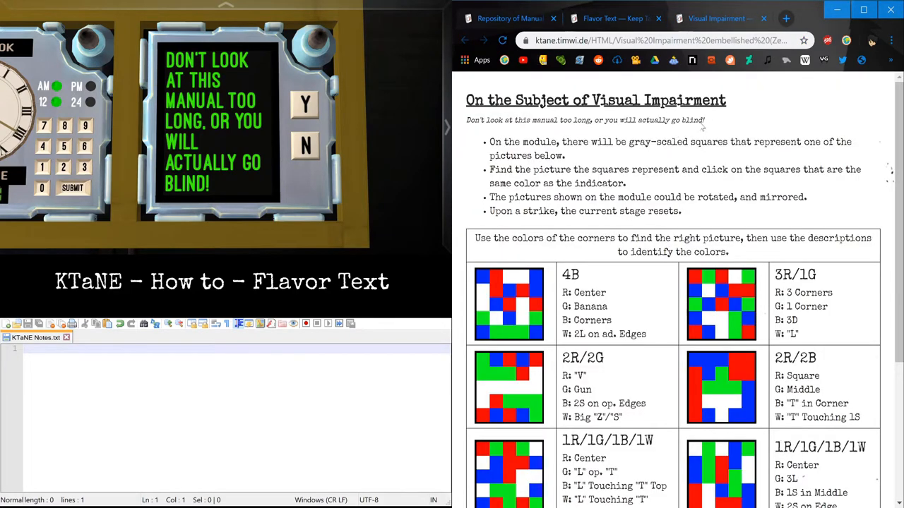
mouse_move(663, 133)
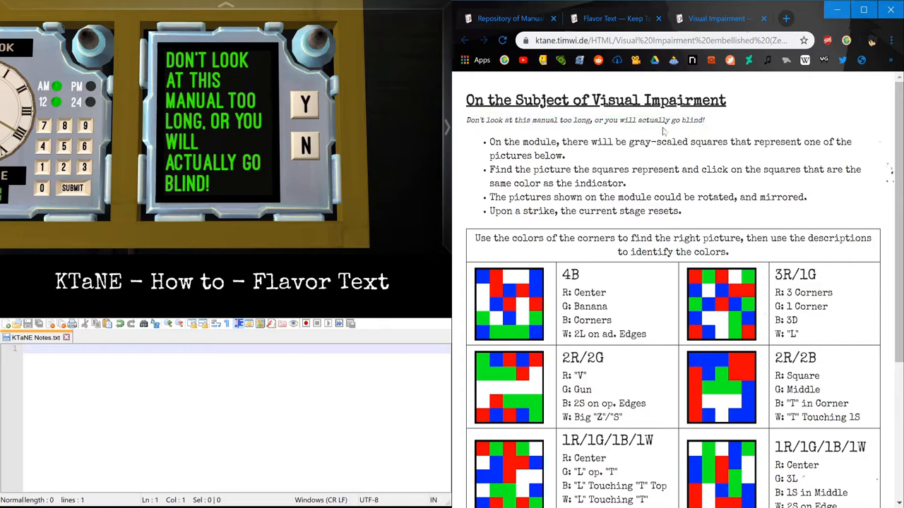
mouse_move(763, 31)
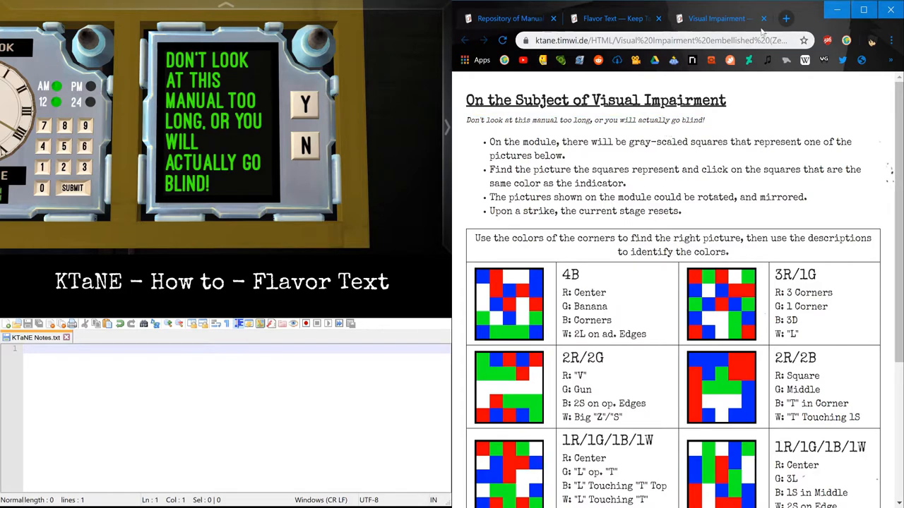
left_click(763, 19)
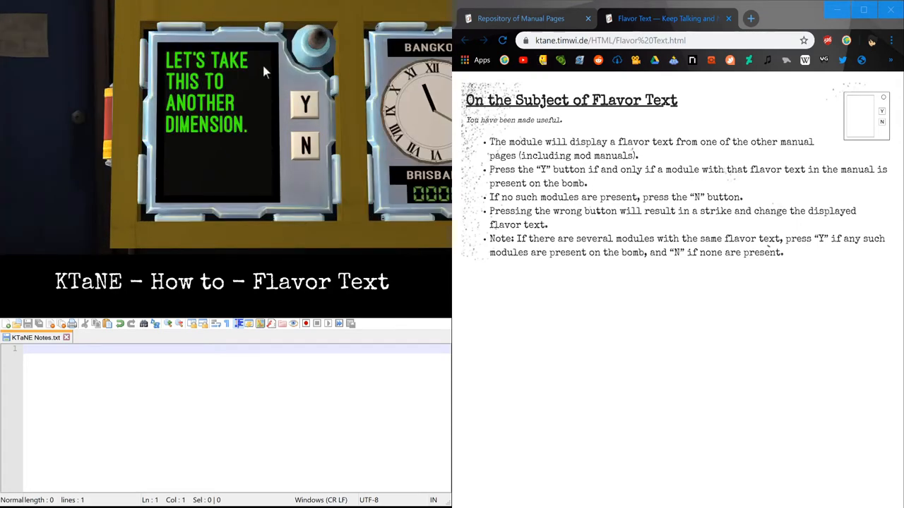
Check the 3D Tunnels manual's subtitle against the quote in the Repository and close it.
left_click(521, 19)
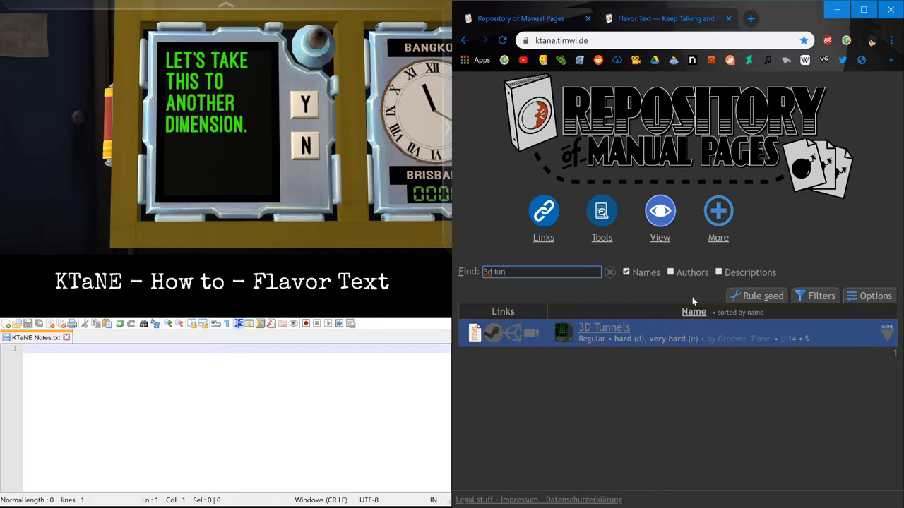
left_click(604, 327)
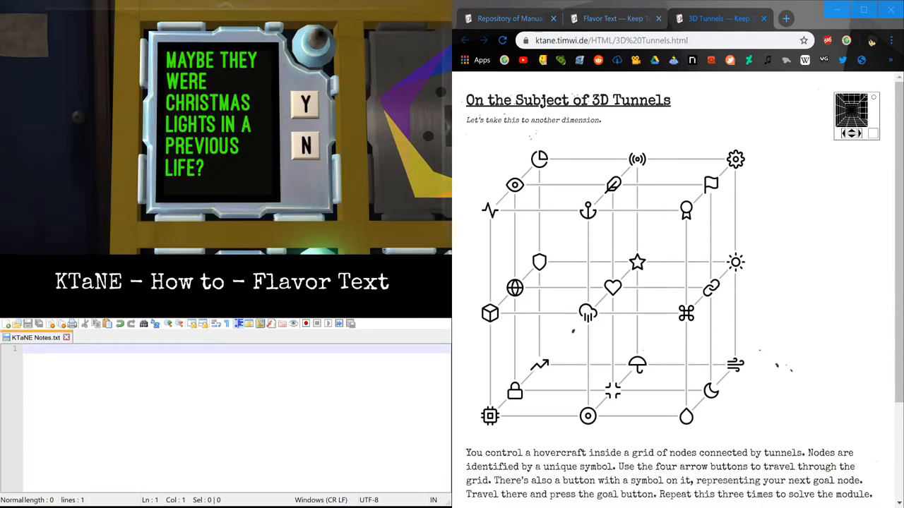
left_click(508, 18)
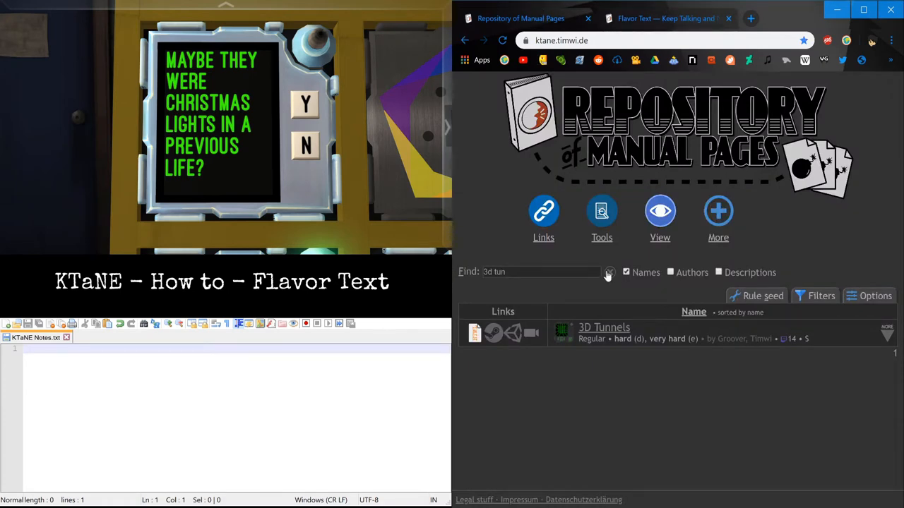
Clear the module name search and scroll through the full module list.
left_click(609, 272)
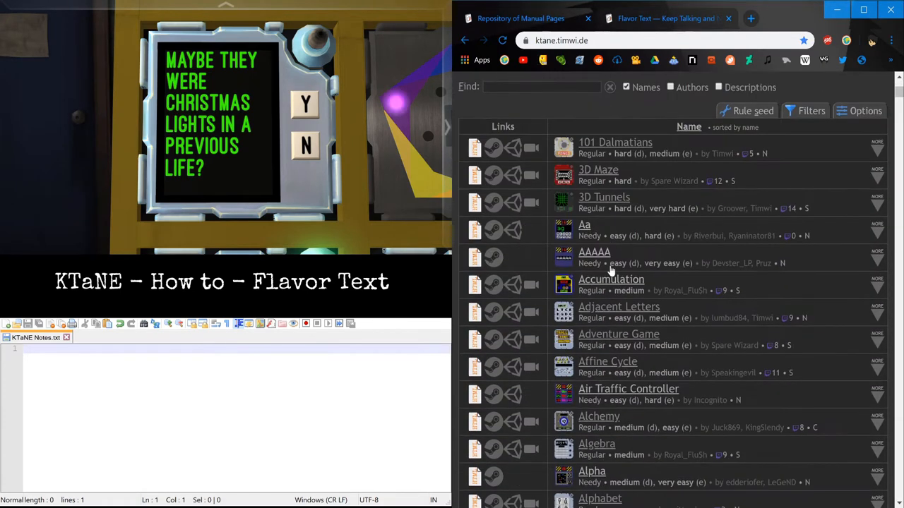
scroll("down", 3)
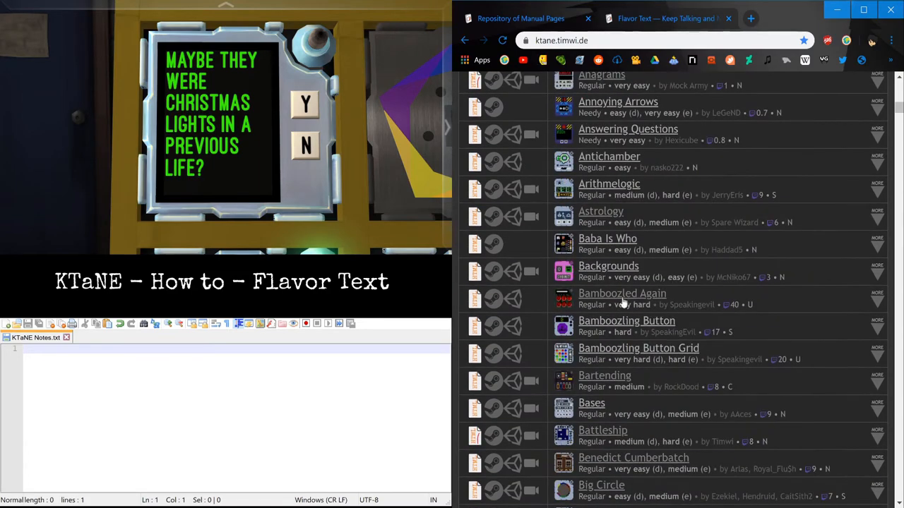
scroll("up", 3)
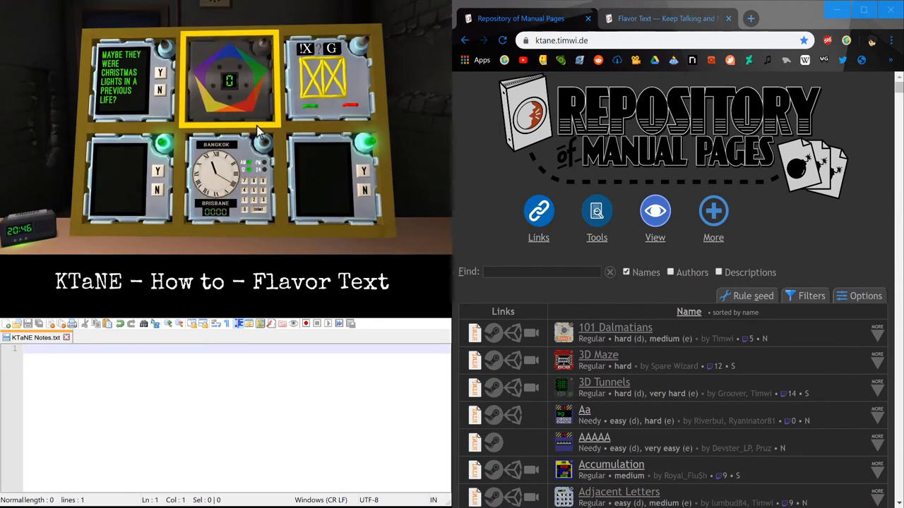
Search the Repository and check the Sonic the Hedgehog manual.
left_click(537, 272)
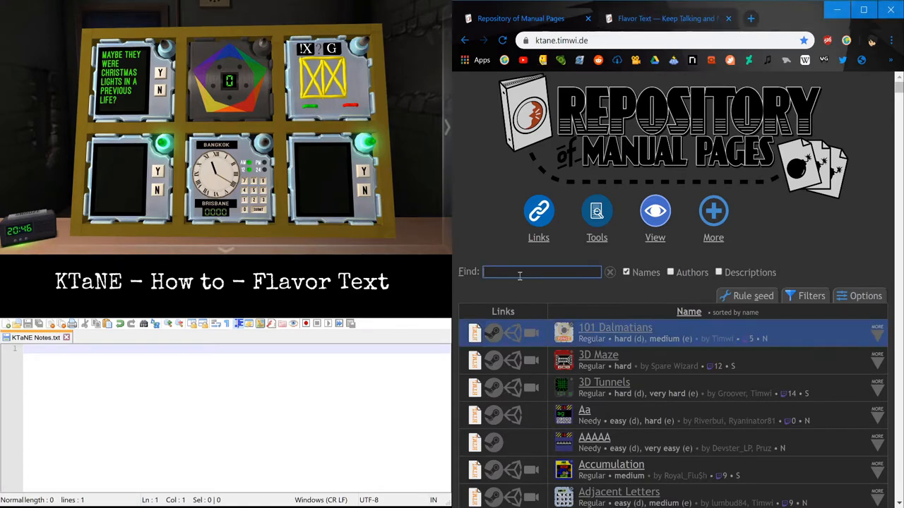
type("bool")
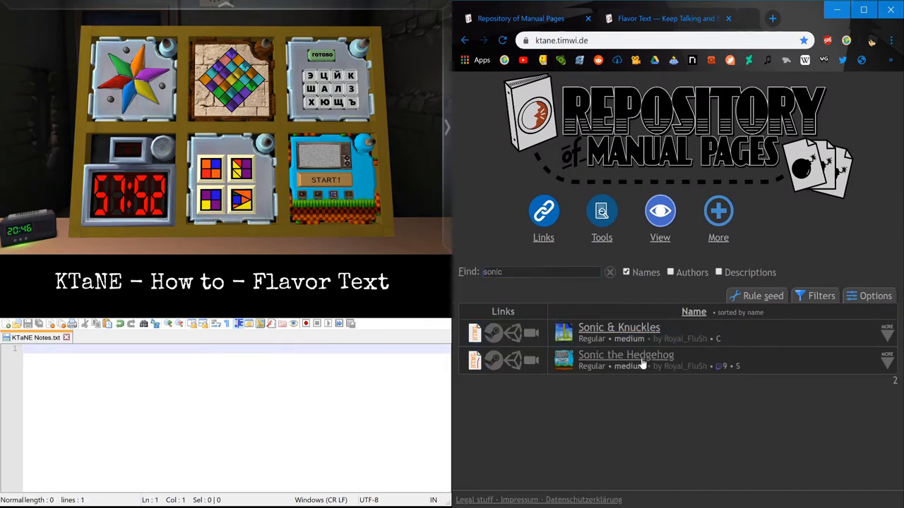
left_click(626, 354)
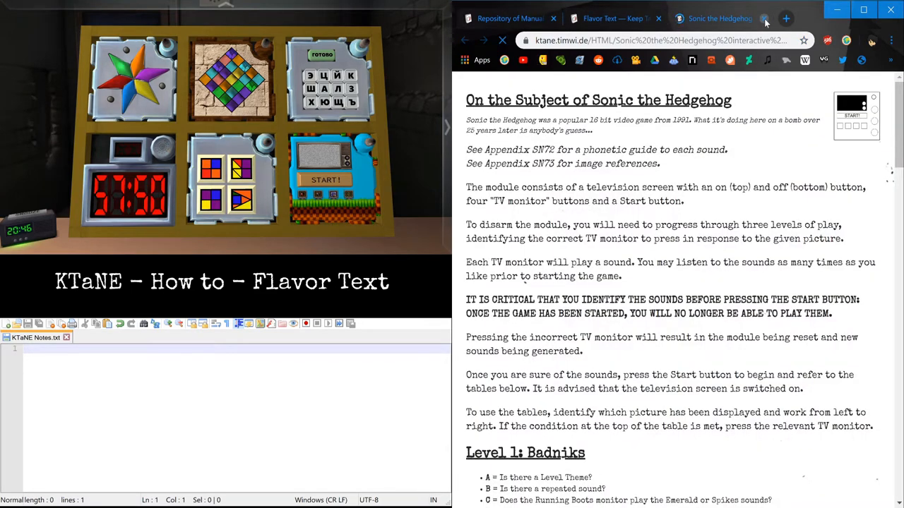
left_click(763, 18)
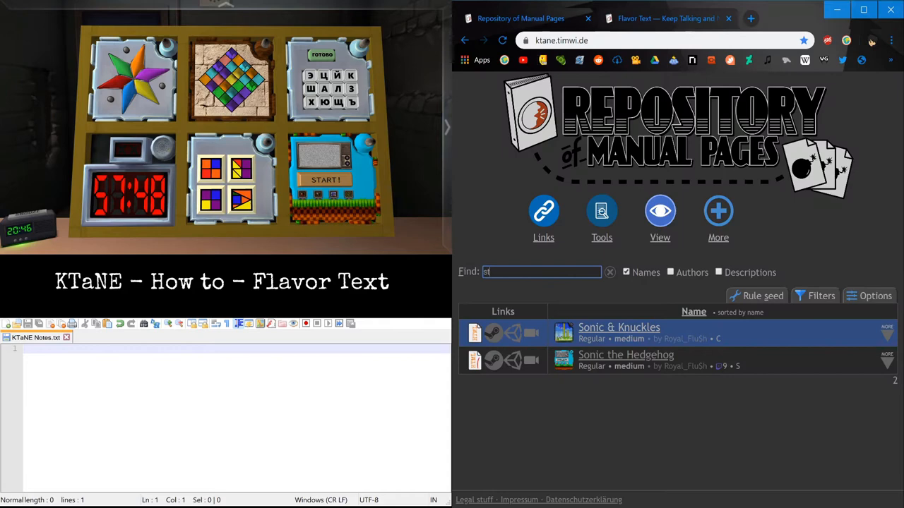
Check the Stained Glass and Graphic Memory manuals, then view Adjacent Letters versions.
type("ain")
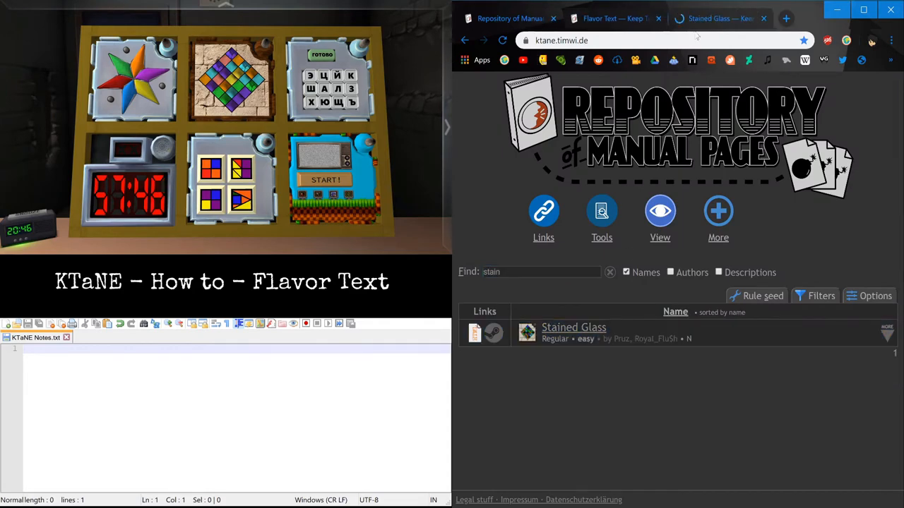
left_click(763, 18)
type("graph")
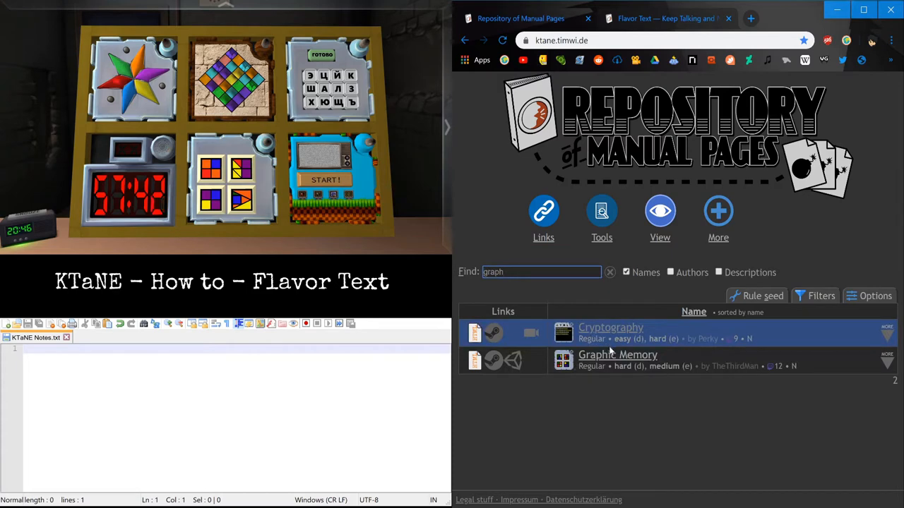
left_click(617, 354)
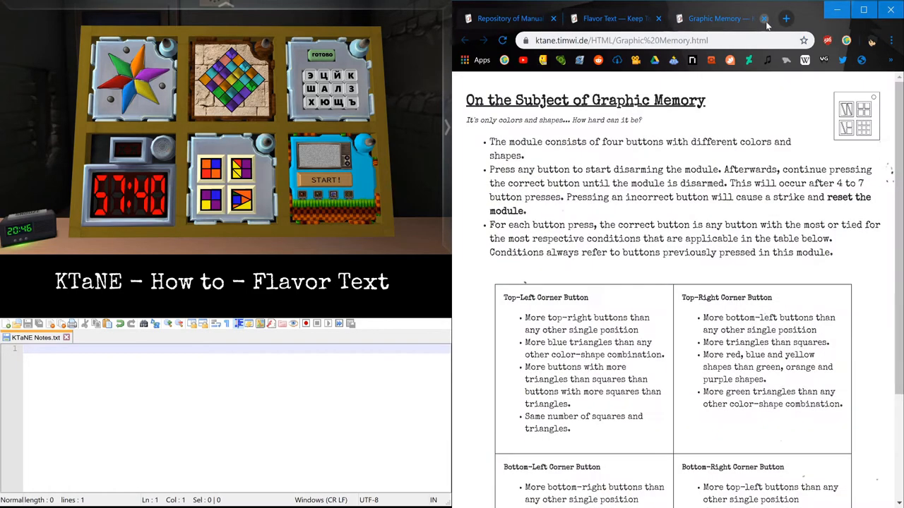
left_click(762, 18)
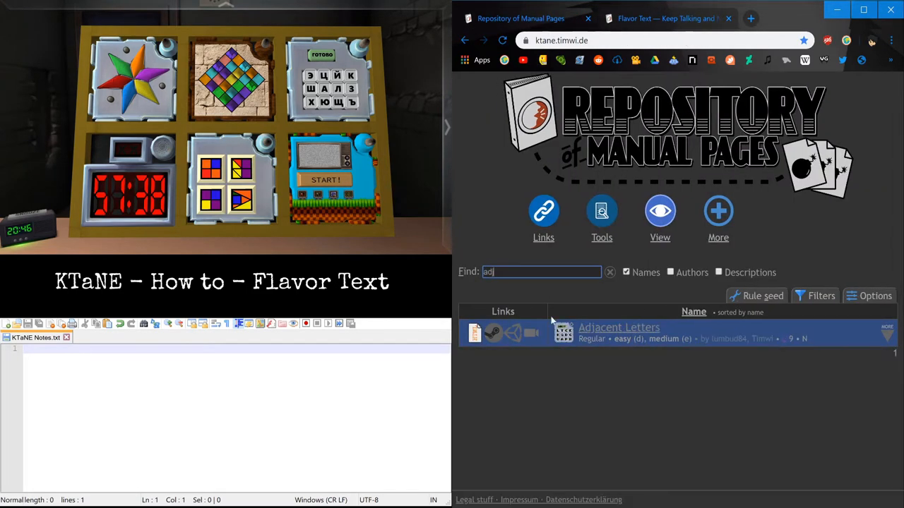
left_click(619, 328)
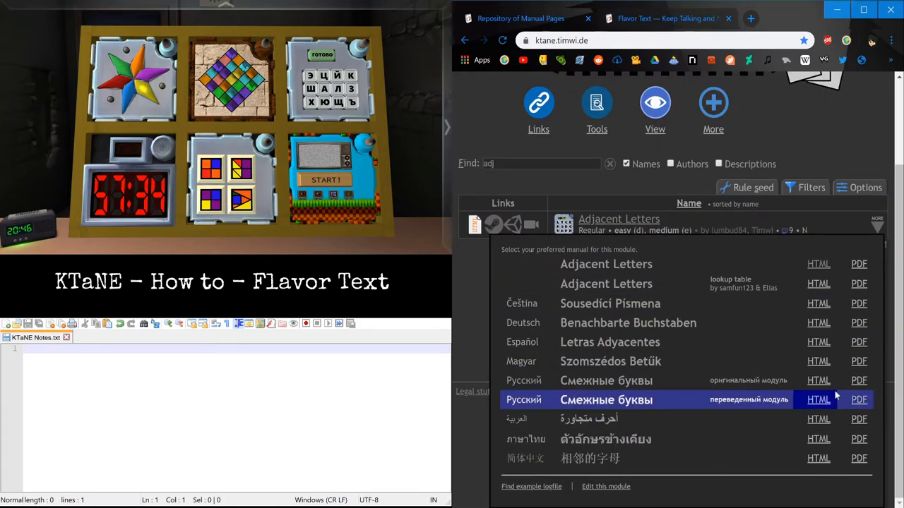
left_click(818, 399)
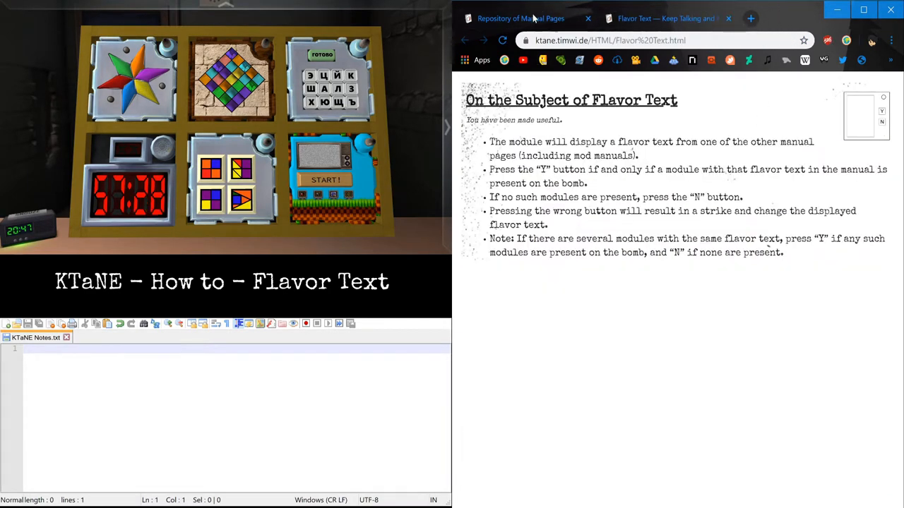
Check the German Password manual in the Repository, then clear the previous search.
left_click(520, 18)
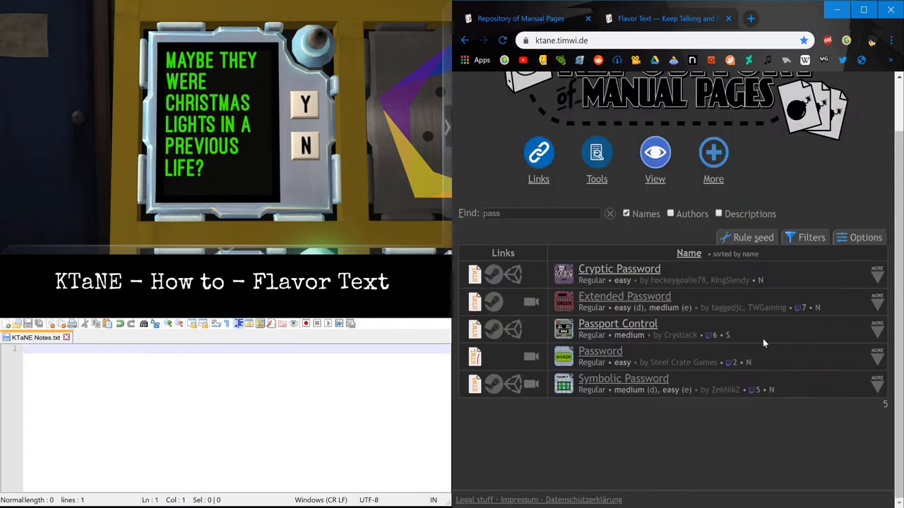
left_click(600, 351)
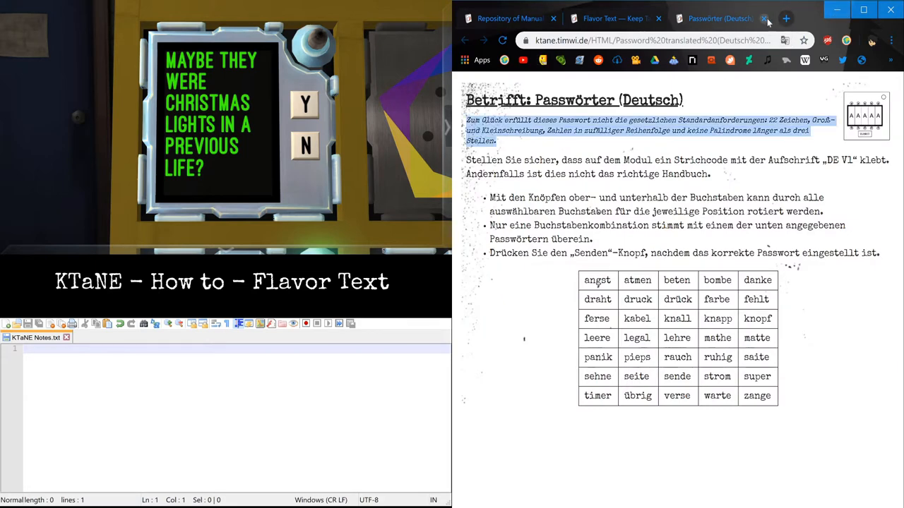
left_click(765, 19)
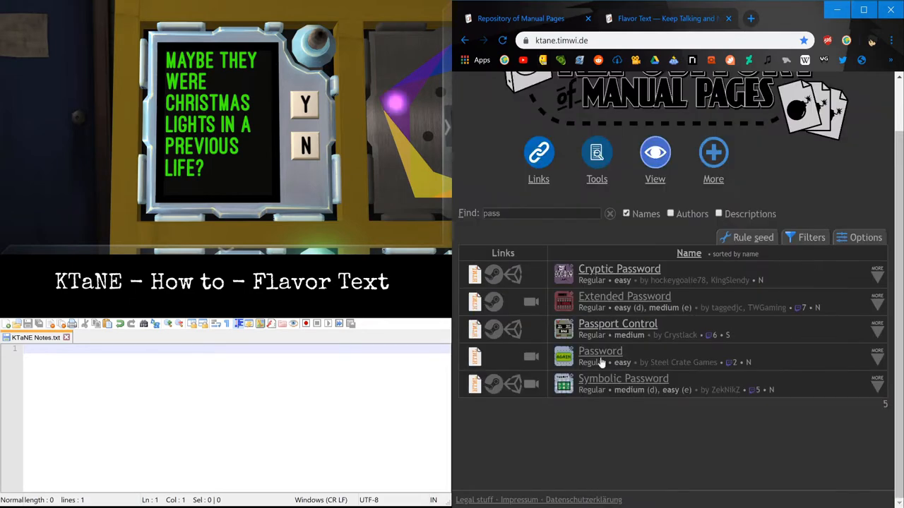
left_click(600, 351)
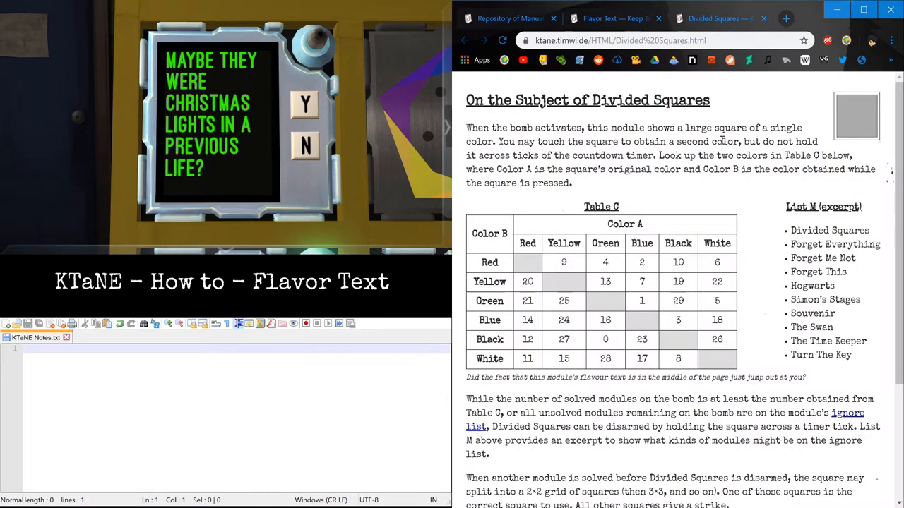
scroll("down", 3)
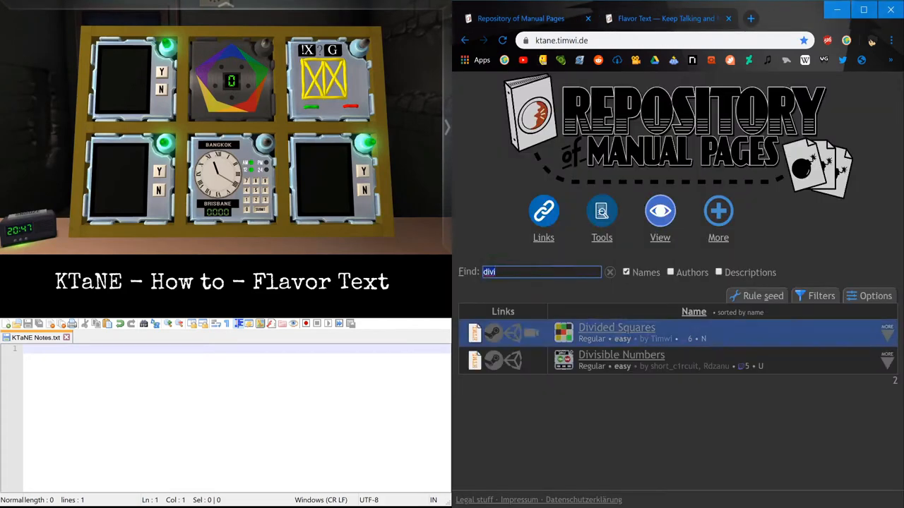
left_click(609, 272)
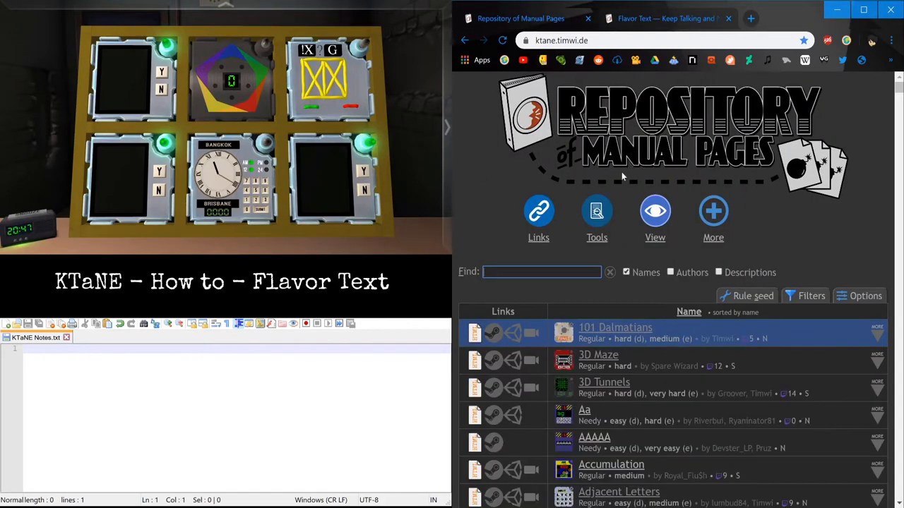
scroll("down", 3)
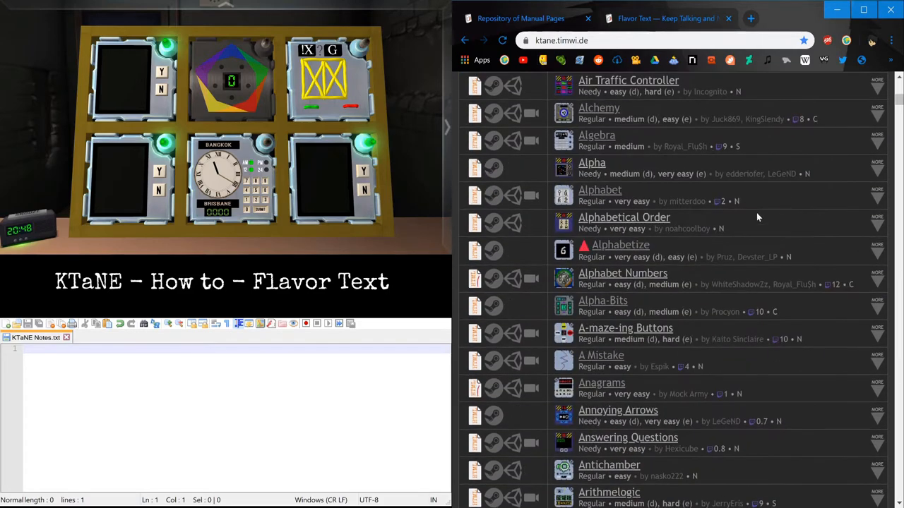
scroll("up", 3)
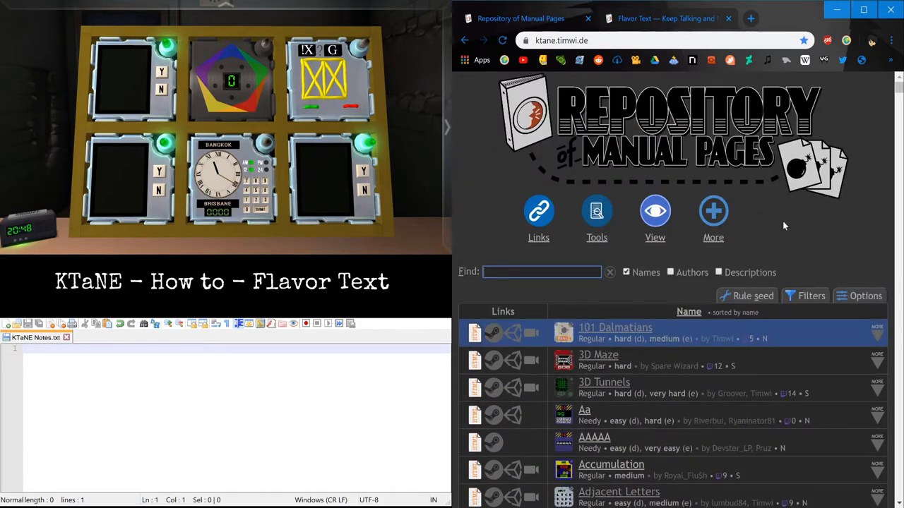
type("light")
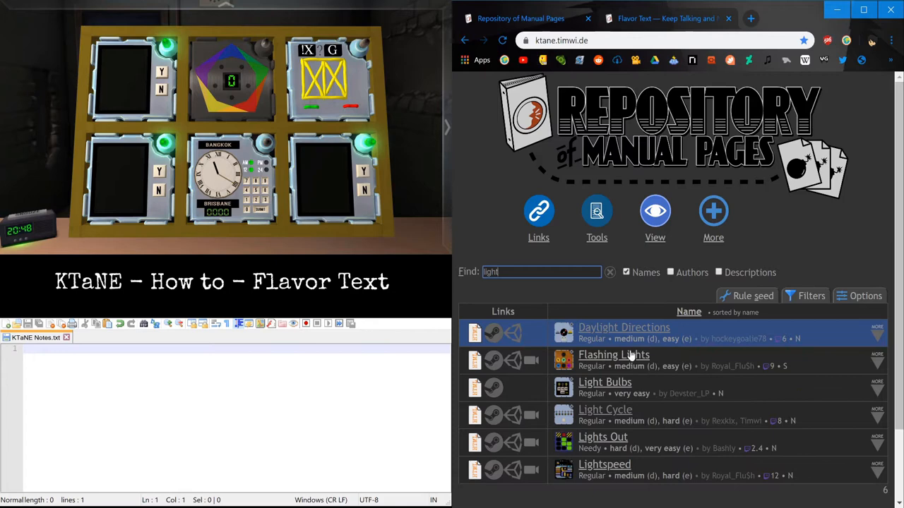
left_click(613, 355)
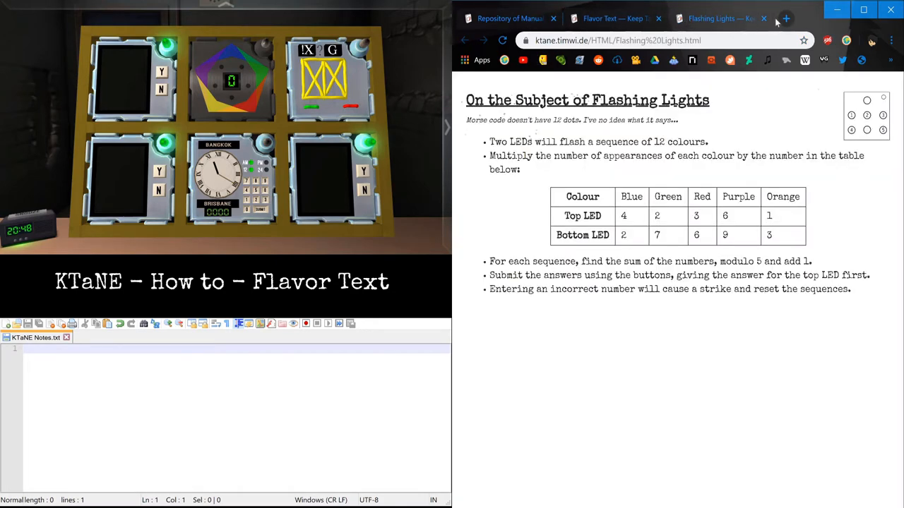
left_click(764, 19)
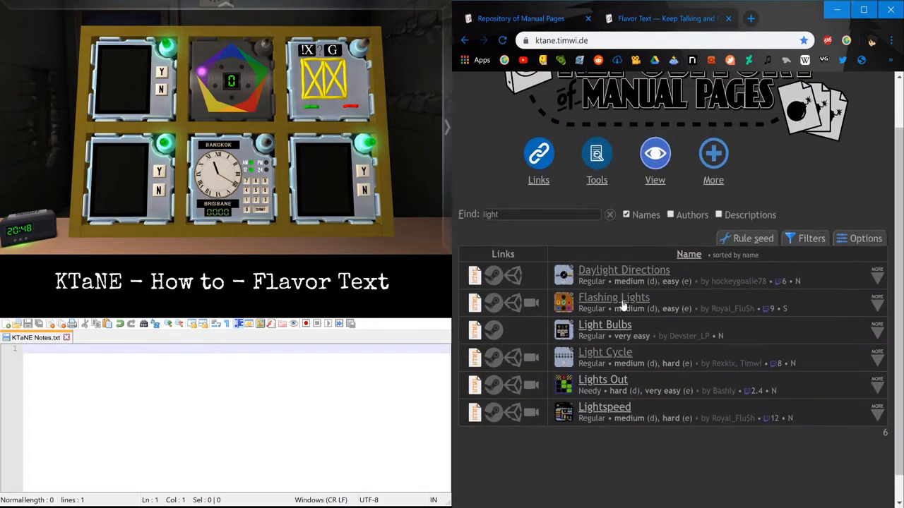
left_click(604, 351)
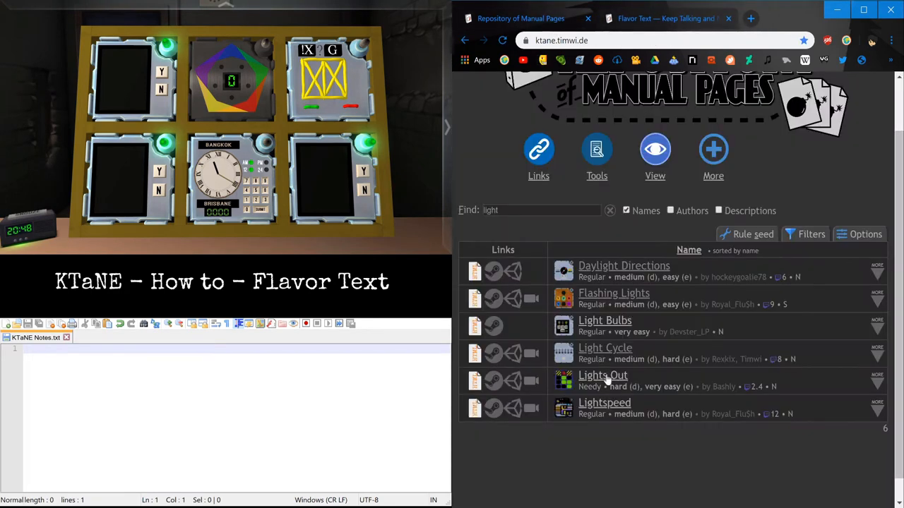
left_click(602, 375)
type("s")
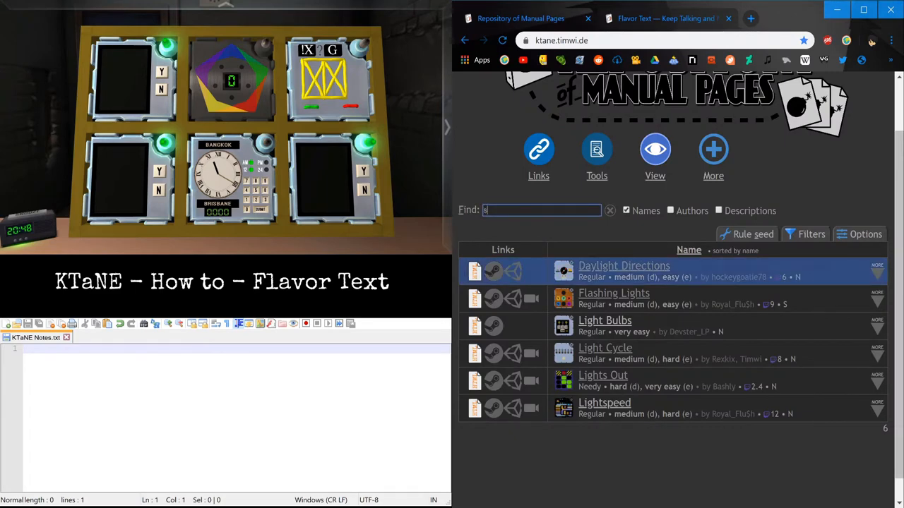
scroll("down", 3)
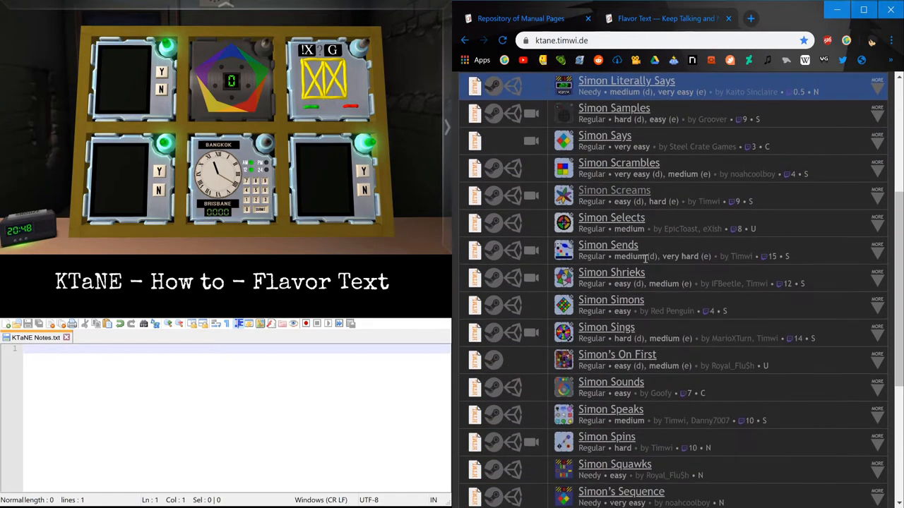
scroll("down", 3)
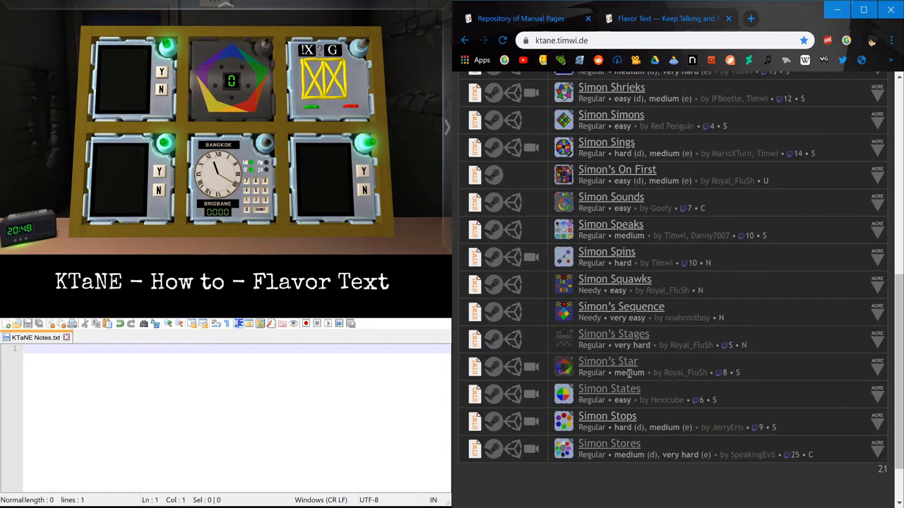
scroll("up", 3)
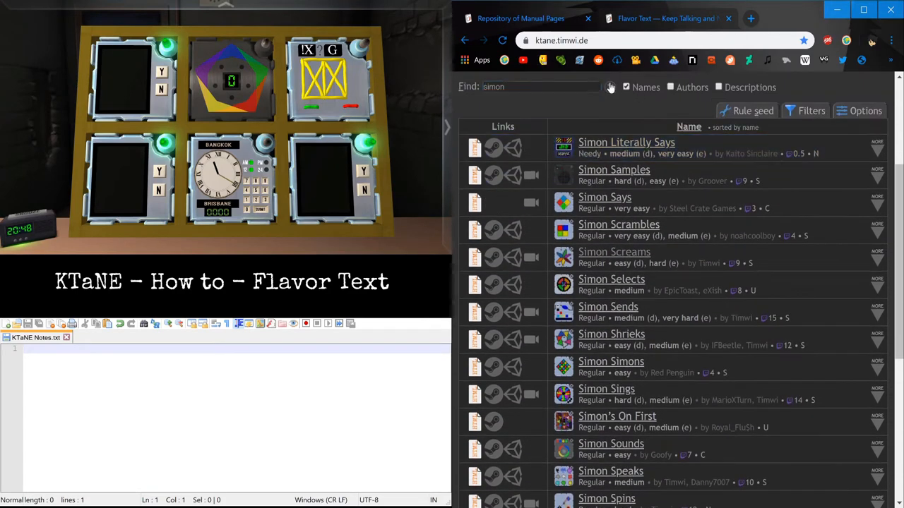
left_click(610, 87)
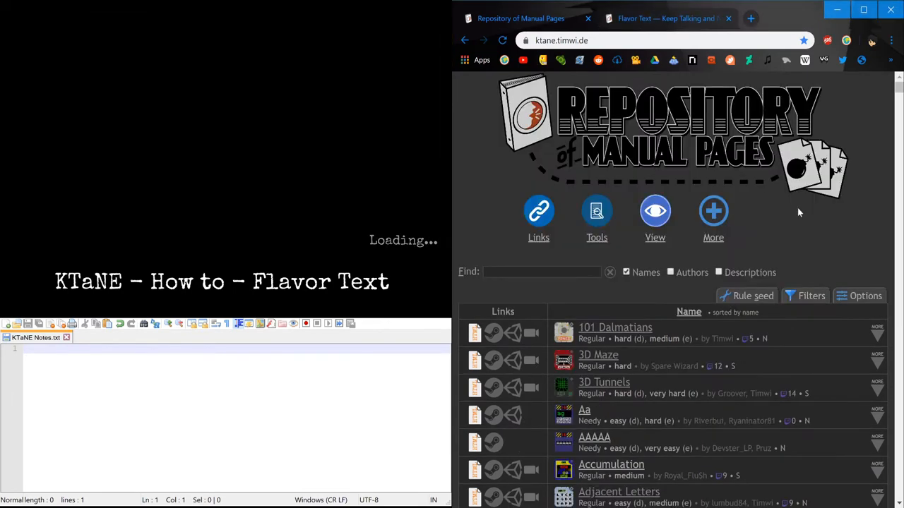
mouse_move(814, 233)
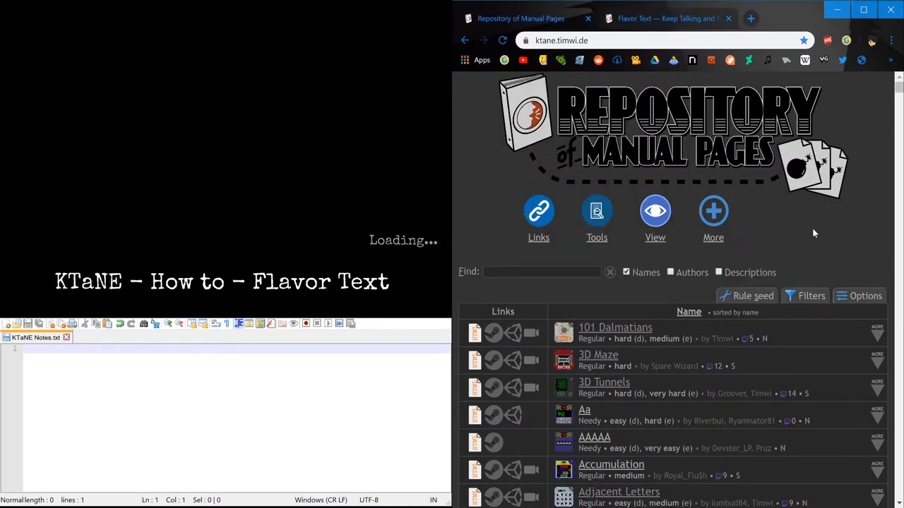
mouse_move(801, 234)
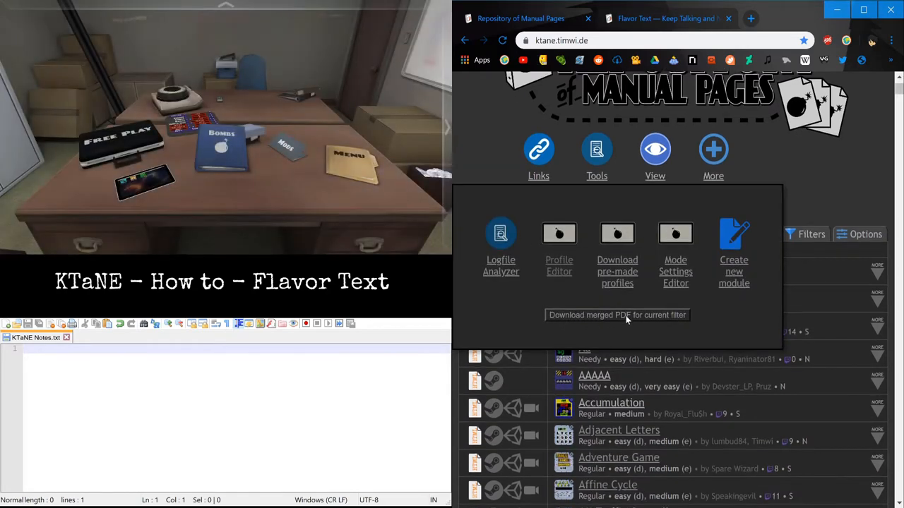
mouse_move(822, 178)
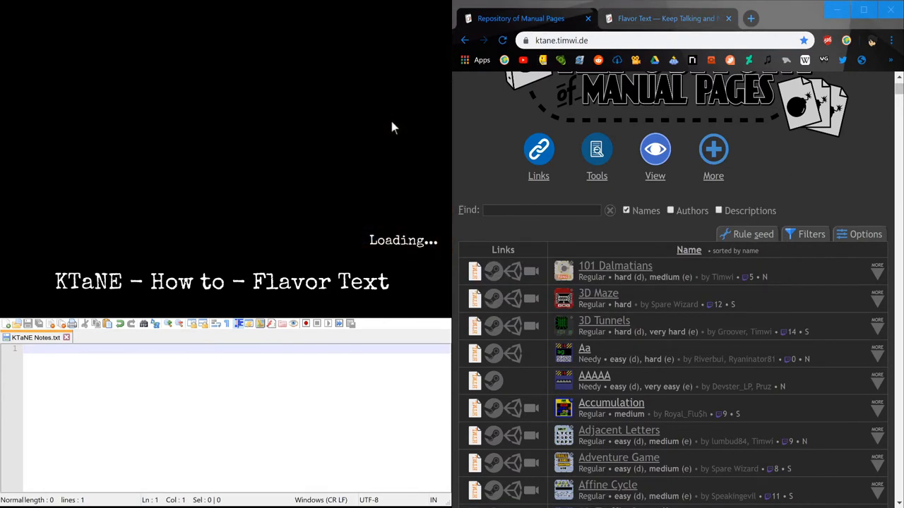
scroll("down", 3)
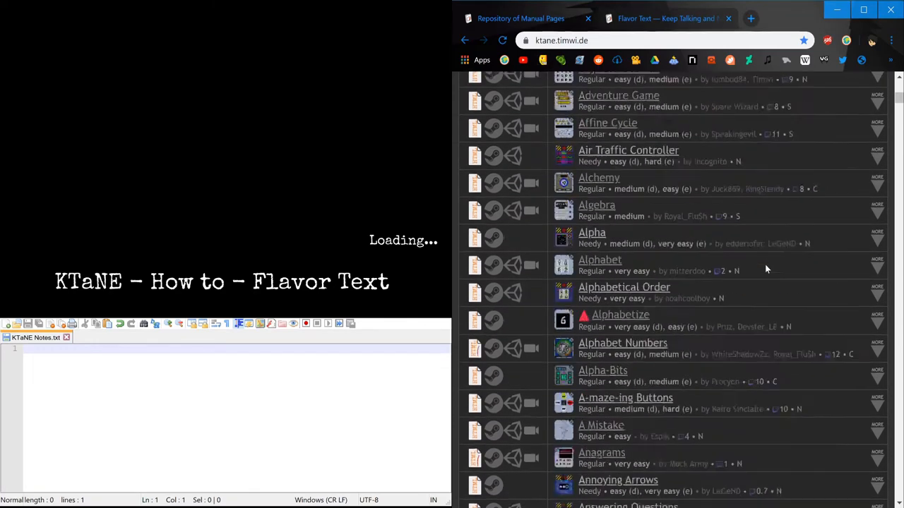
scroll("down", 3)
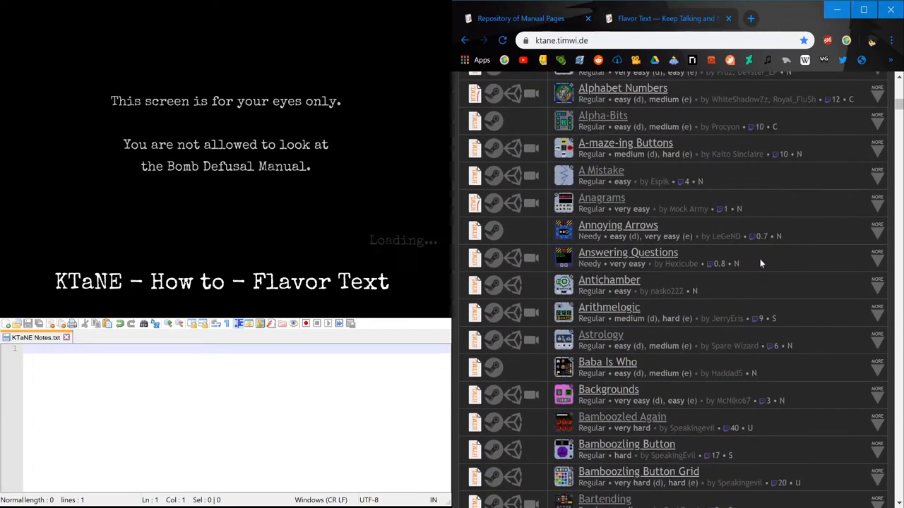
scroll("up", 3)
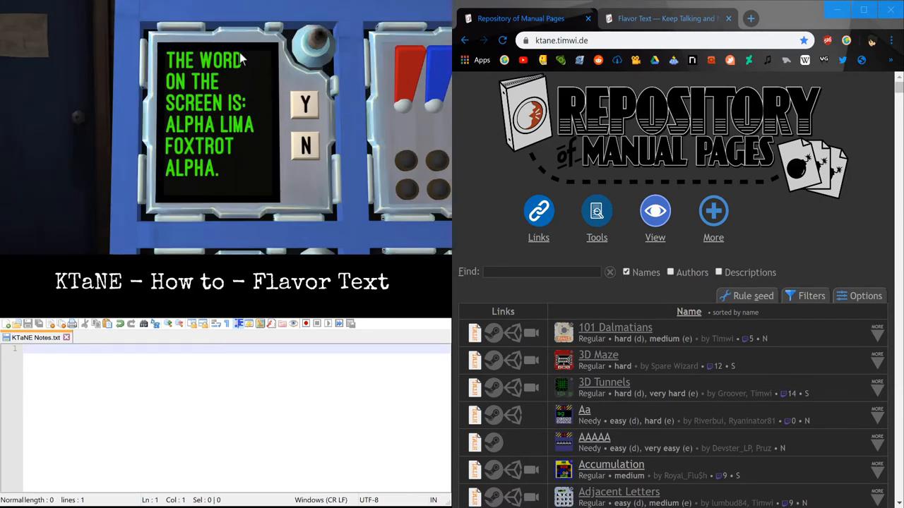
scroll("down", 3)
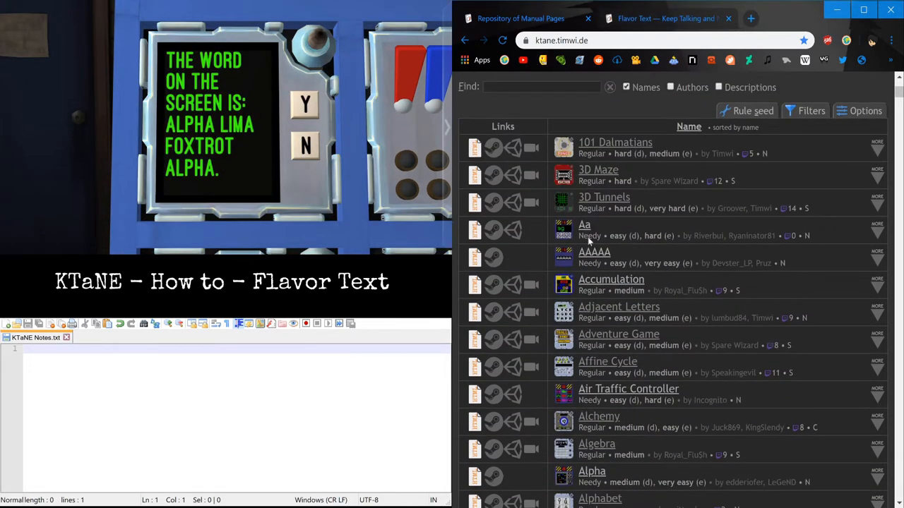
scroll("down", 3)
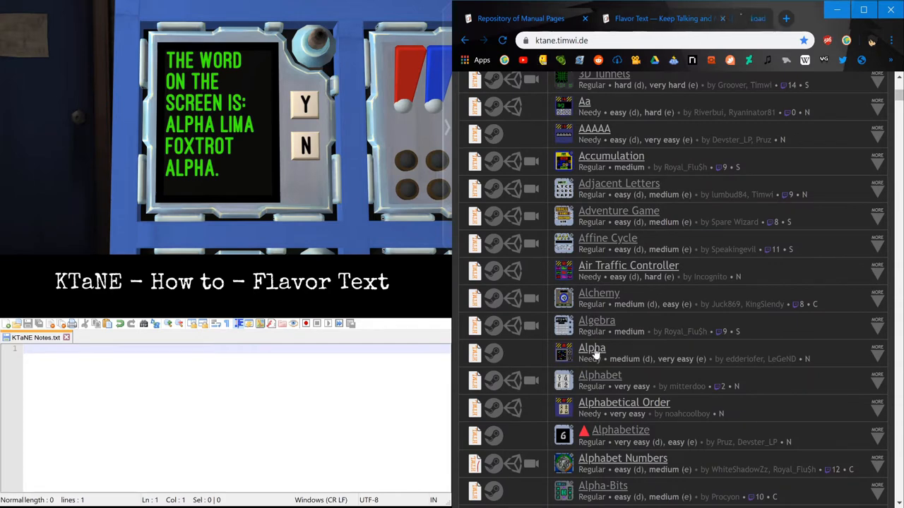
left_click(592, 347)
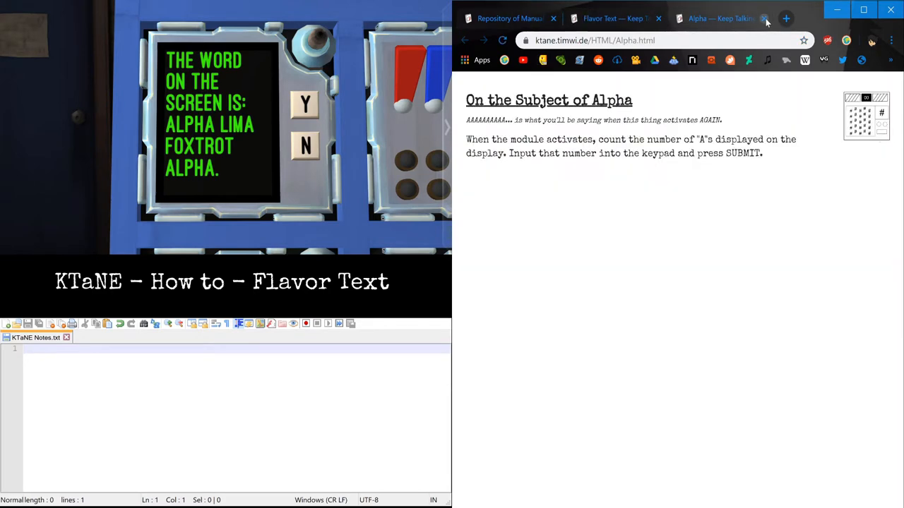
left_click(763, 19)
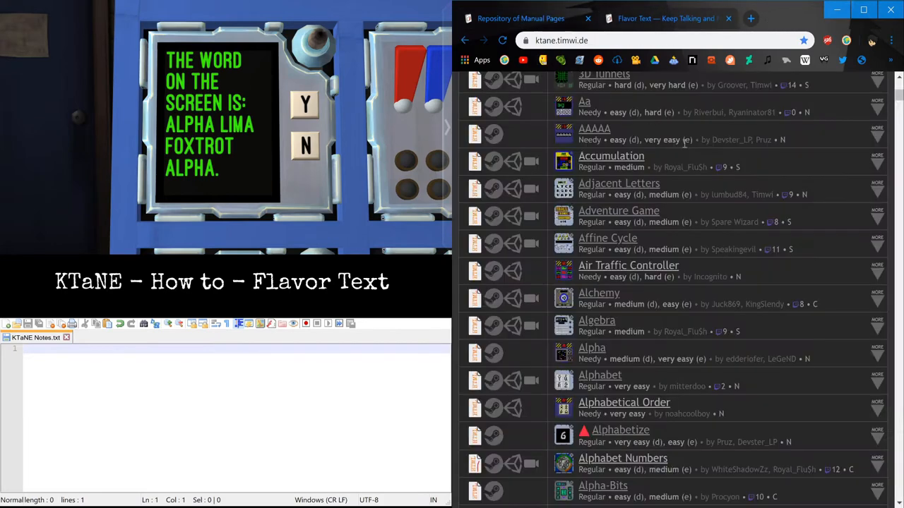
scroll("up", 3)
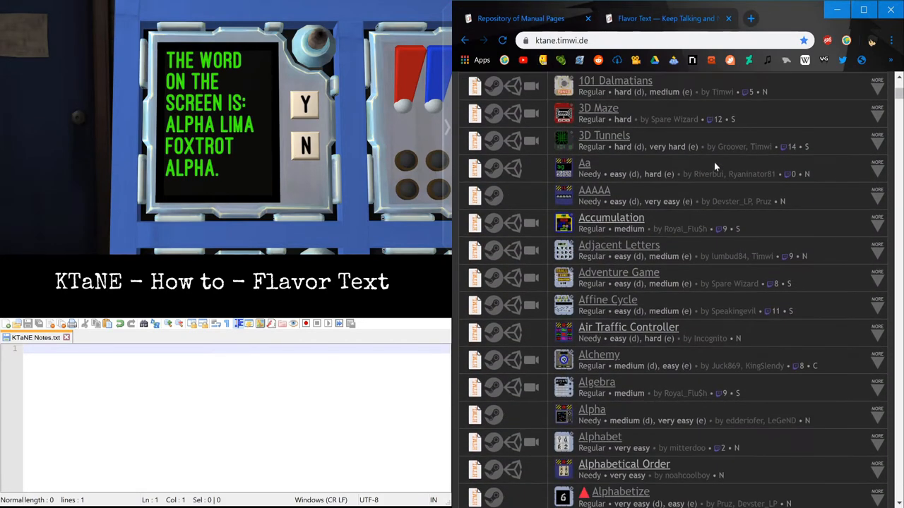
scroll("down", 3)
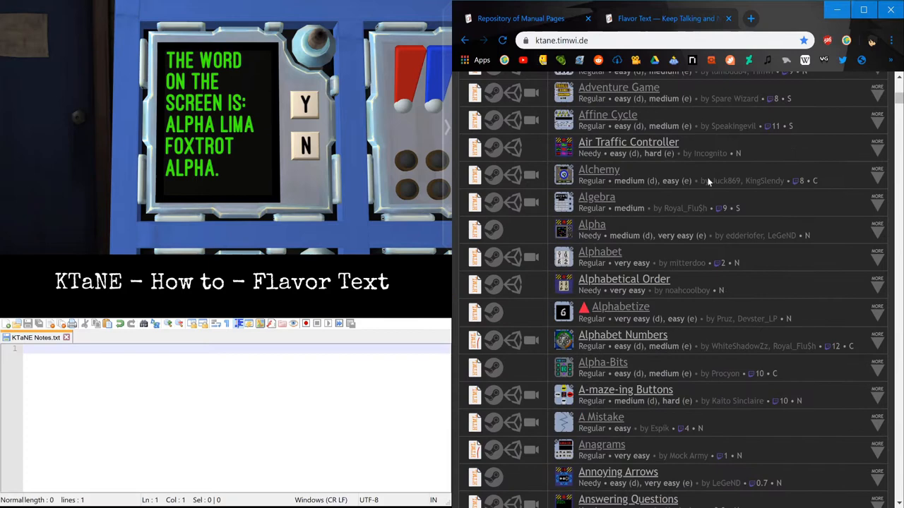
left_click(600, 252)
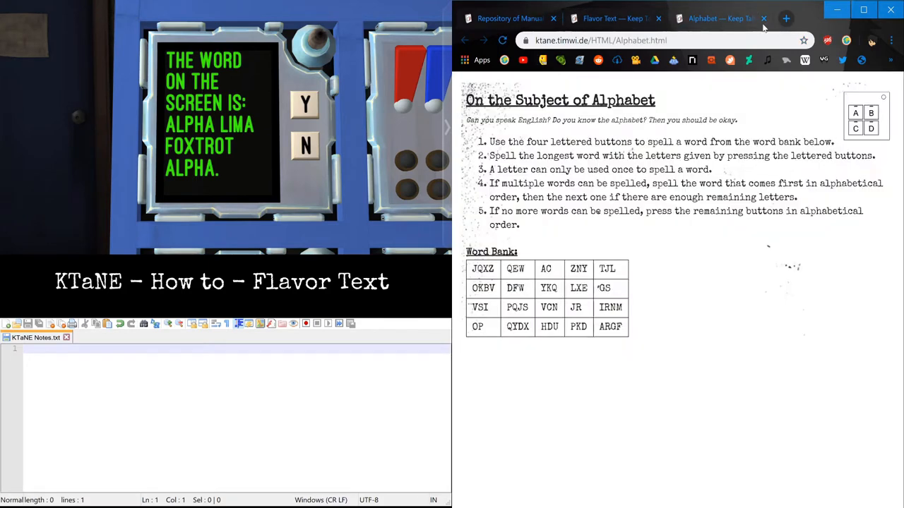
left_click(764, 18)
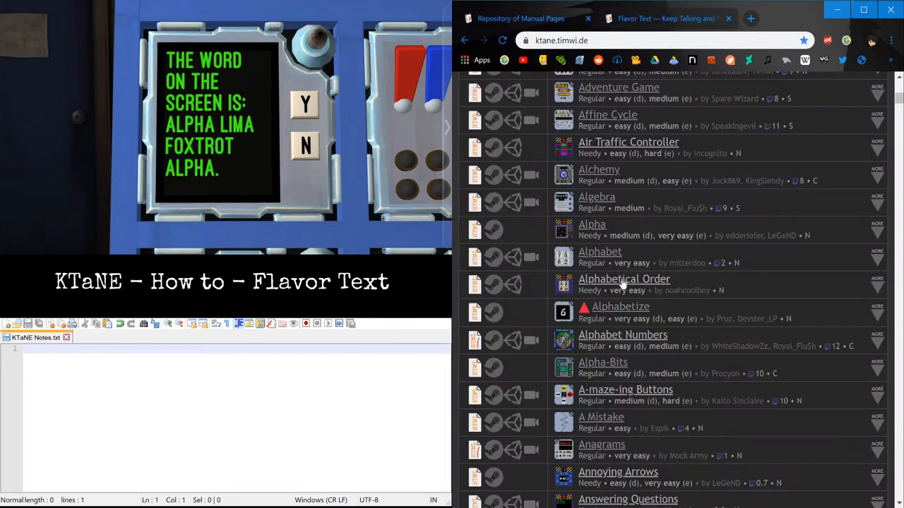
left_click(624, 278)
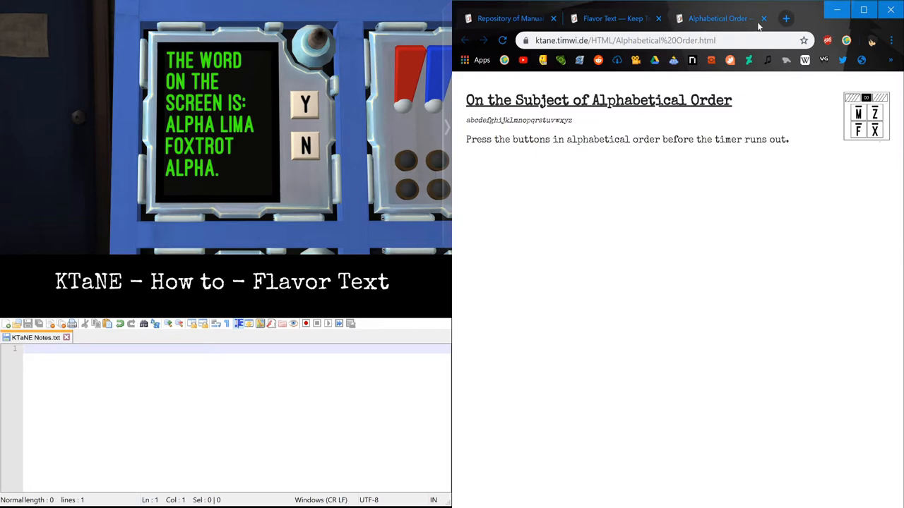
left_click(763, 18)
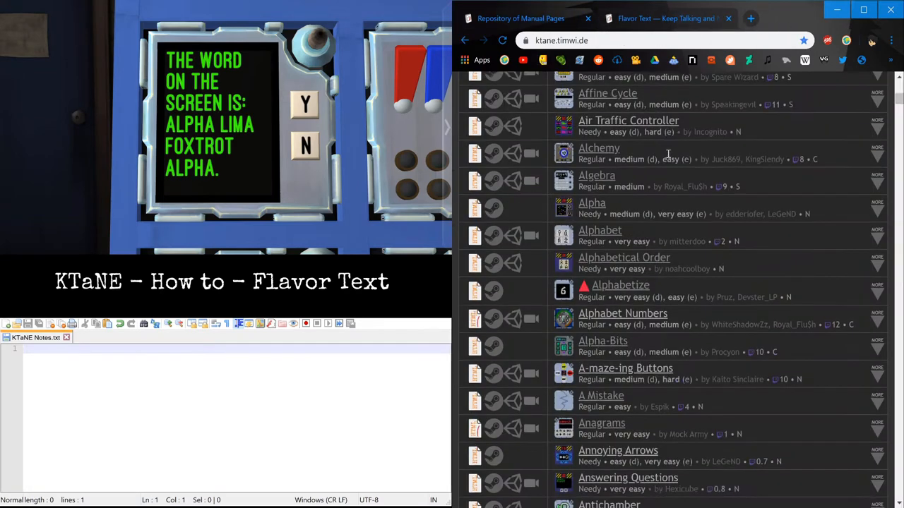
left_click(620, 284)
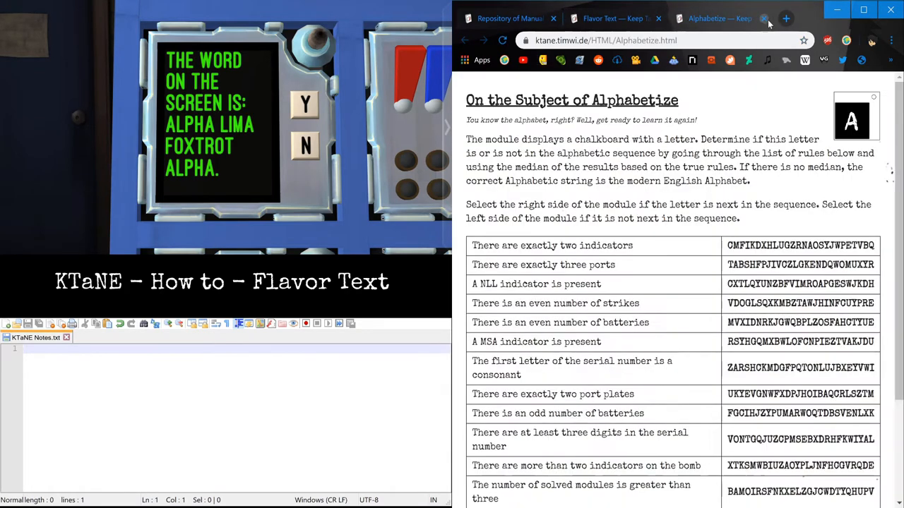
left_click(764, 18)
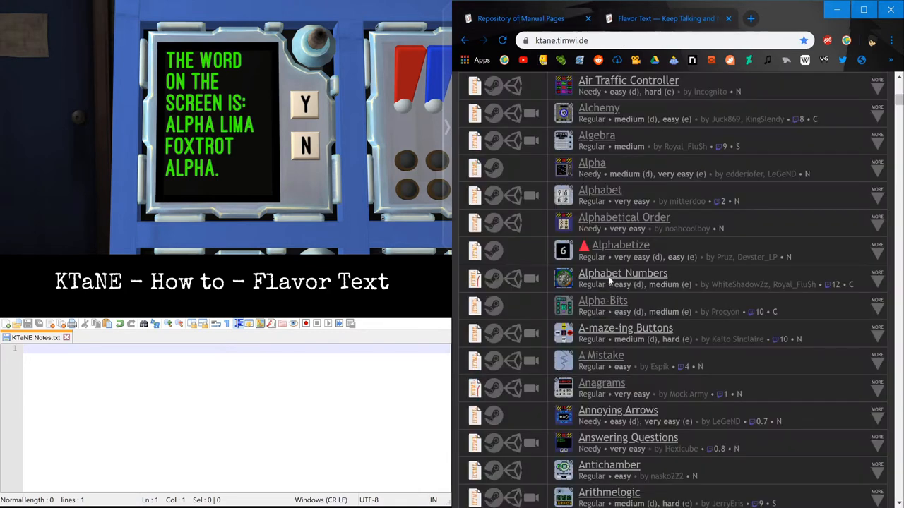
left_click(623, 273)
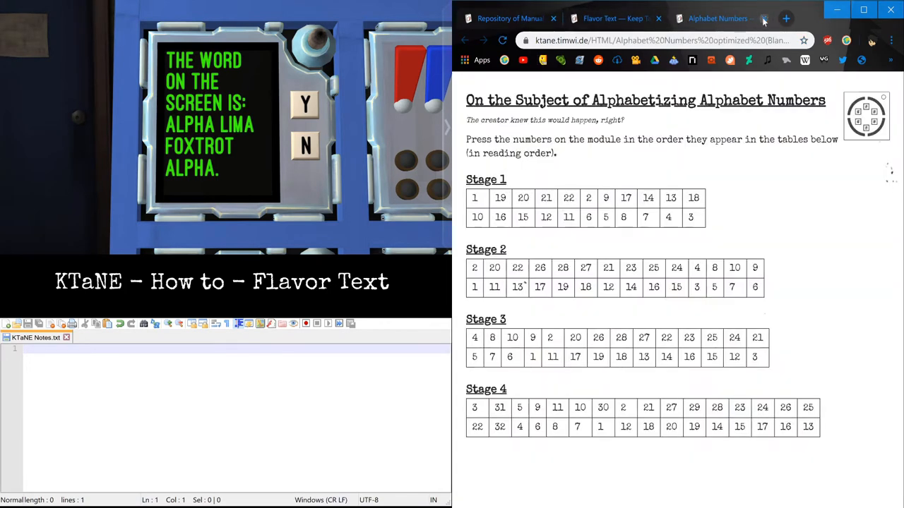
left_click(763, 18)
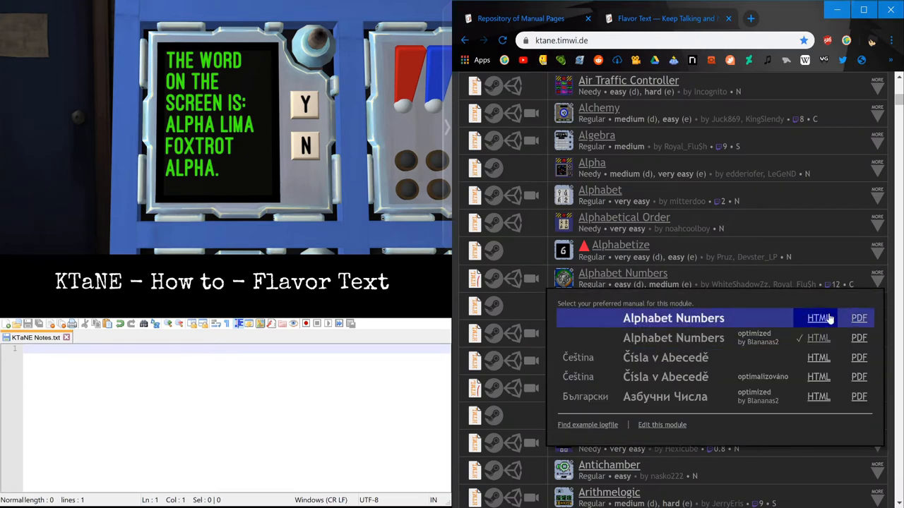
left_click(819, 317)
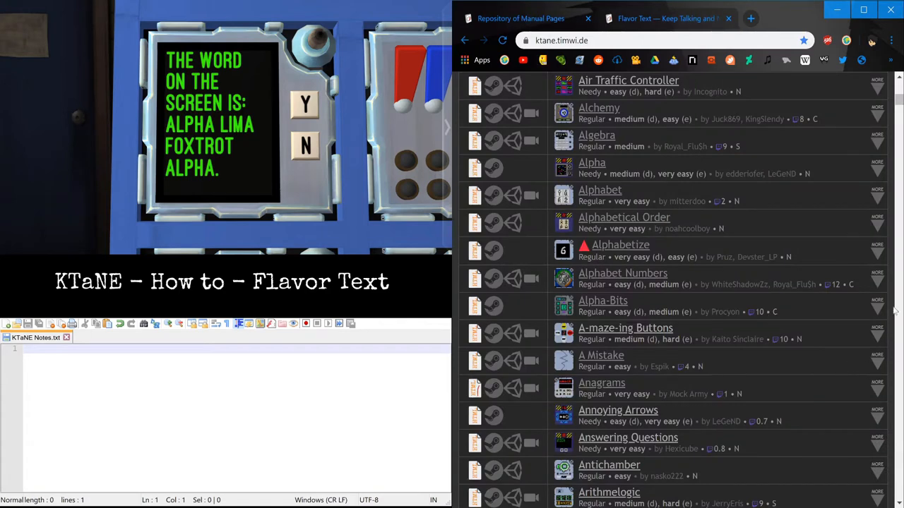
mouse_move(826, 344)
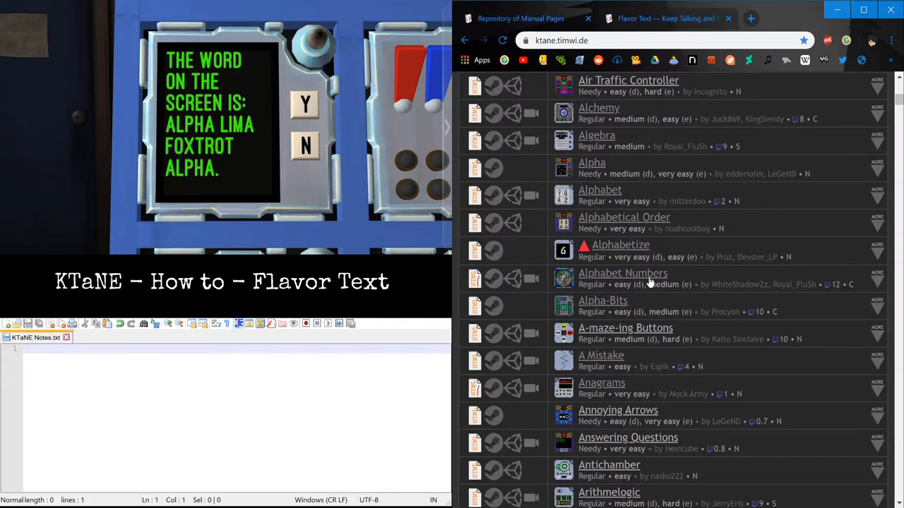
scroll("down", 3)
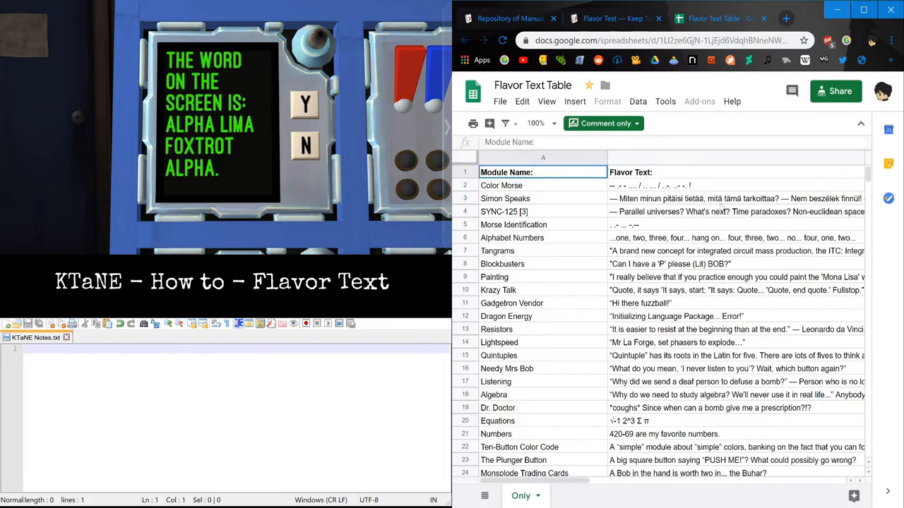
Search the Flavor Text Table for 'the word on the', tracing it to DetoNATO.
scroll("down", 3)
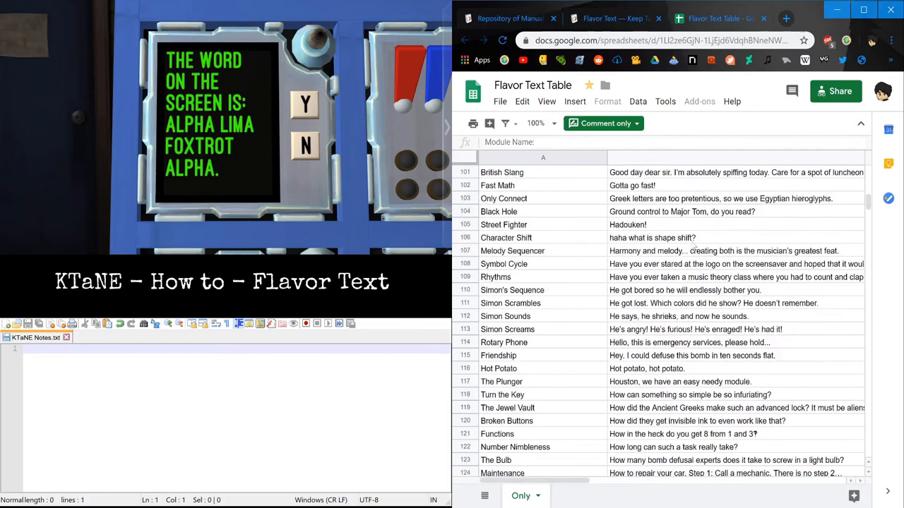
scroll("up", 3)
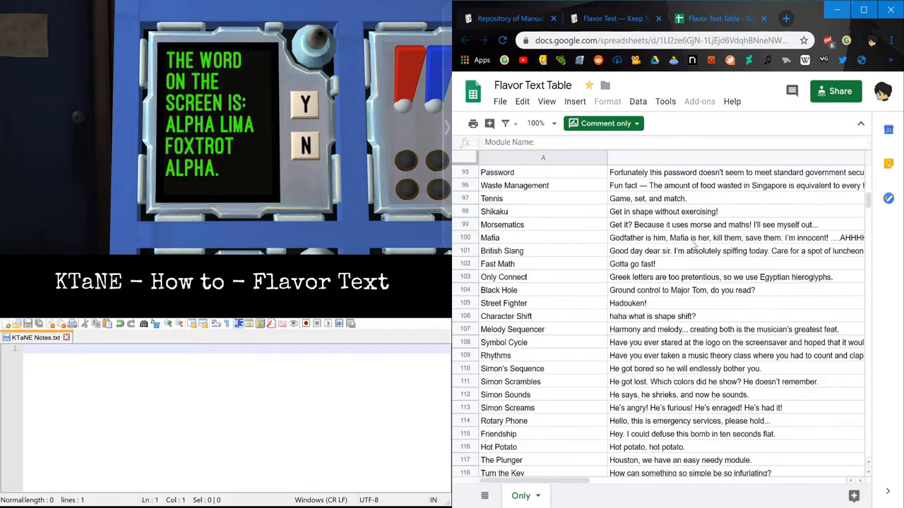
scroll("up", 3)
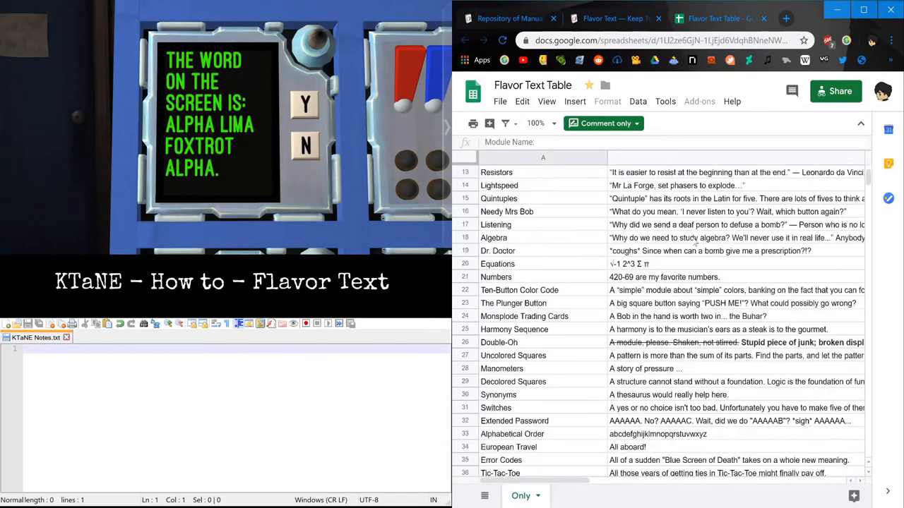
scroll("up", 3)
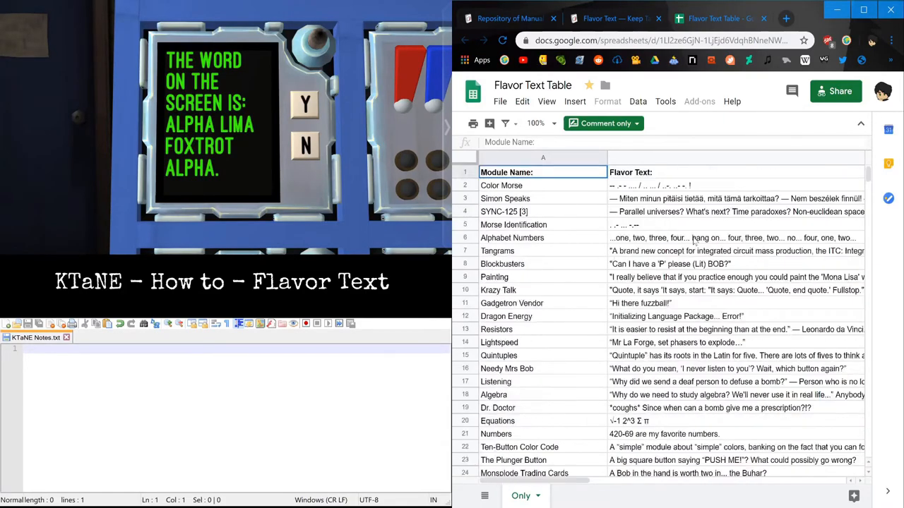
scroll("down", 3)
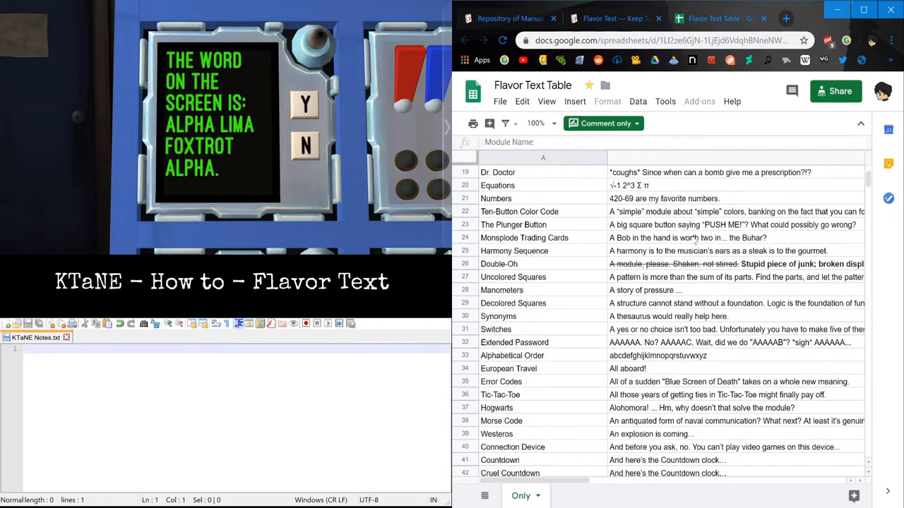
scroll("down", 3)
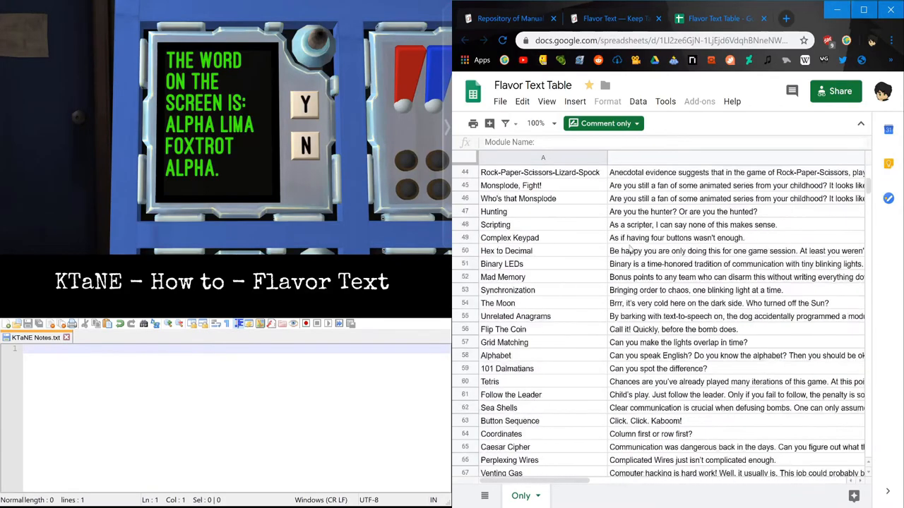
key("ctrl+f")
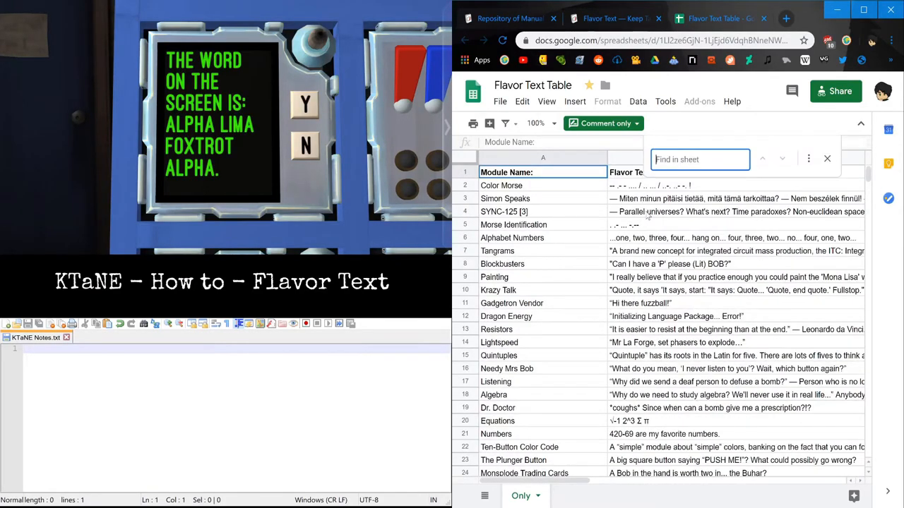
type("the word")
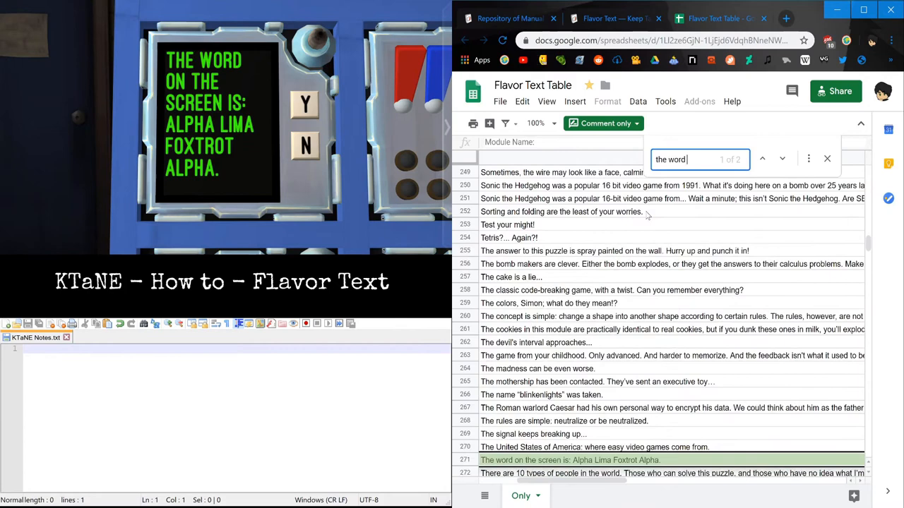
type("on the")
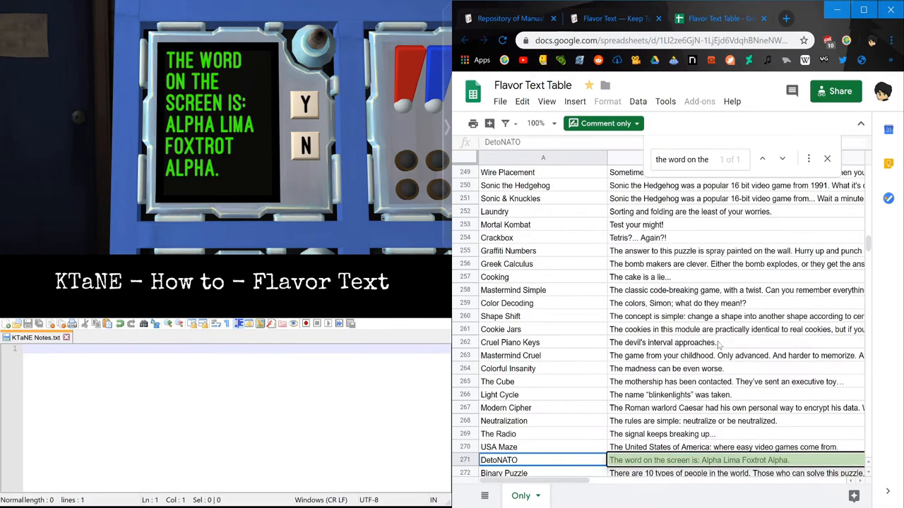
Search 'deto' in the Repository and check the DetoNATO manual.
left_click(508, 18)
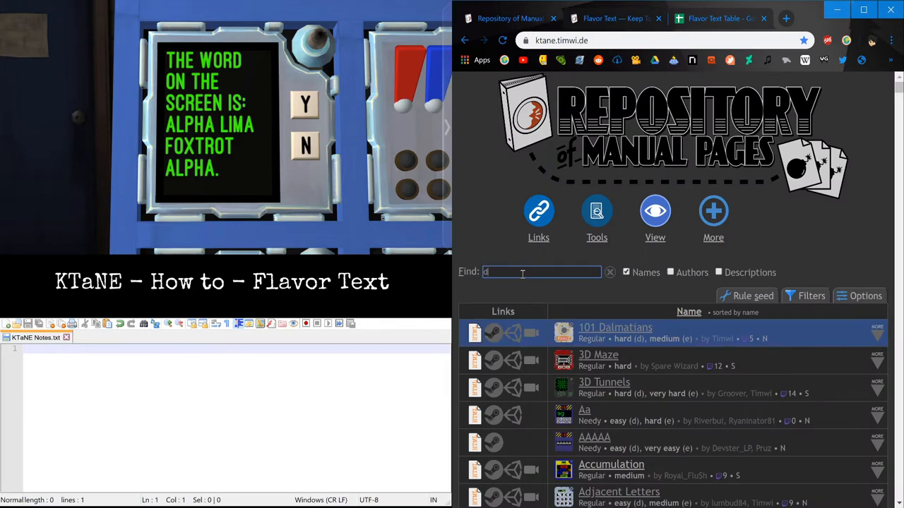
type("eto")
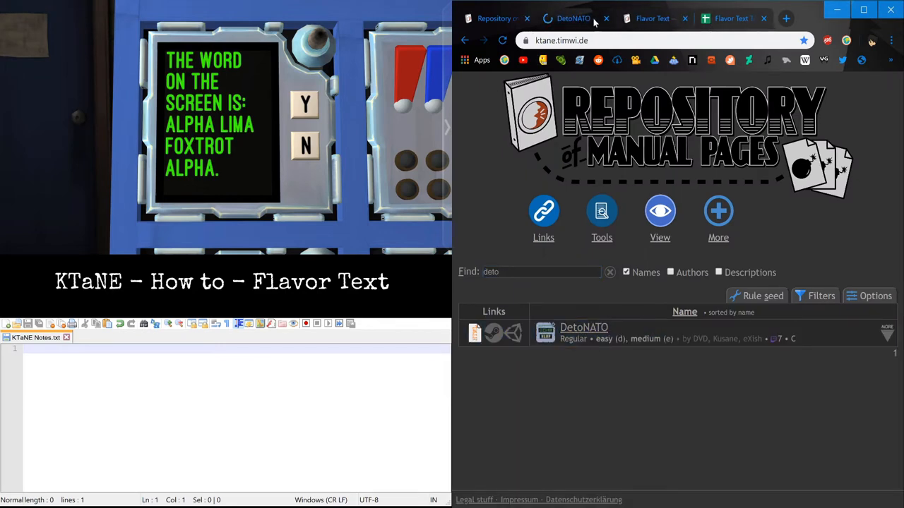
left_click(584, 327)
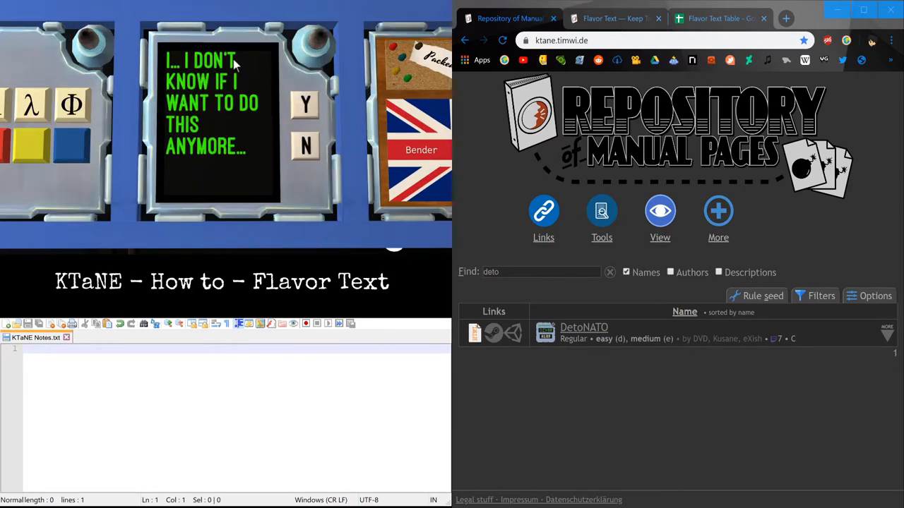
mouse_move(282, 90)
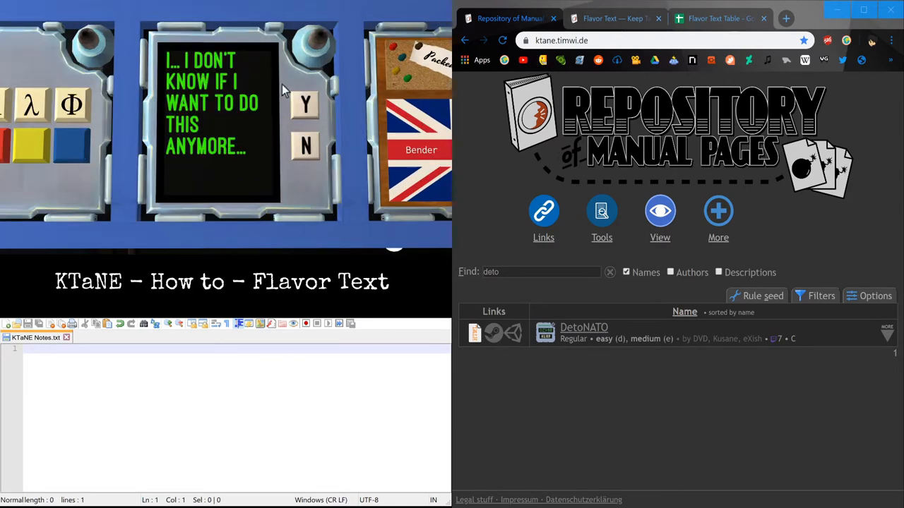
Answer Yes on the Flavor Text module, then open the matching Morse Code manual.
left_click(304, 104)
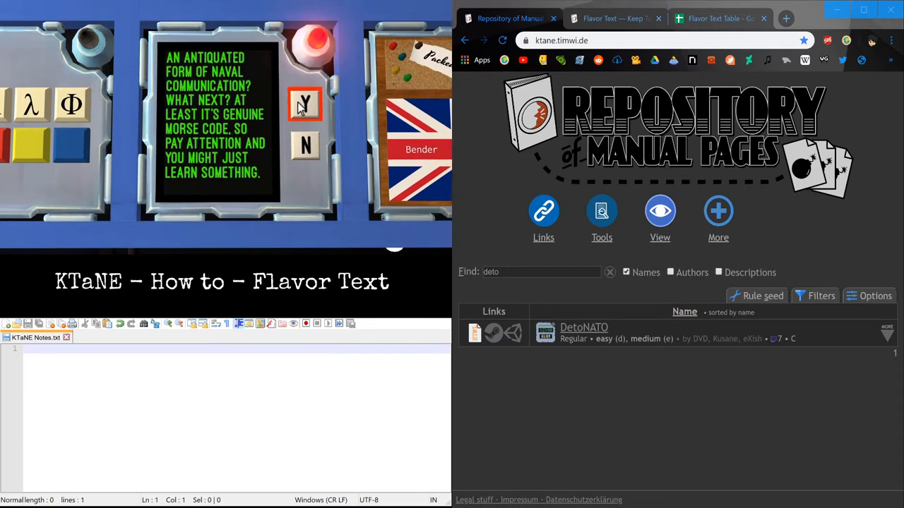
left_click(305, 103)
type("morse")
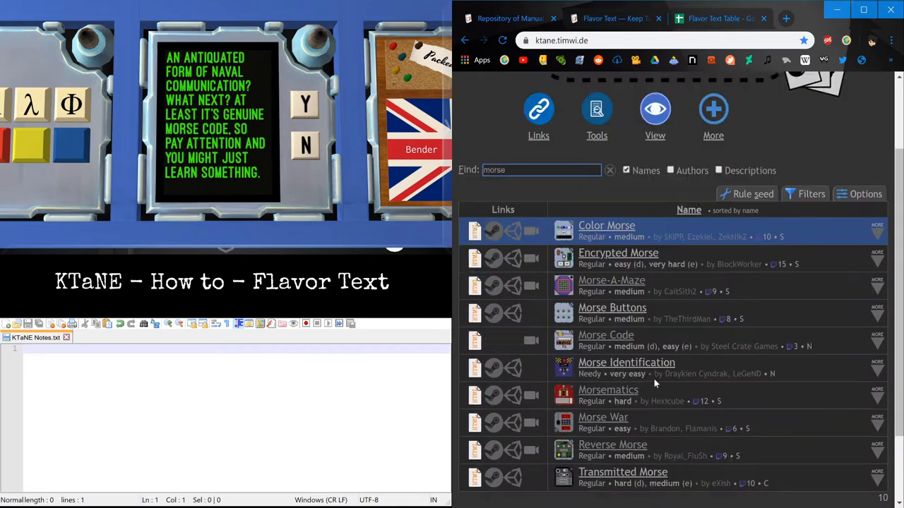
left_click(605, 335)
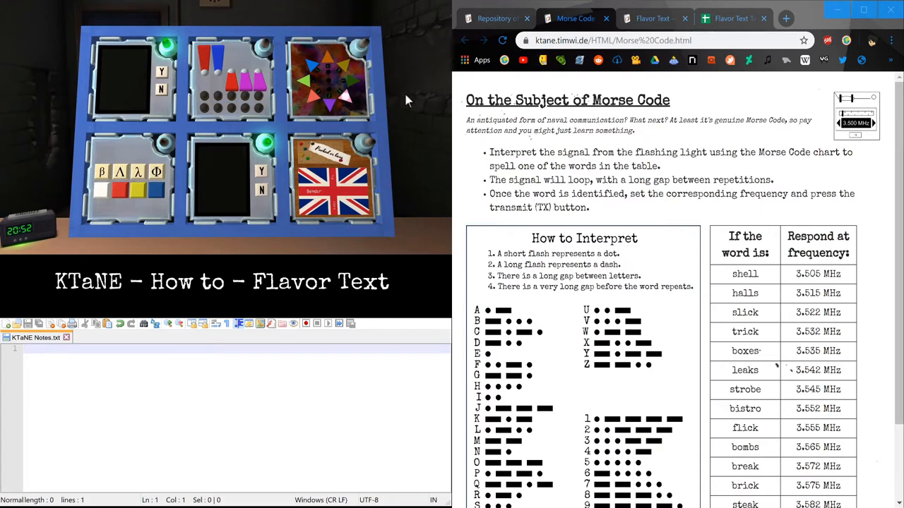
Start the Flavor Text EX bomb and switch to the Flavor Text Table spreadsheet.
left_click(721, 18)
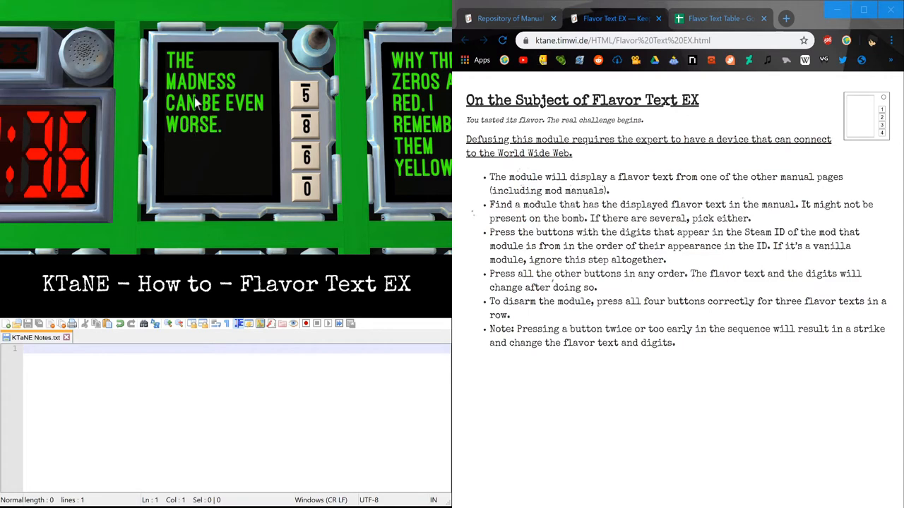
left_click(719, 18)
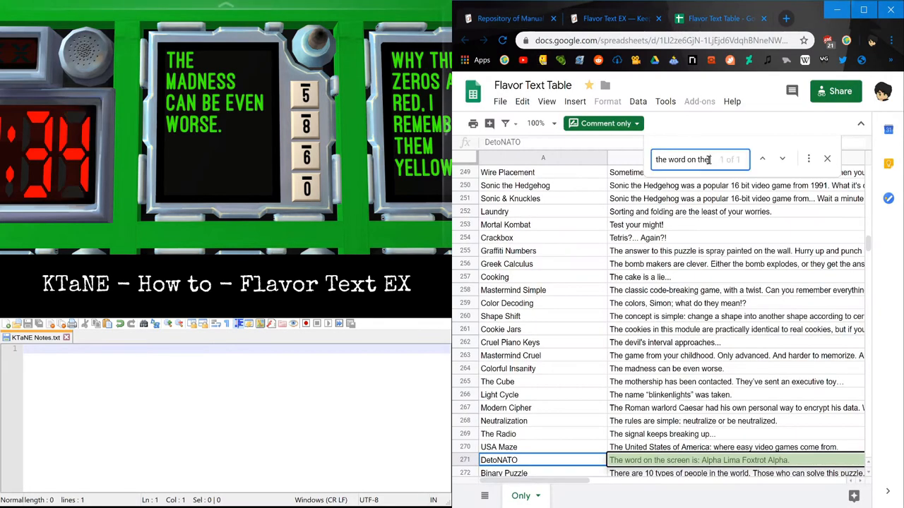
Look up 'the madne' in the sheet, check the Colorful Insanity manual, then clear the search.
type("the madness")
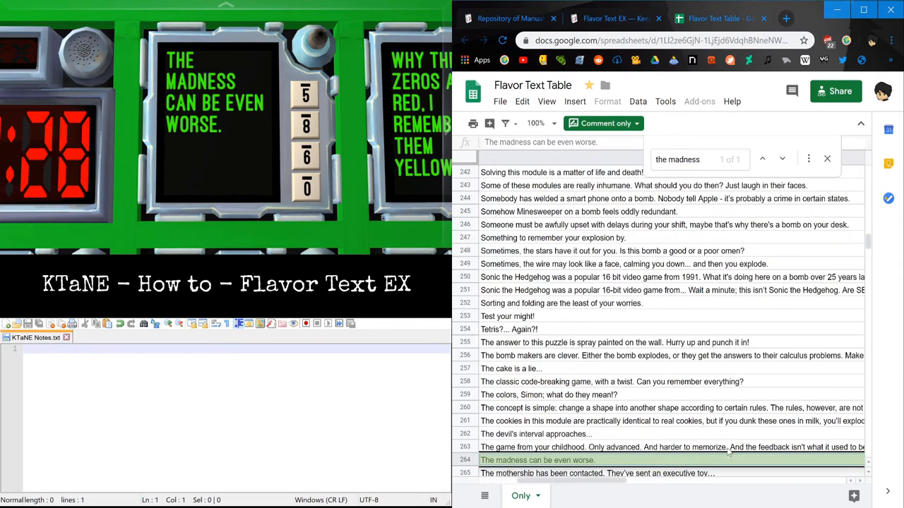
left_click(508, 18)
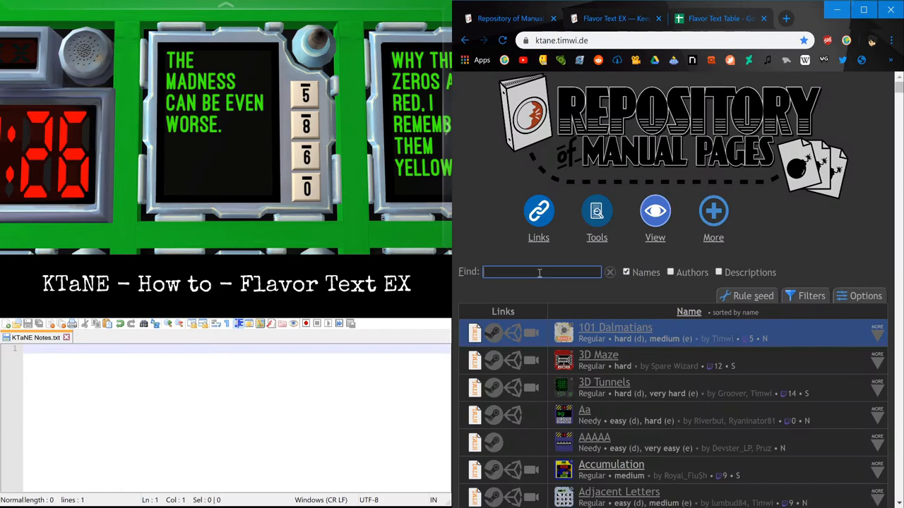
type("insan")
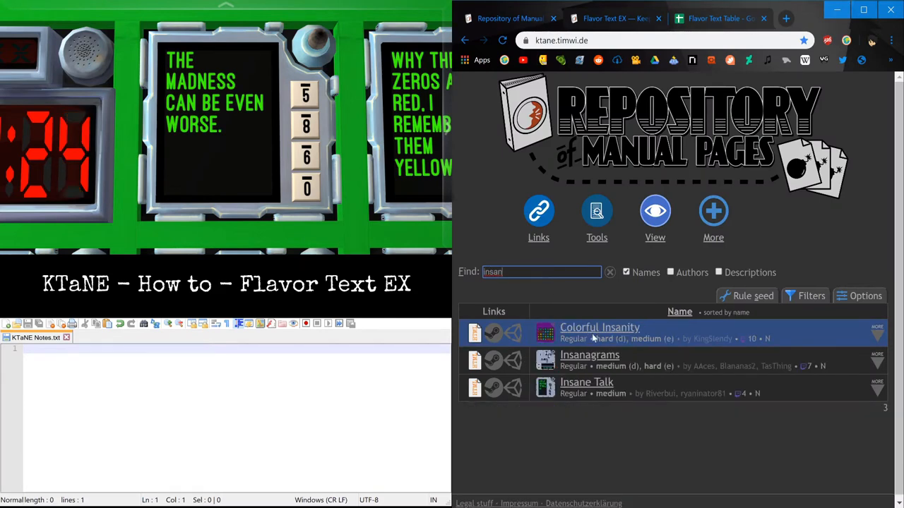
left_click(600, 327)
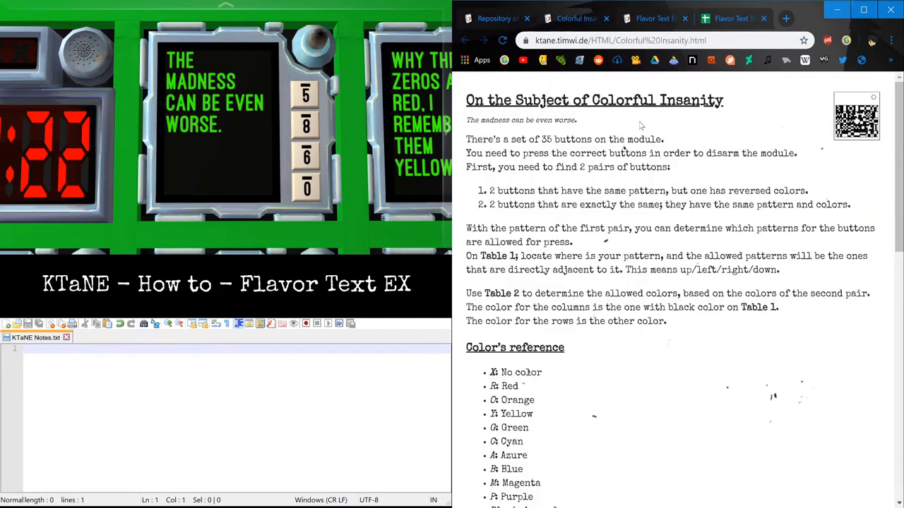
scroll("down", 3)
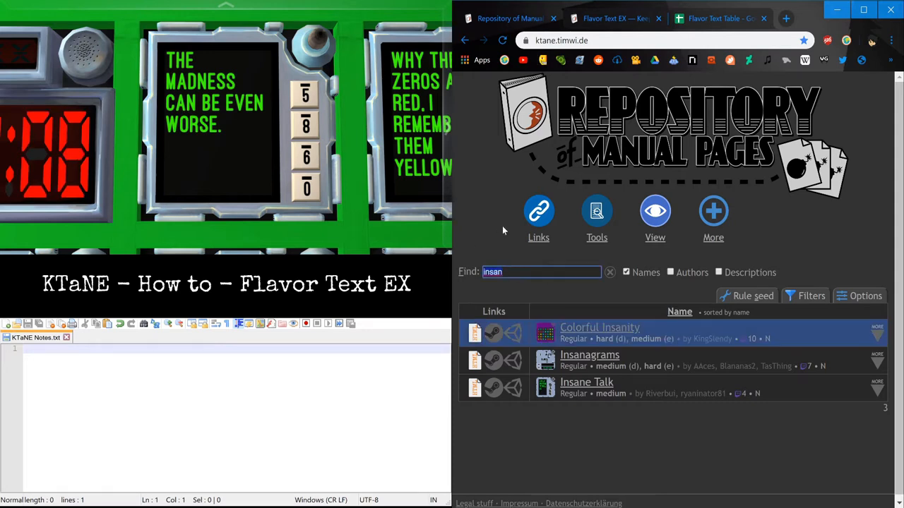
left_click(609, 272)
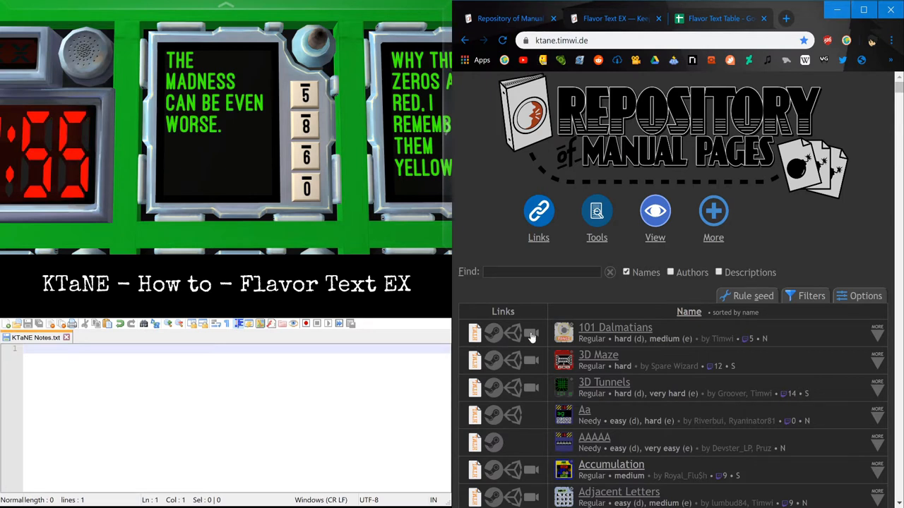
Search the Repository for 'insa' to list Colorful Insanity, Insanagrams and Insane Talk.
left_click(531, 333)
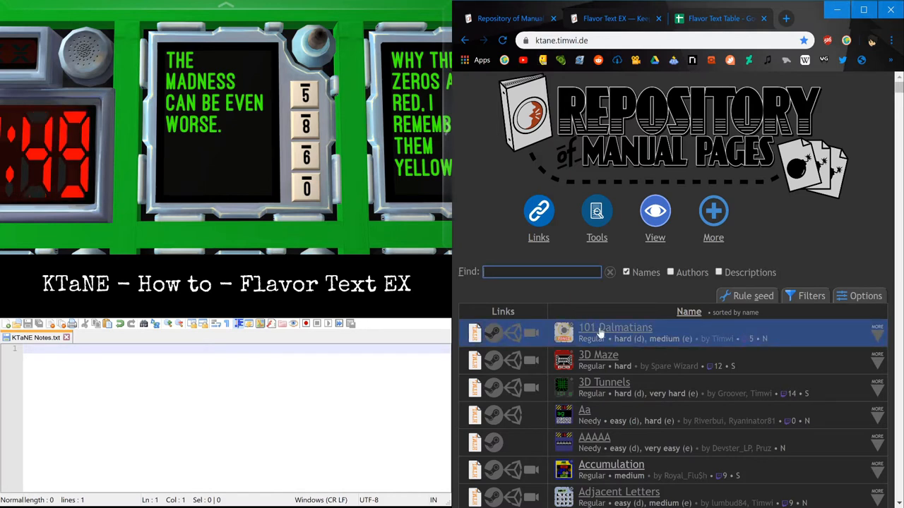
left_click(615, 327)
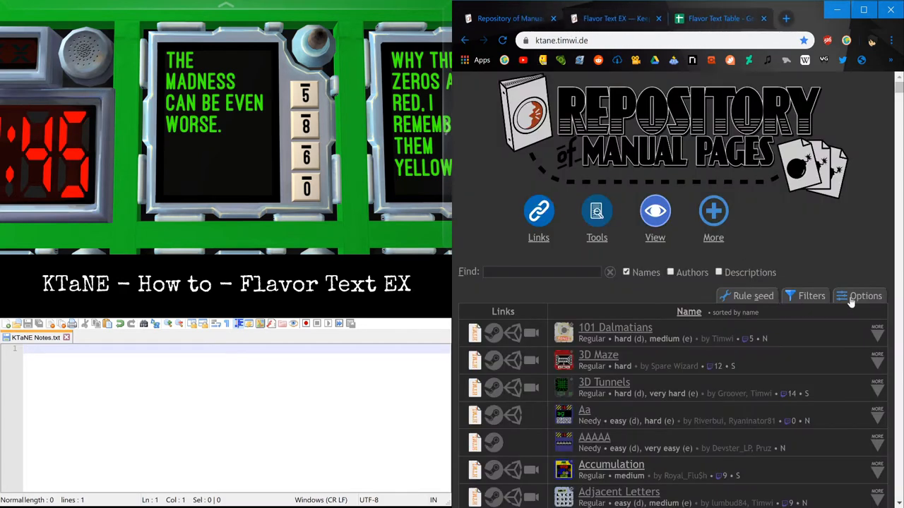
left_click(865, 295)
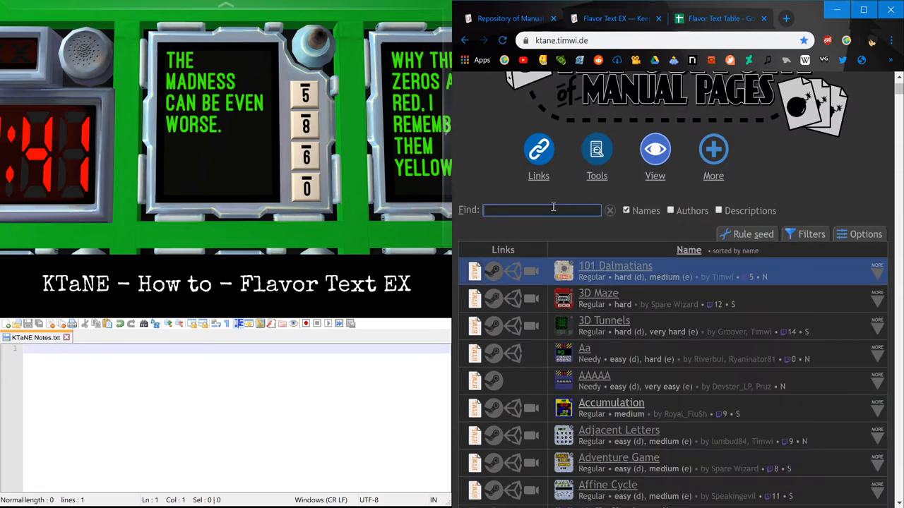
type("insa")
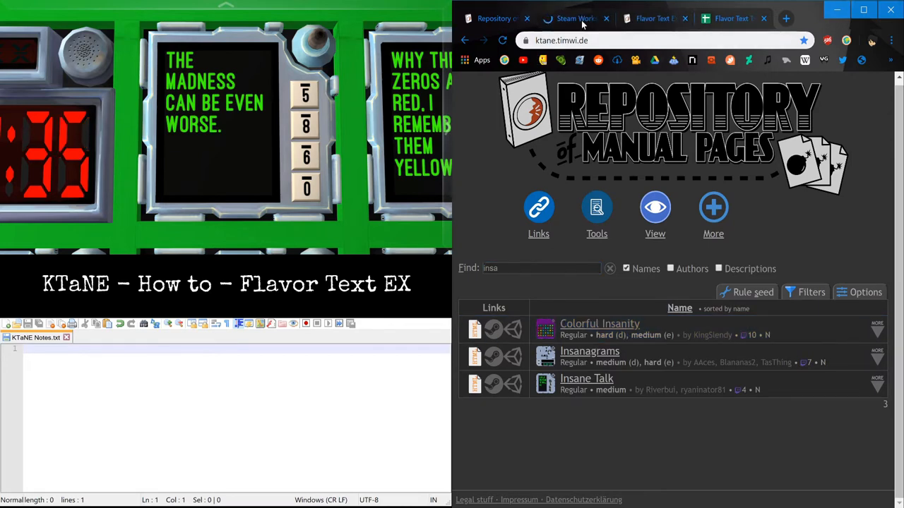
View Colorful Insanity's Steam Workshop page for its ID, then close it.
left_click(599, 323)
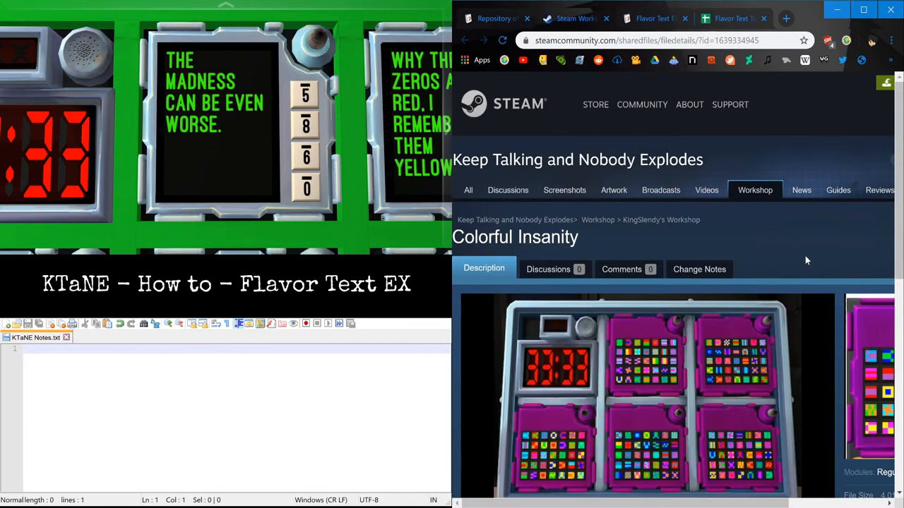
scroll("down", 3)
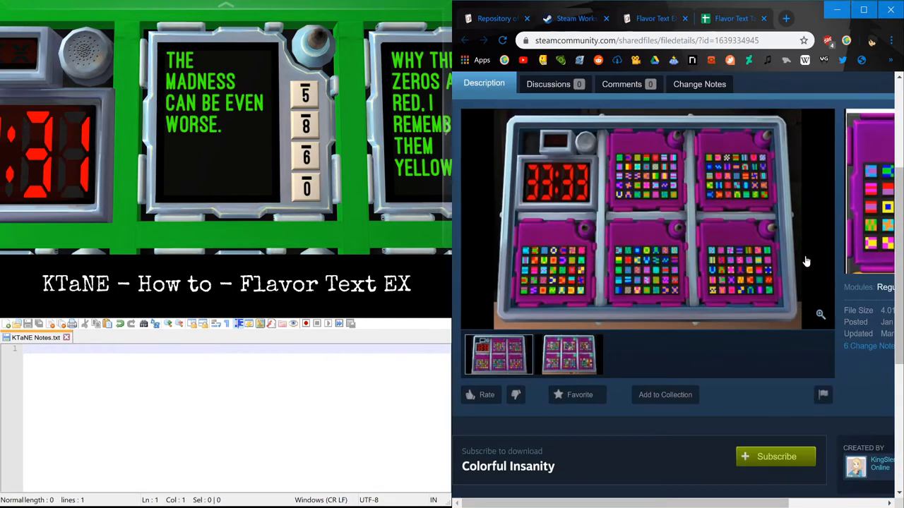
scroll("up", 3)
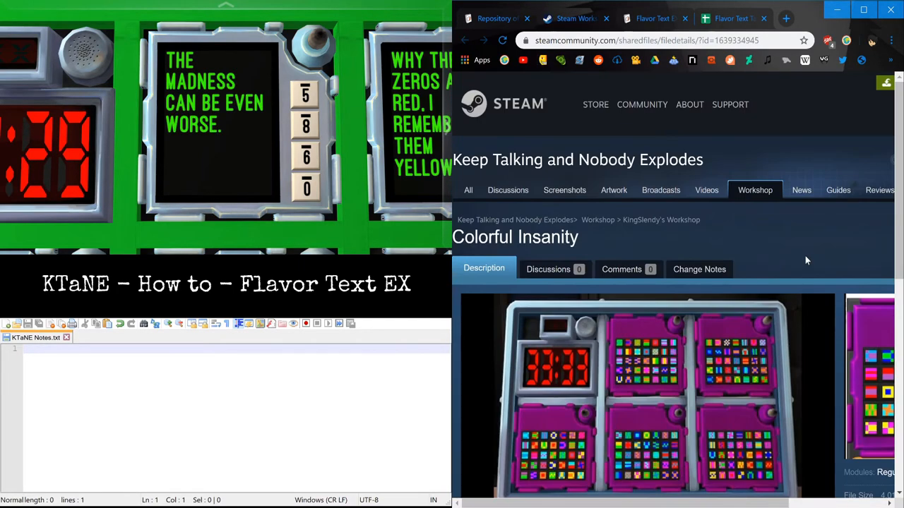
left_click(646, 40)
type("16394945")
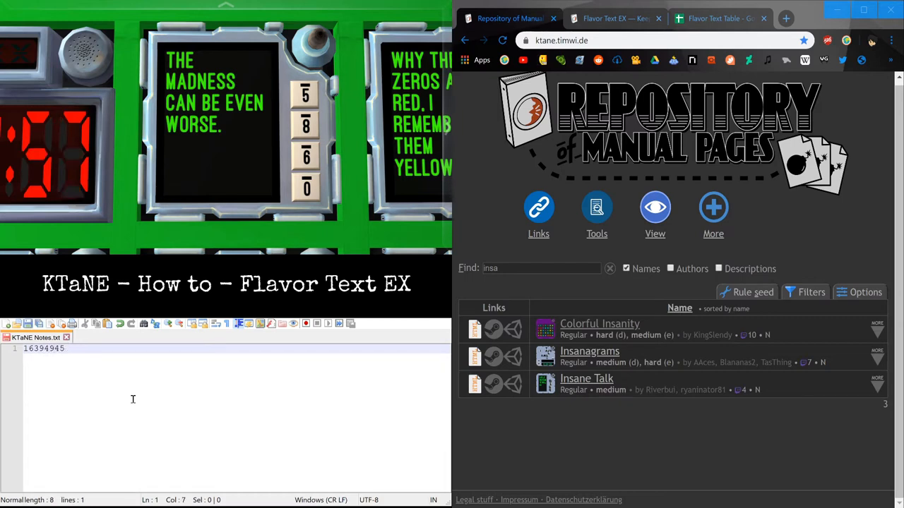
Trim the noted workshop ID in KTaNE Notes.txt down to 163945.
key("Backspace")
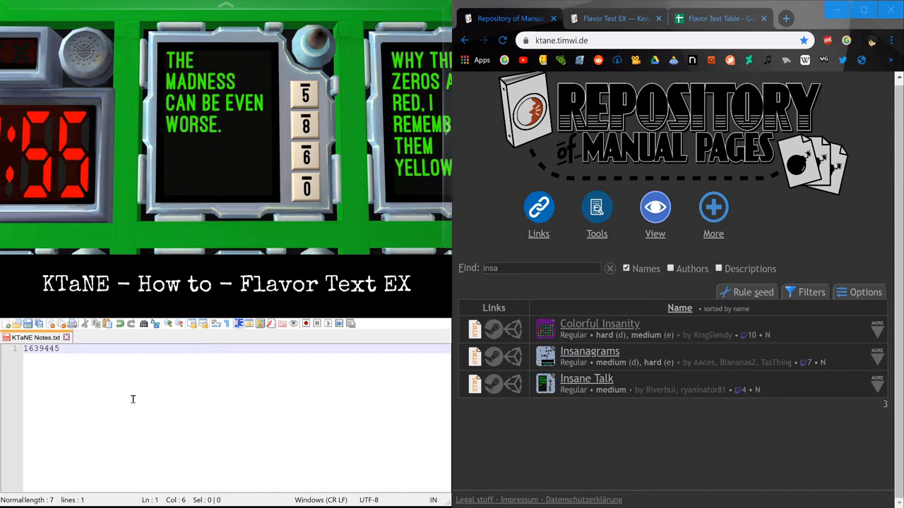
key("Backspace")
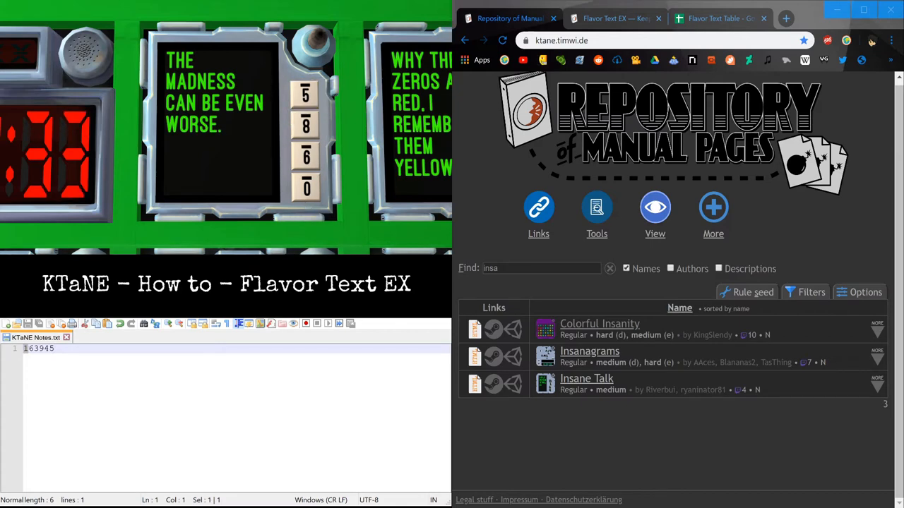
left_click(305, 149)
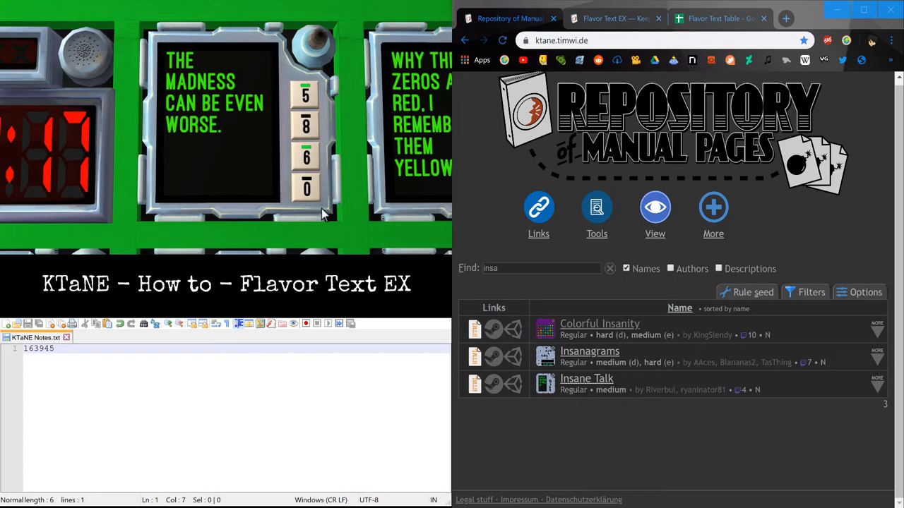
Clear the countdown stage and look up the Countdown module's page in the Repository.
left_click(306, 187)
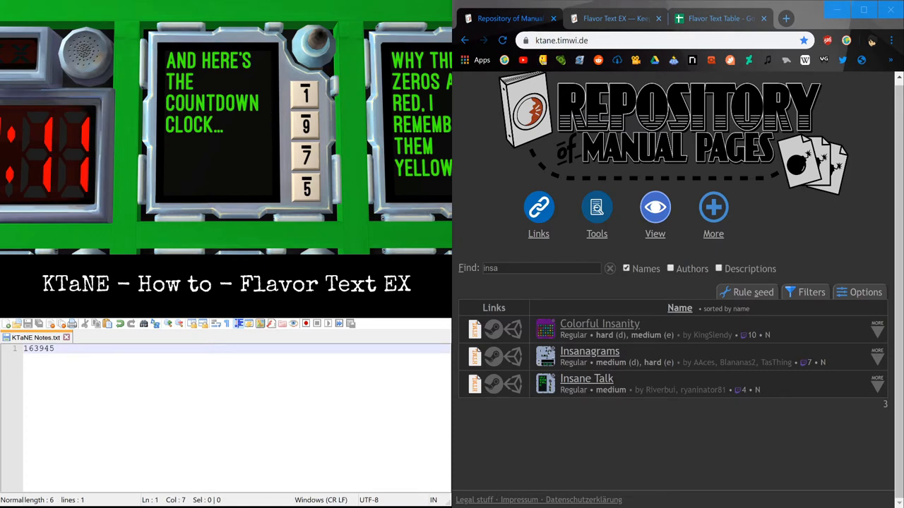
type("s")
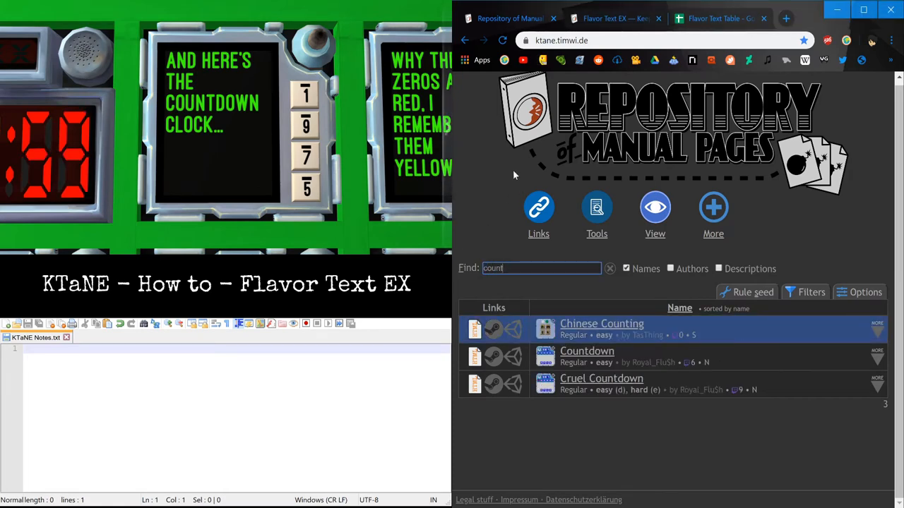
left_click(587, 351)
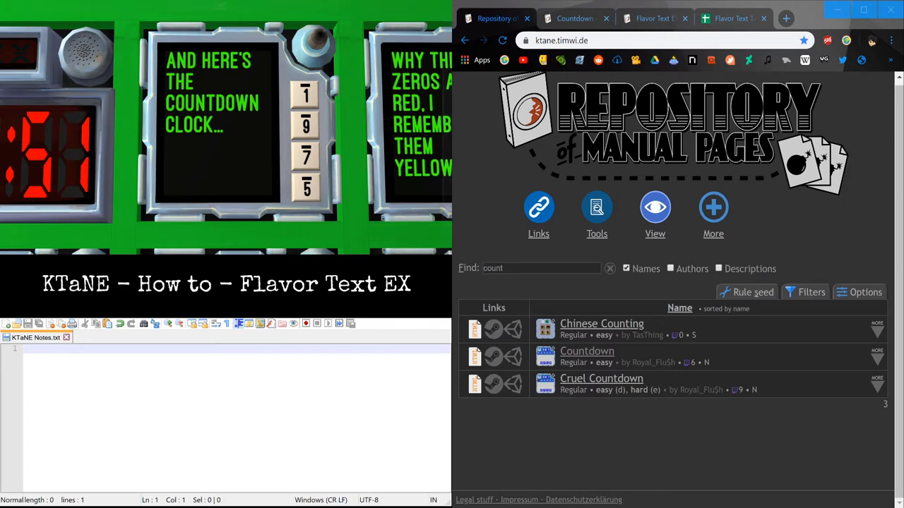
left_click(587, 351)
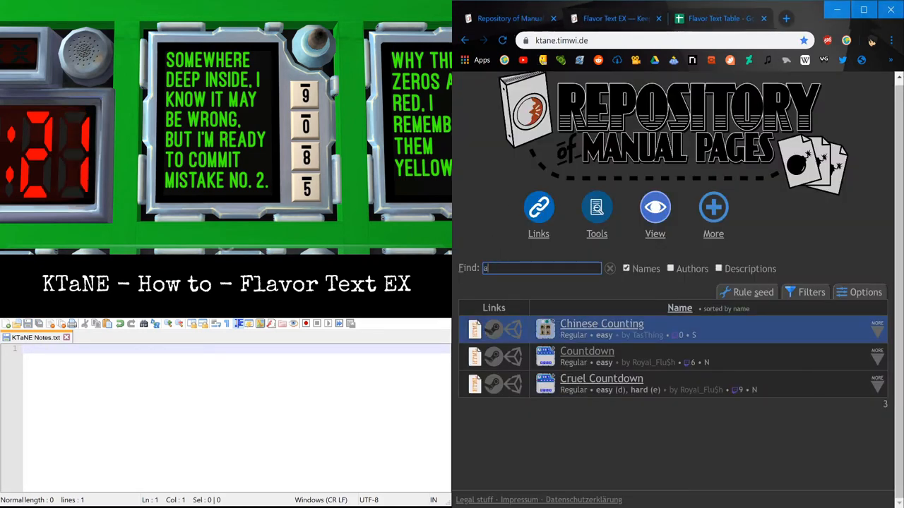
type("mit")
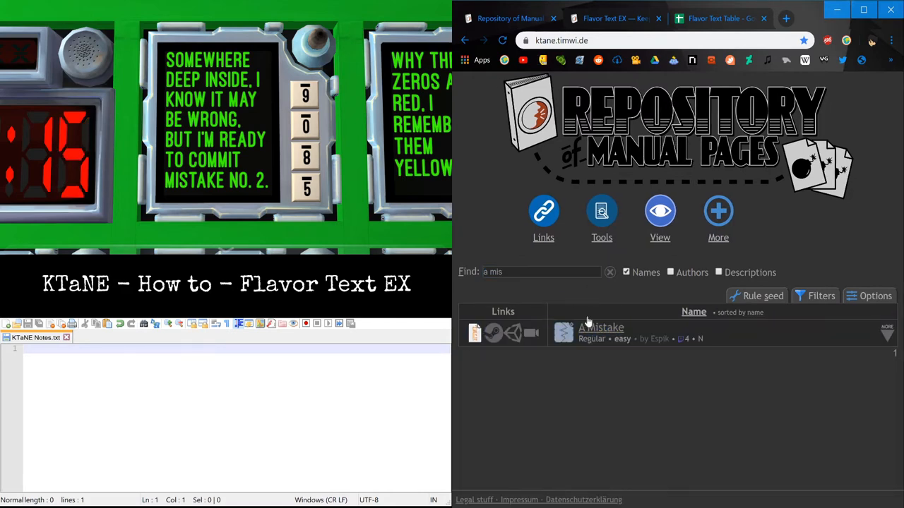
left_click(601, 327)
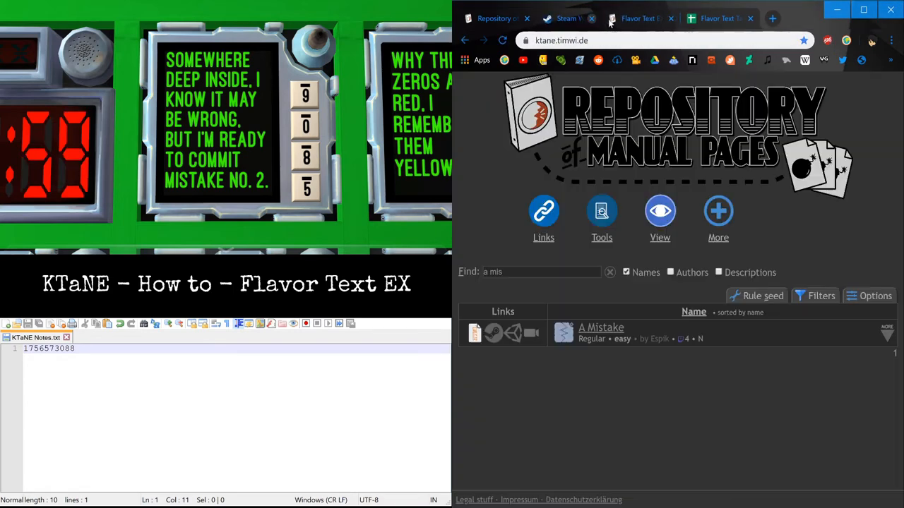
left_click(591, 18)
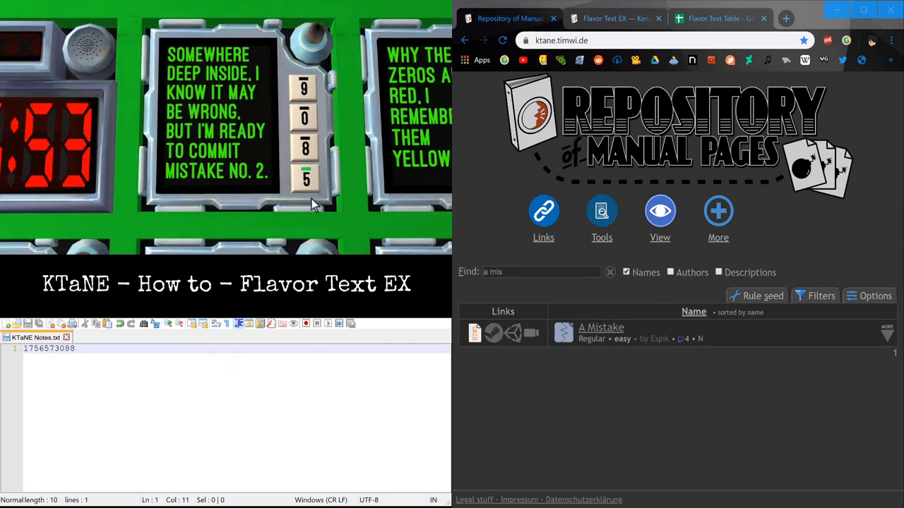
left_click(306, 178)
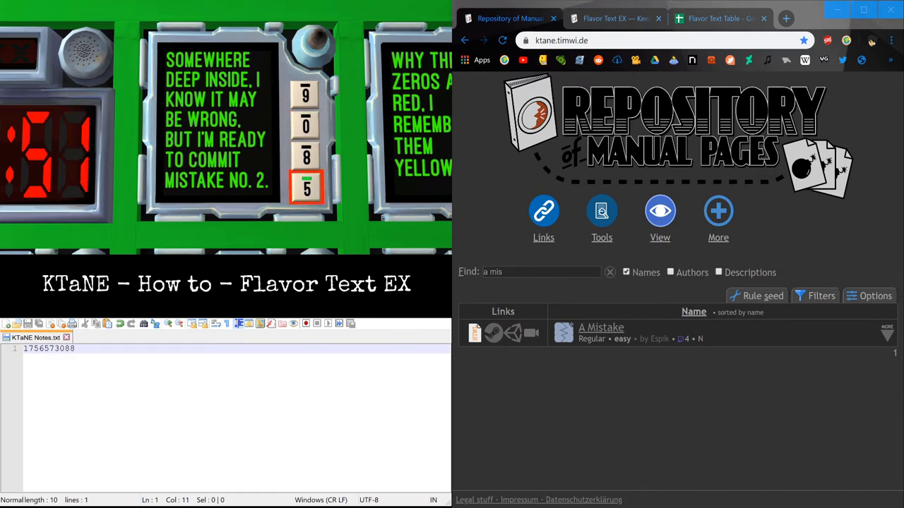
Enter the remaining Steam ID digits on Flavor Text EX to solve it.
left_click(306, 125)
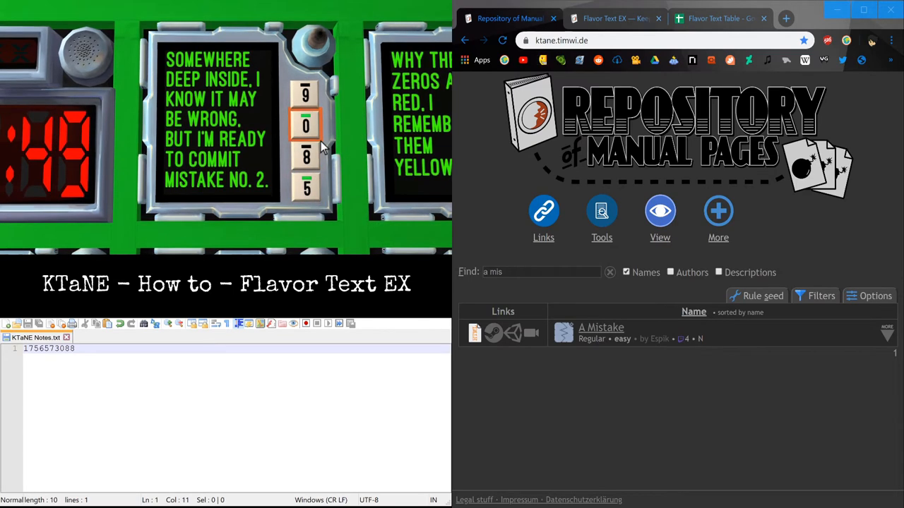
left_click(305, 94)
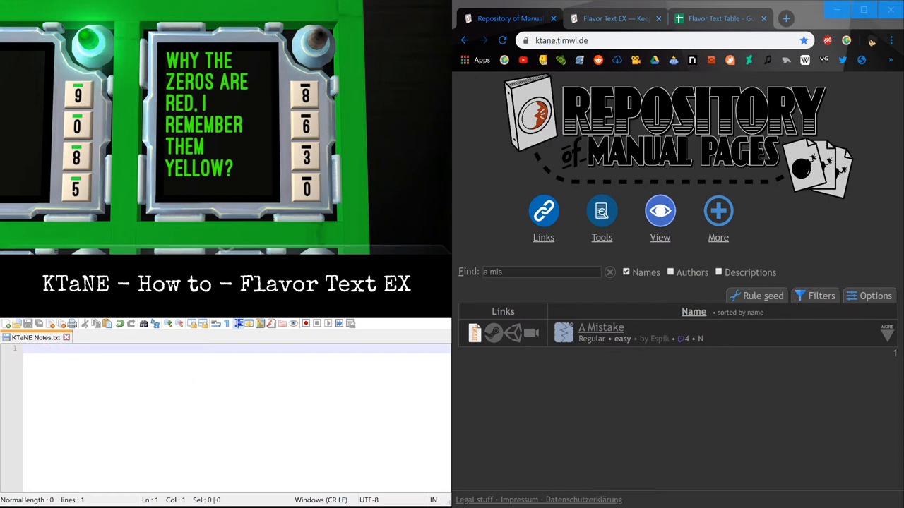
mouse_move(218, 156)
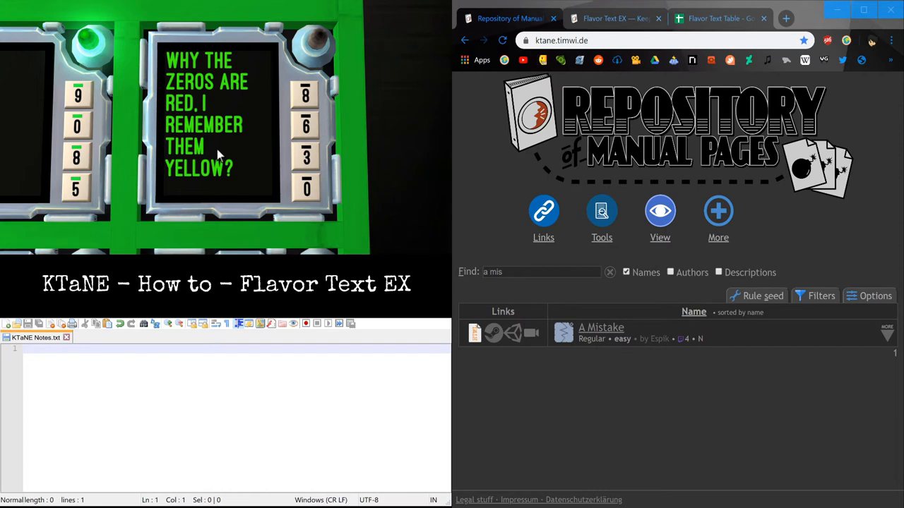
mouse_move(247, 102)
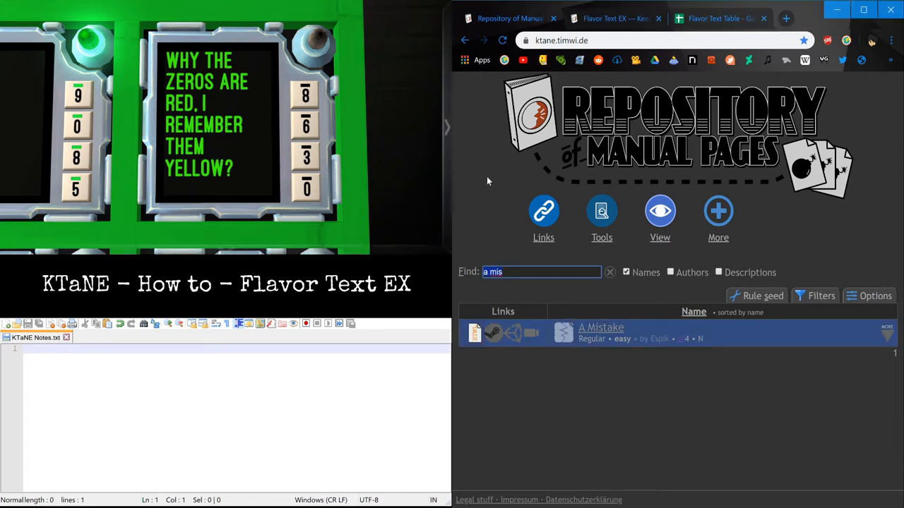
Find the red-zeros quote in the Flavor Text Table, then return to the Repository.
left_click(713, 17)
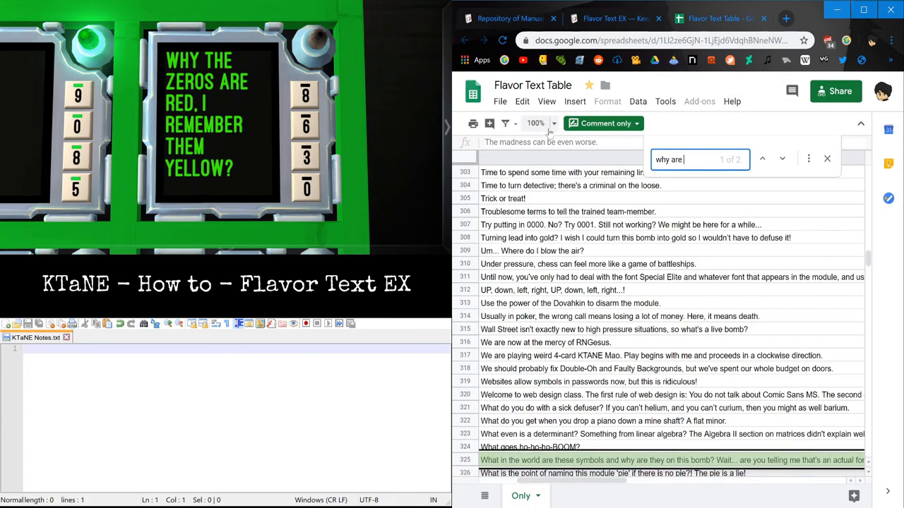
type("the ze")
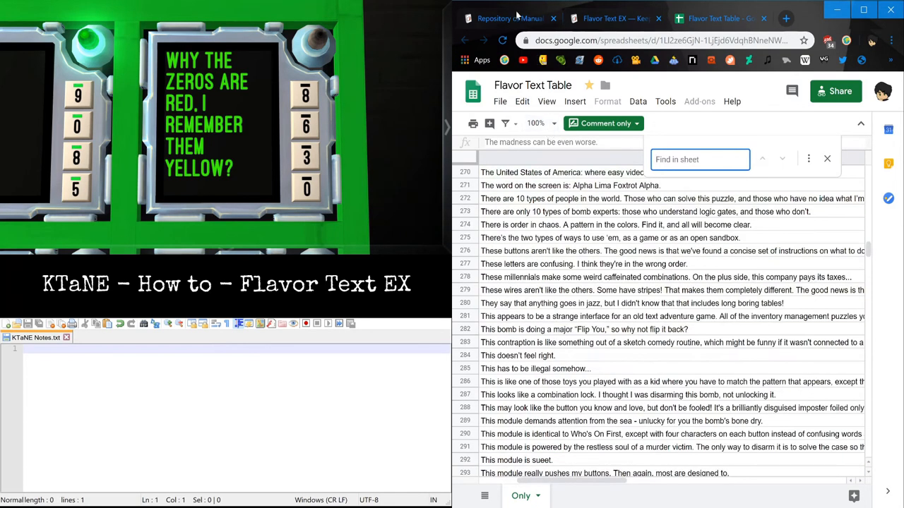
scroll("down", 3)
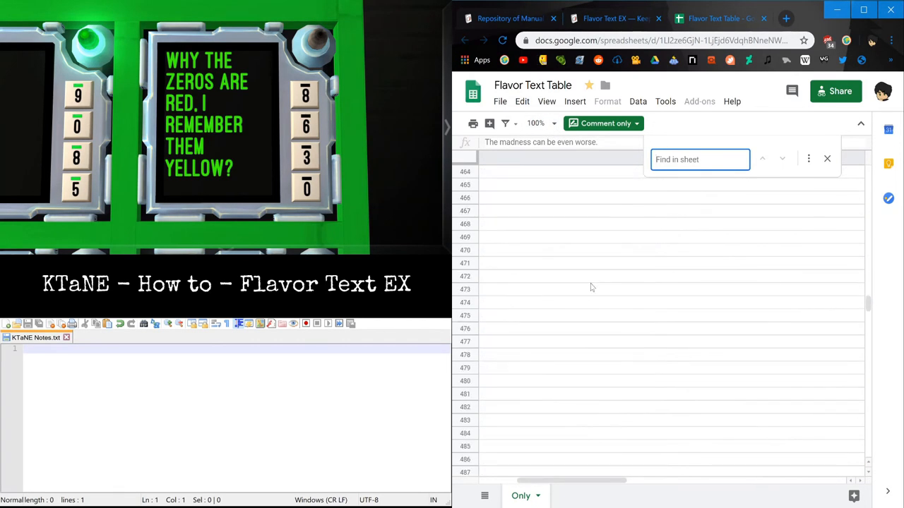
scroll("up", 3)
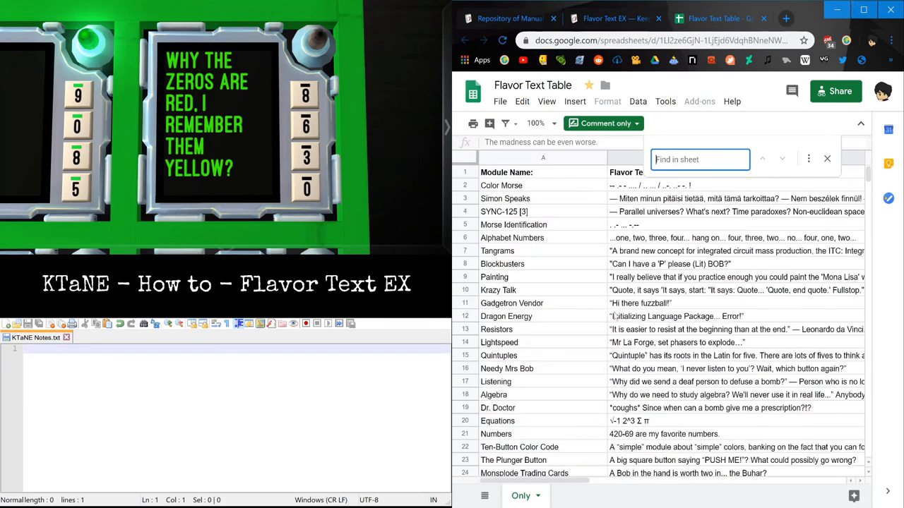
left_click(508, 18)
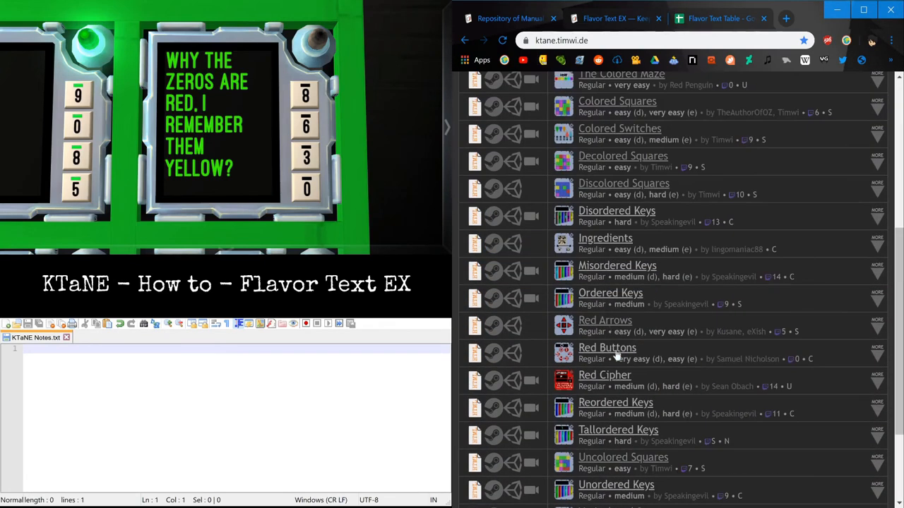
Check Subscribe to Pewdiepie's manual and Workshop page, then enter its Steam ID digits.
left_click(607, 347)
type("sub")
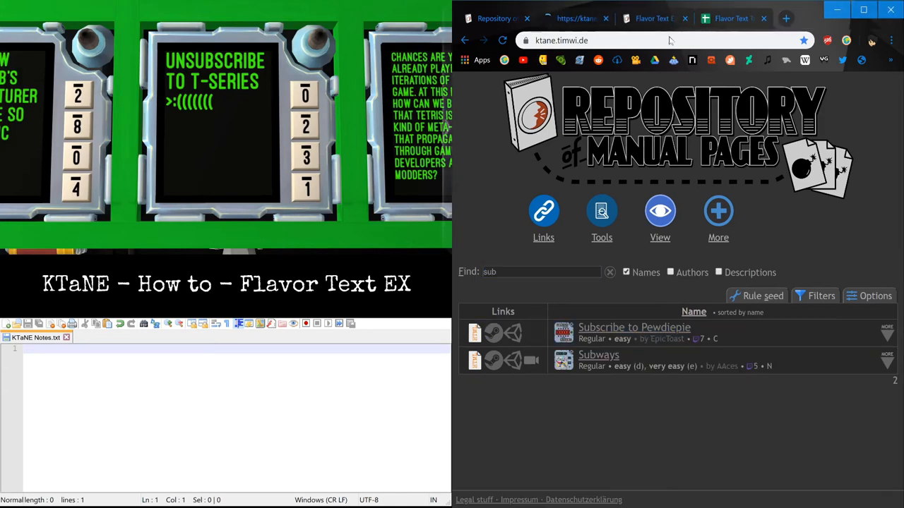
left_click(634, 327)
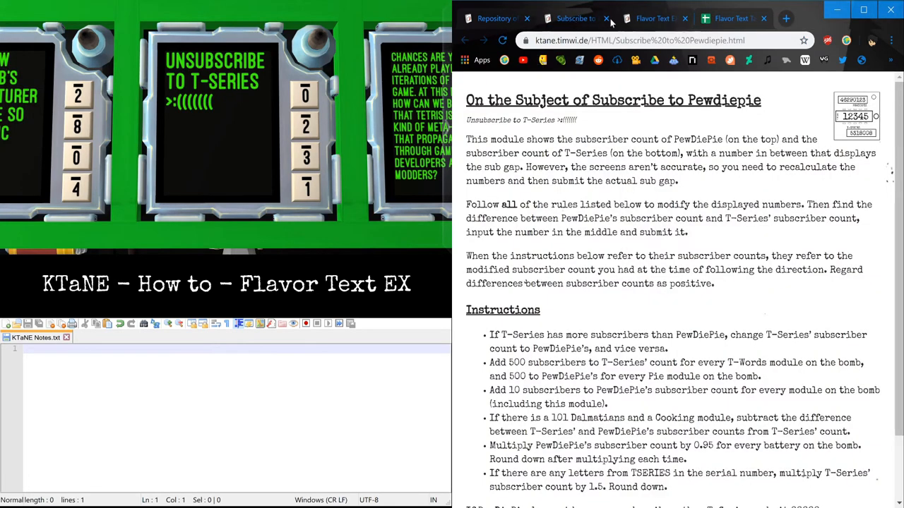
left_click(573, 18)
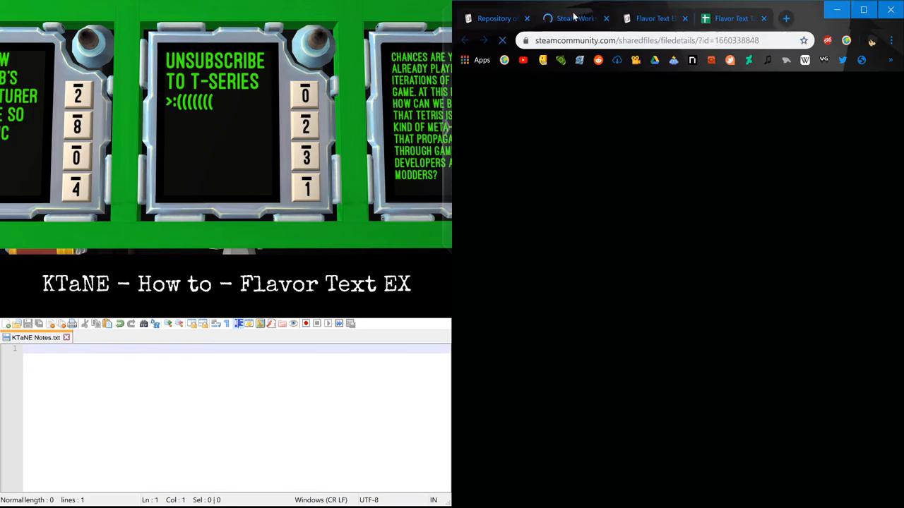
left_click(576, 18)
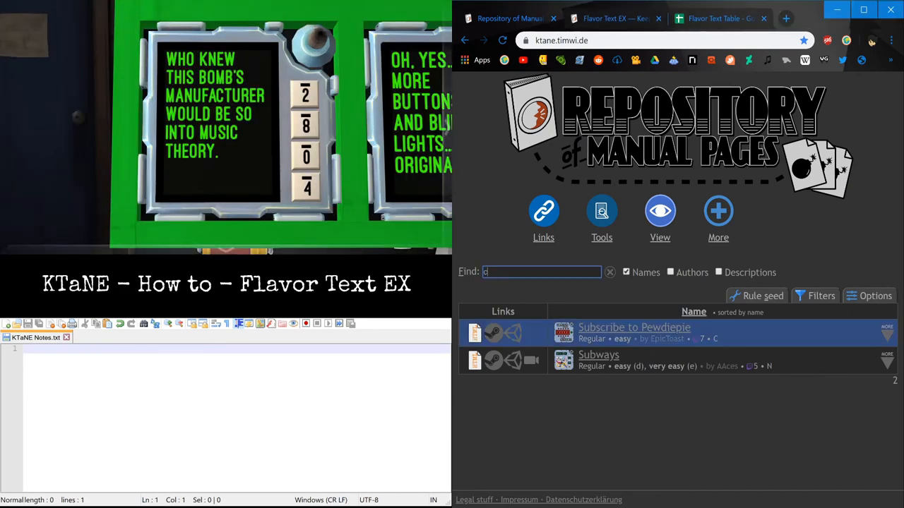
Match the quote to Chord Progressions, get its Steam ID, and enter those digits.
left_click(578, 19)
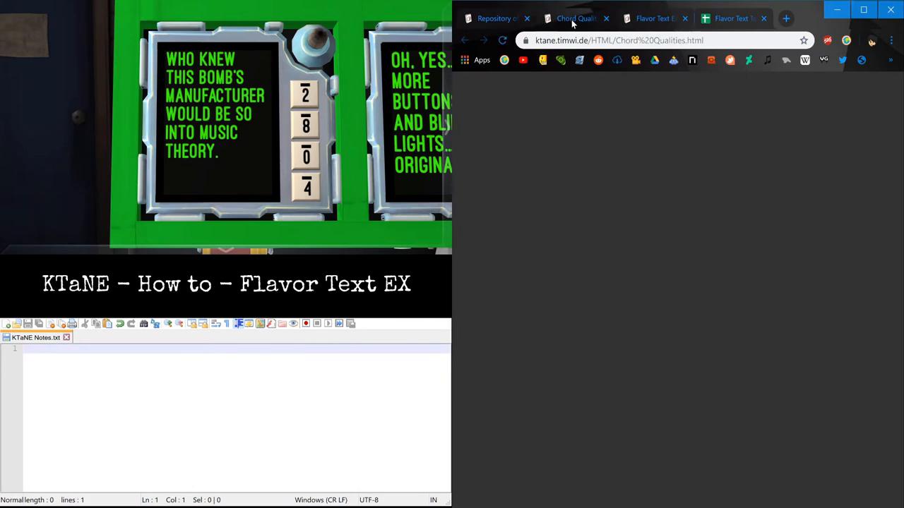
left_click(495, 19)
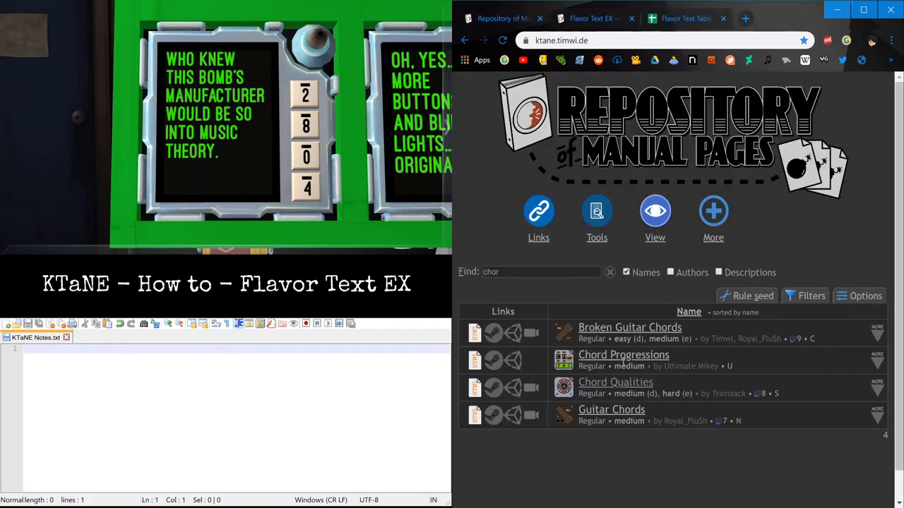
left_click(624, 354)
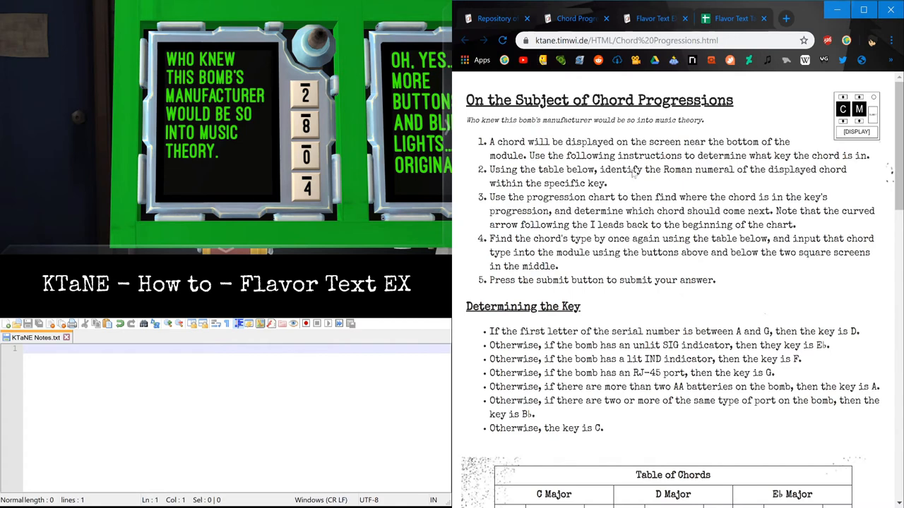
left_click(487, 19)
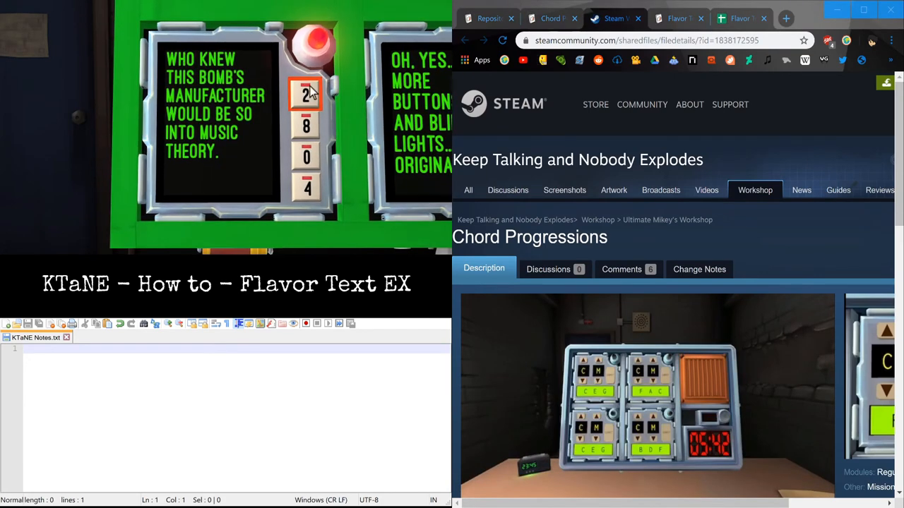
left_click(305, 96)
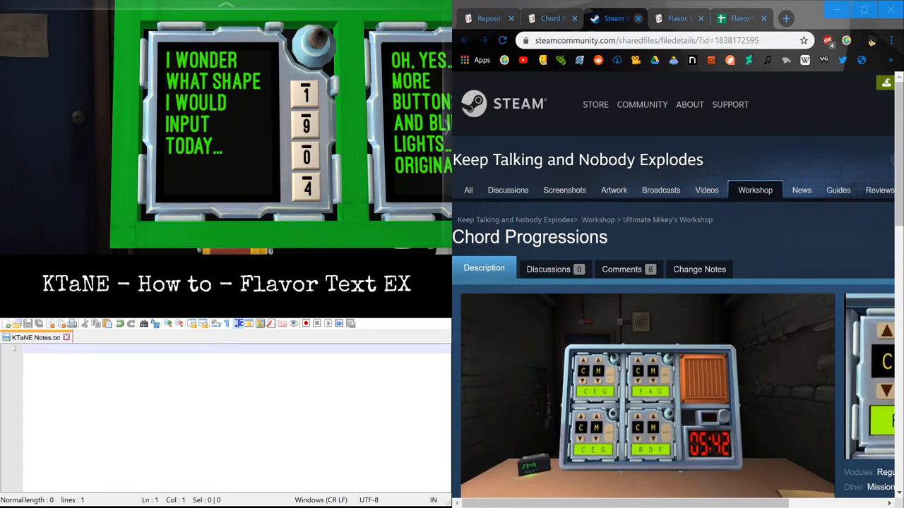
left_click(551, 17)
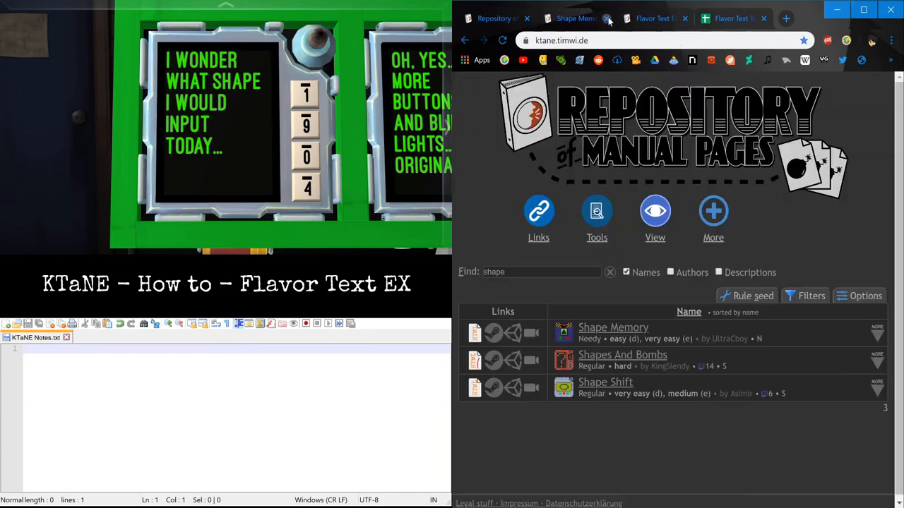
Close the Shape Memory manual and enter Shapes And Bombs' Steam ID digits.
left_click(622, 354)
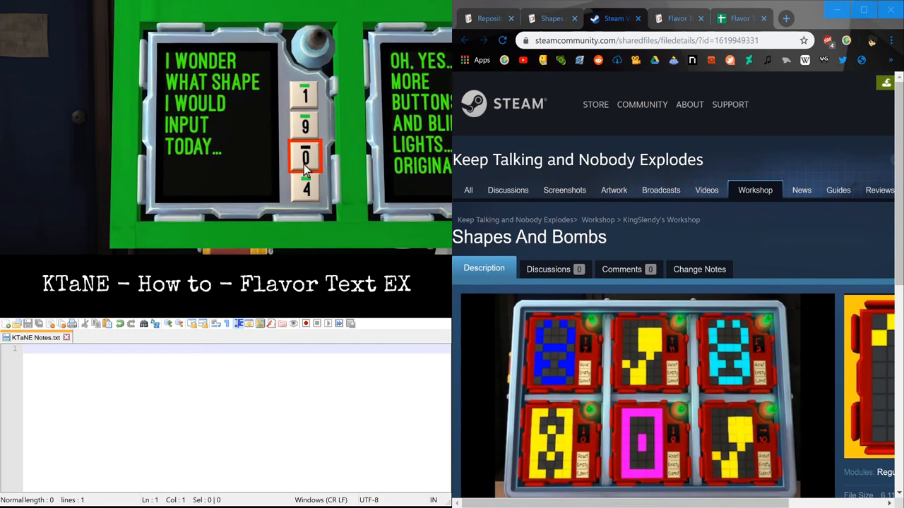
left_click(305, 157)
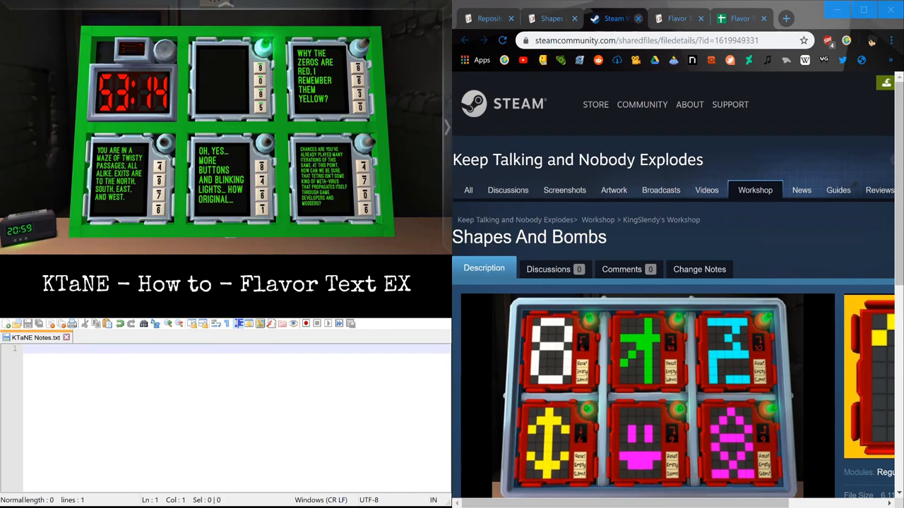
Read the Workshop ID from the Hexi's Advanced Base Modules Steam page URL, then close it.
left_click(488, 18)
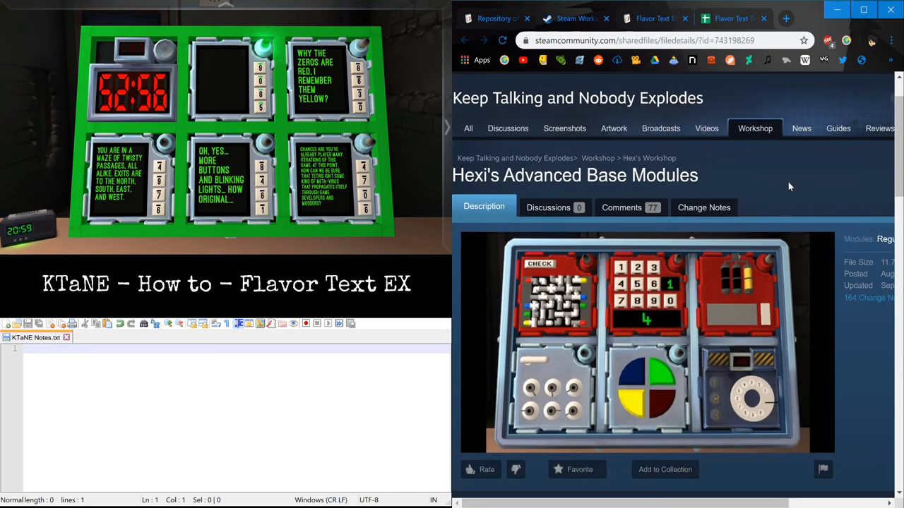
scroll("down", 3)
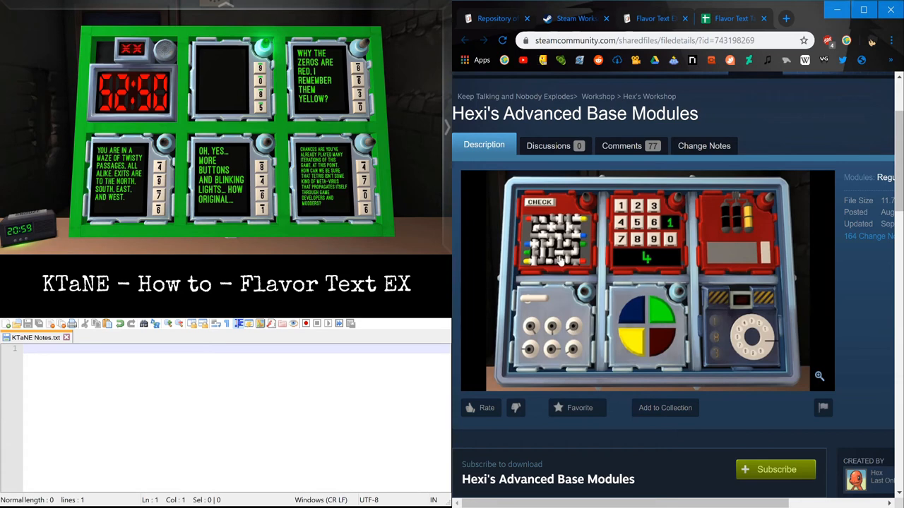
mouse_move(746, 273)
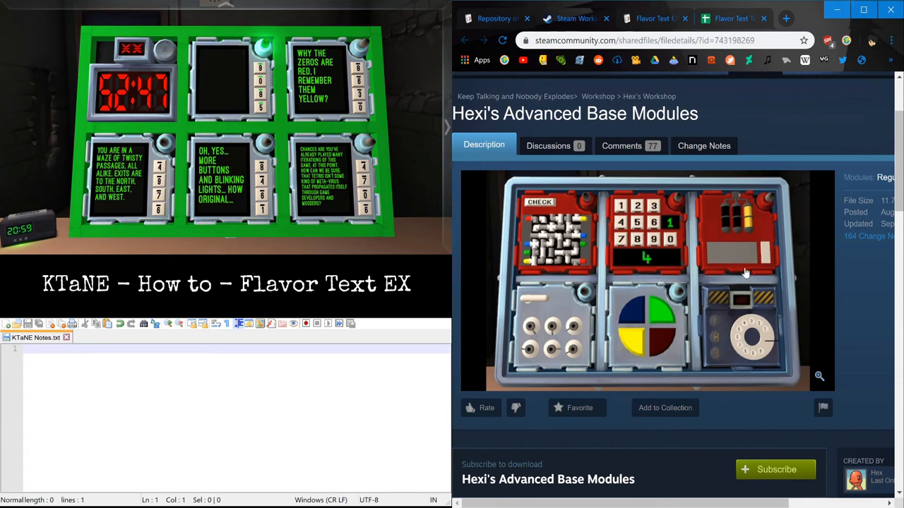
scroll("up", 3)
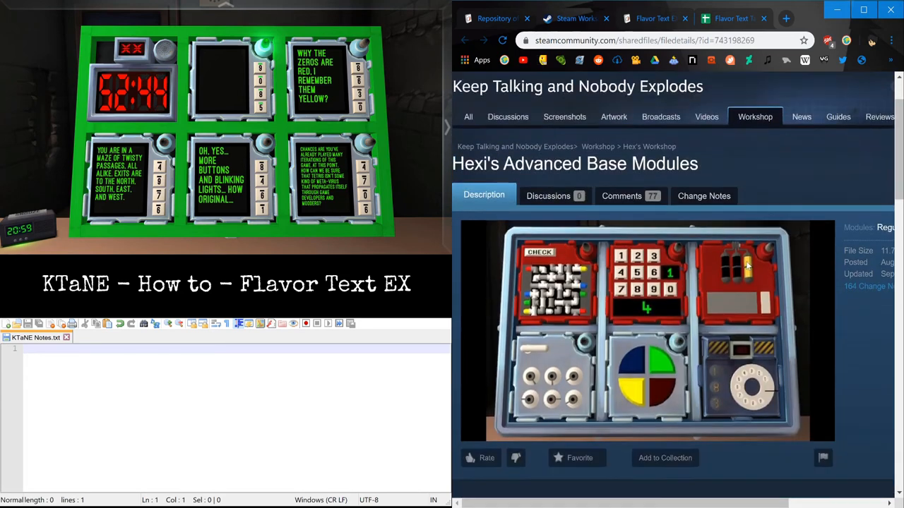
scroll("down", 3)
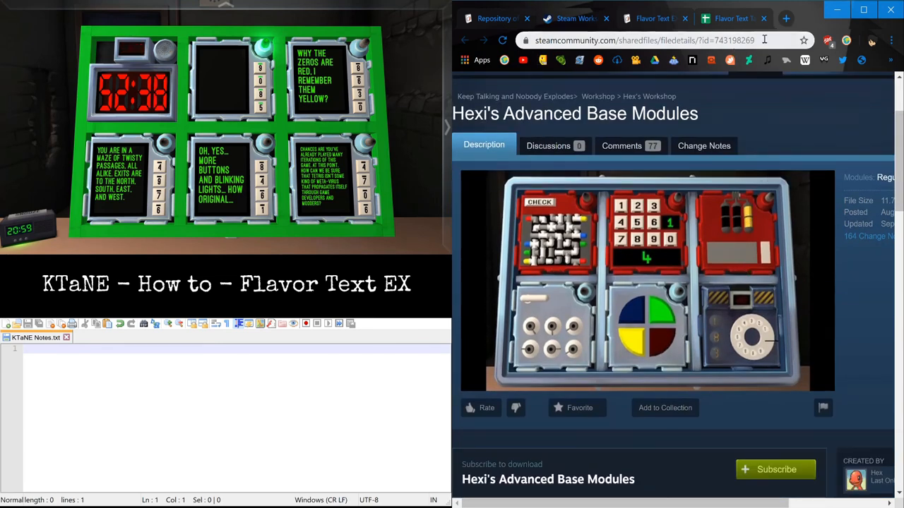
left_click(642, 40)
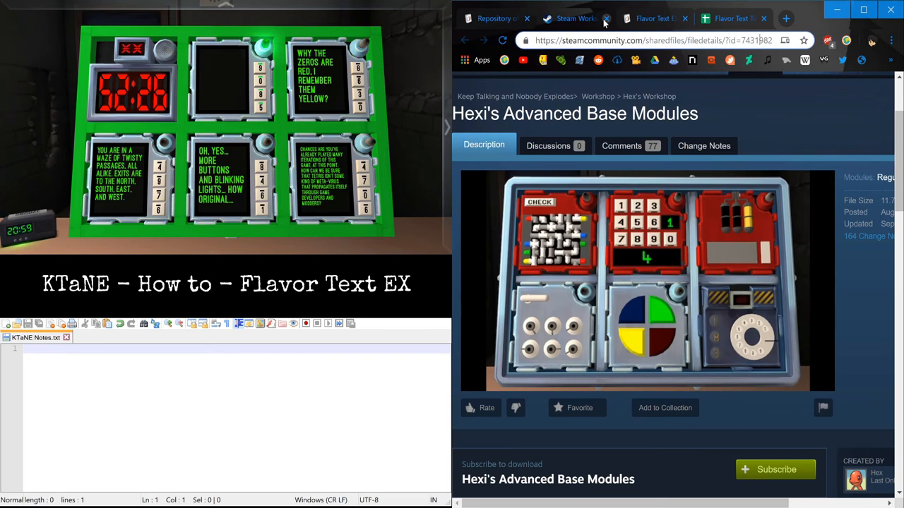
left_click(606, 19)
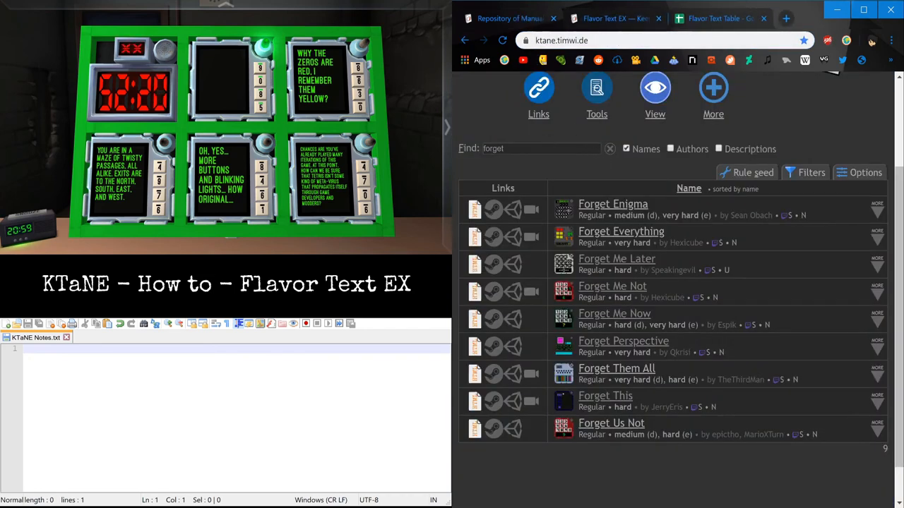
Search the Repository for 'simon says', confirm it lacks a Steam icon, then clear the search.
left_click(610, 148)
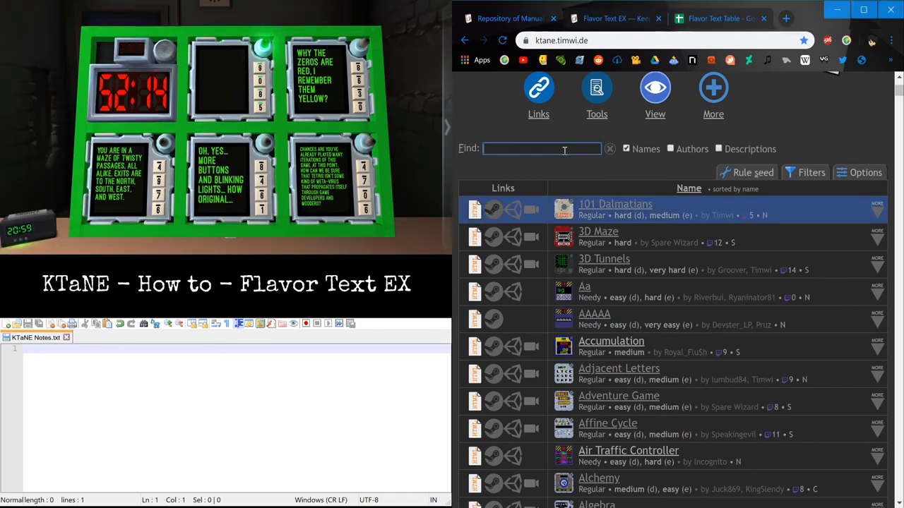
type("simon says")
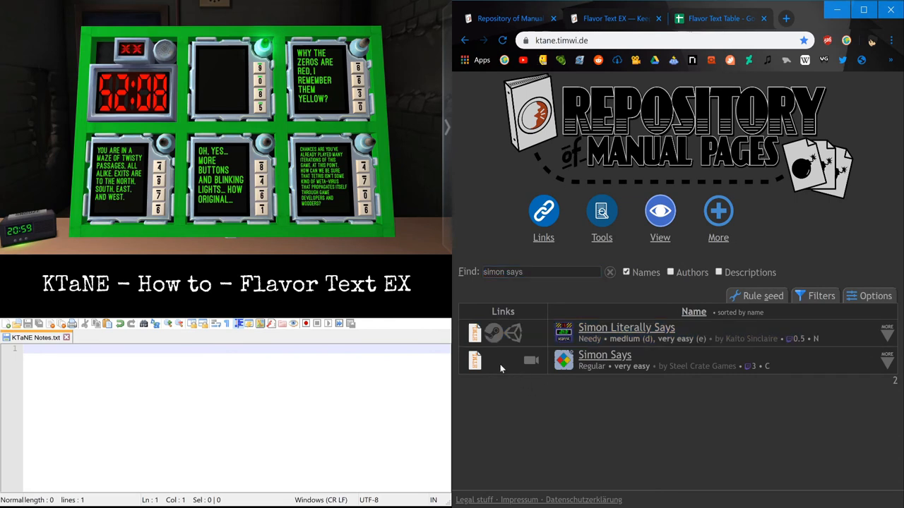
mouse_move(496, 364)
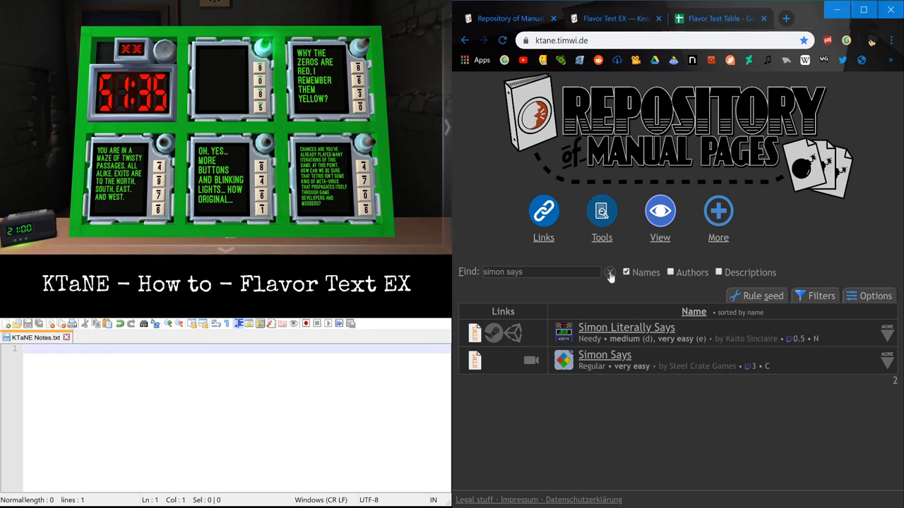
left_click(609, 272)
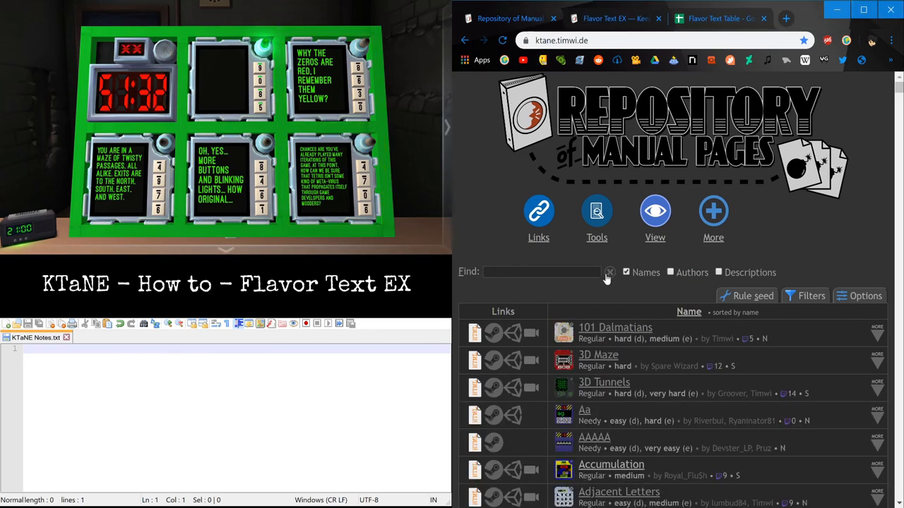
mouse_move(484, 221)
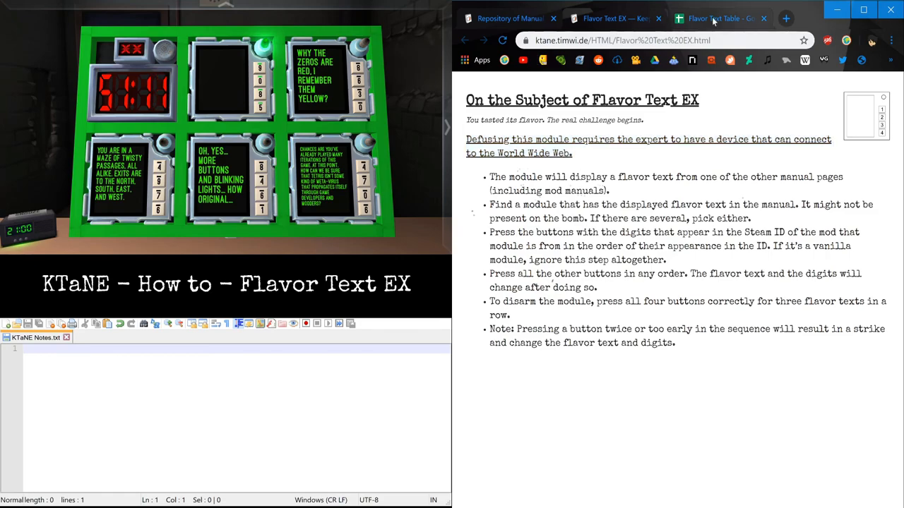
Scroll the Flavor Text Table sheet, then pick up the WHY THE ZEROS ARE RED module.
left_click(720, 18)
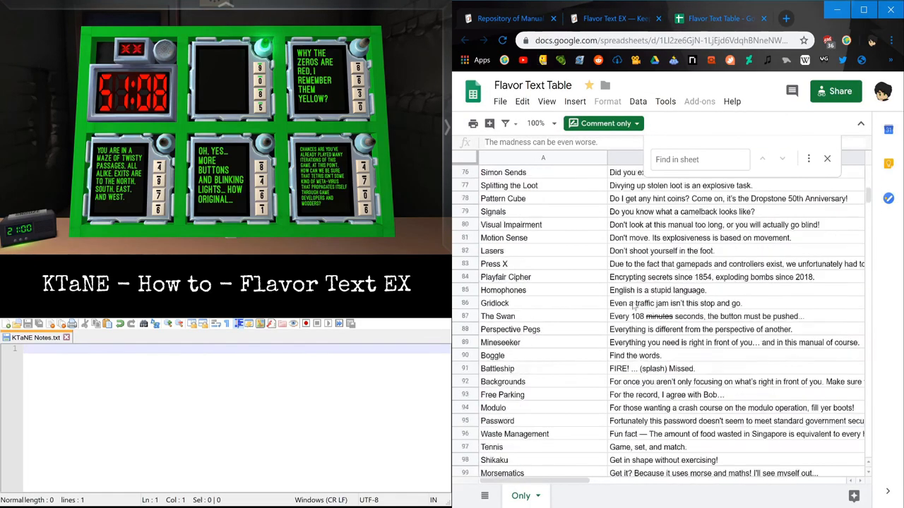
scroll("up", 3)
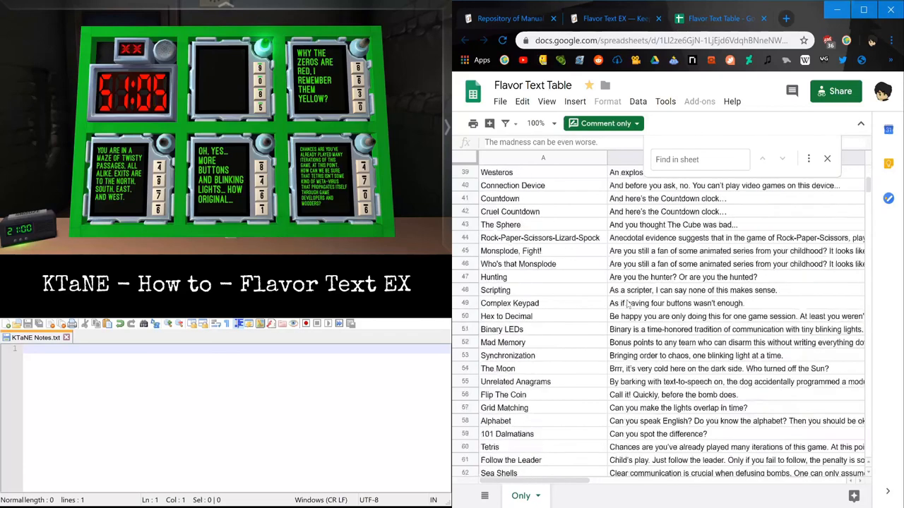
scroll("up", 3)
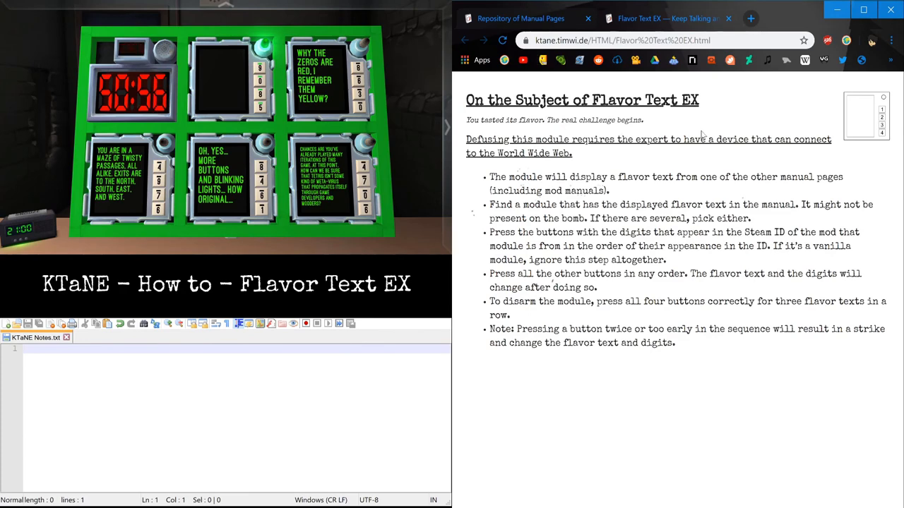
left_click(332, 78)
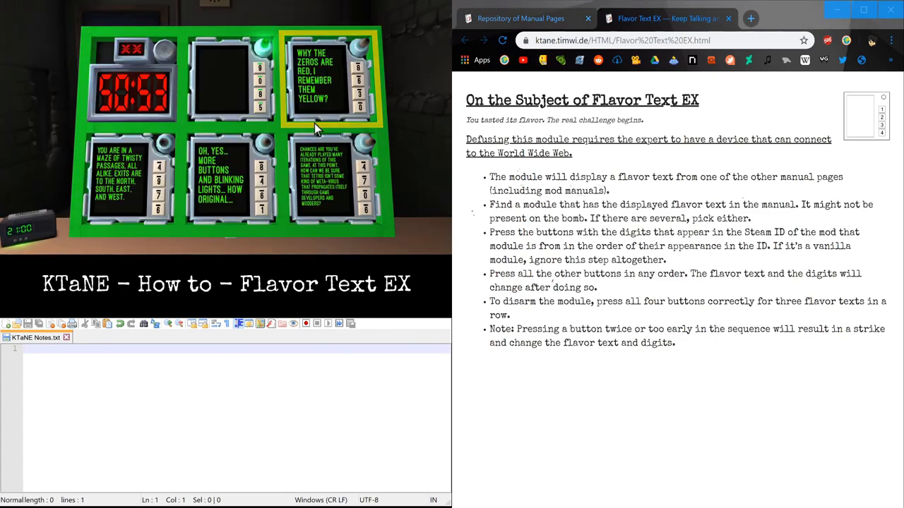